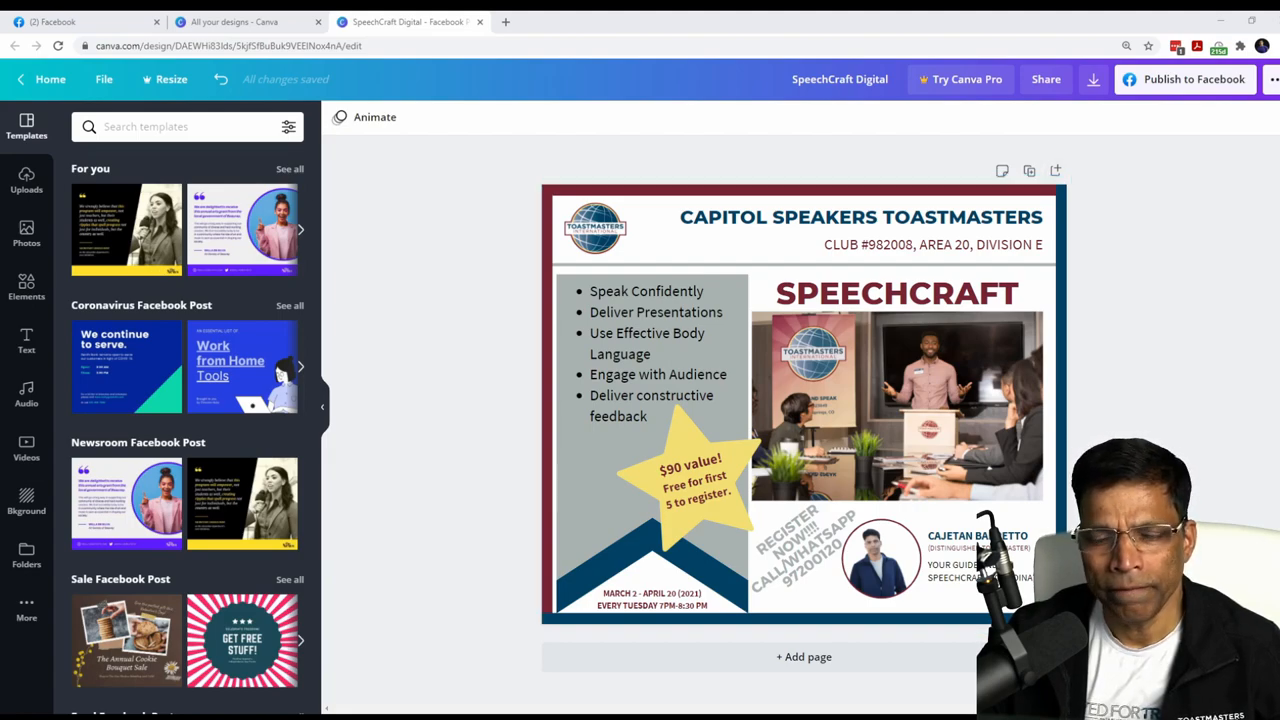
Leave the SpeechCraft Facebook post editor and return to the Canva home dashboard
{"action": "left_click", "coordinate": [690, 480]}
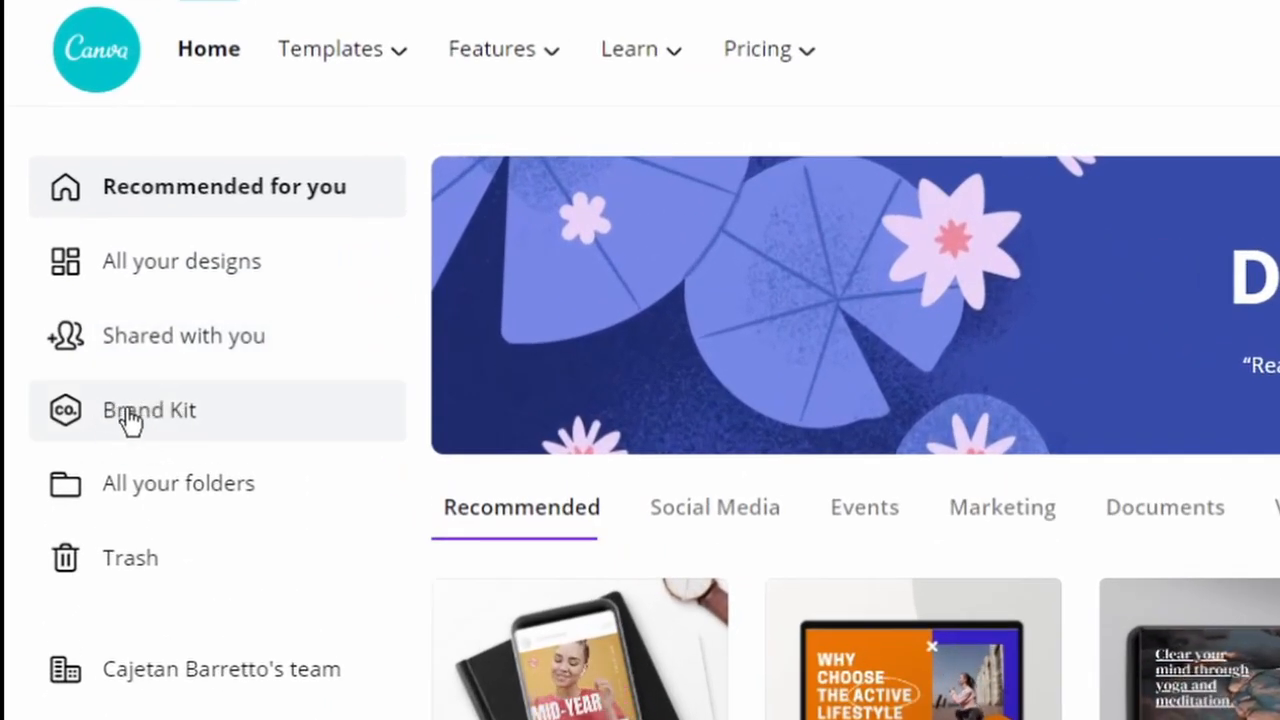
In Brand Kit, add a new TI Brand Palette colour and enter its hex code
{"action": "left_click", "coordinate": [149, 410]}
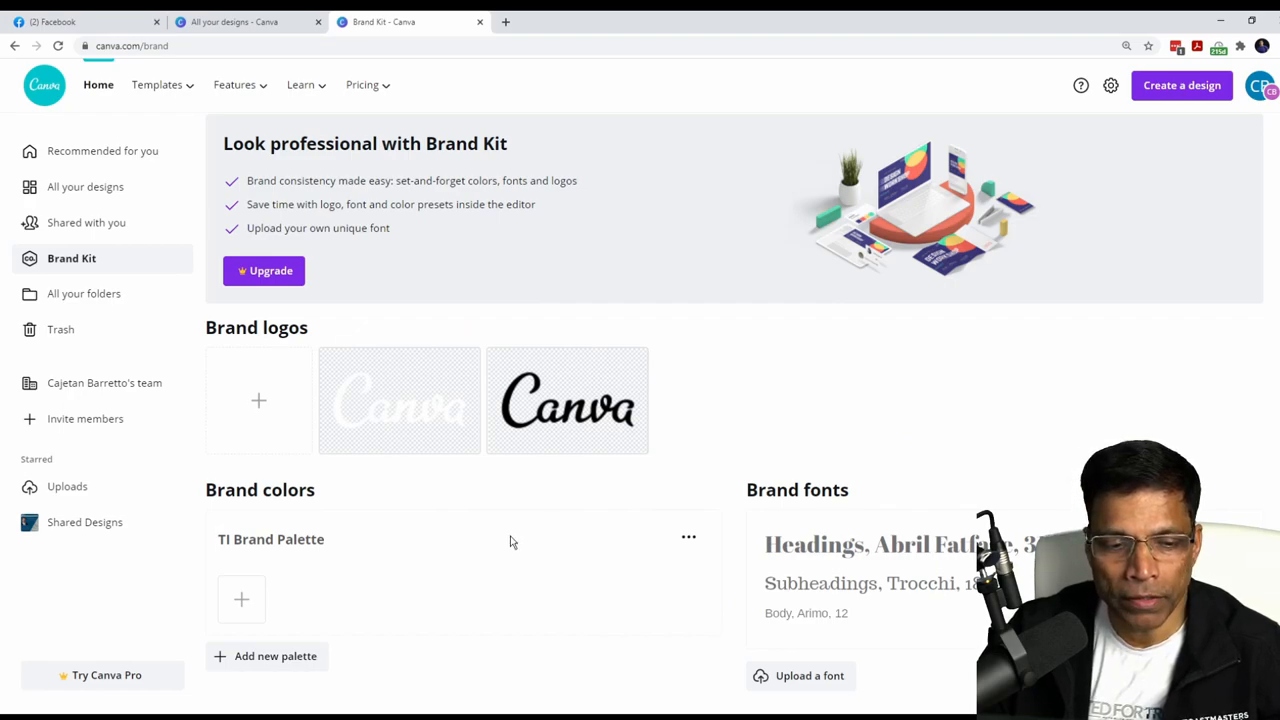
{"action": "mouse_move", "coordinate": [263, 305]}
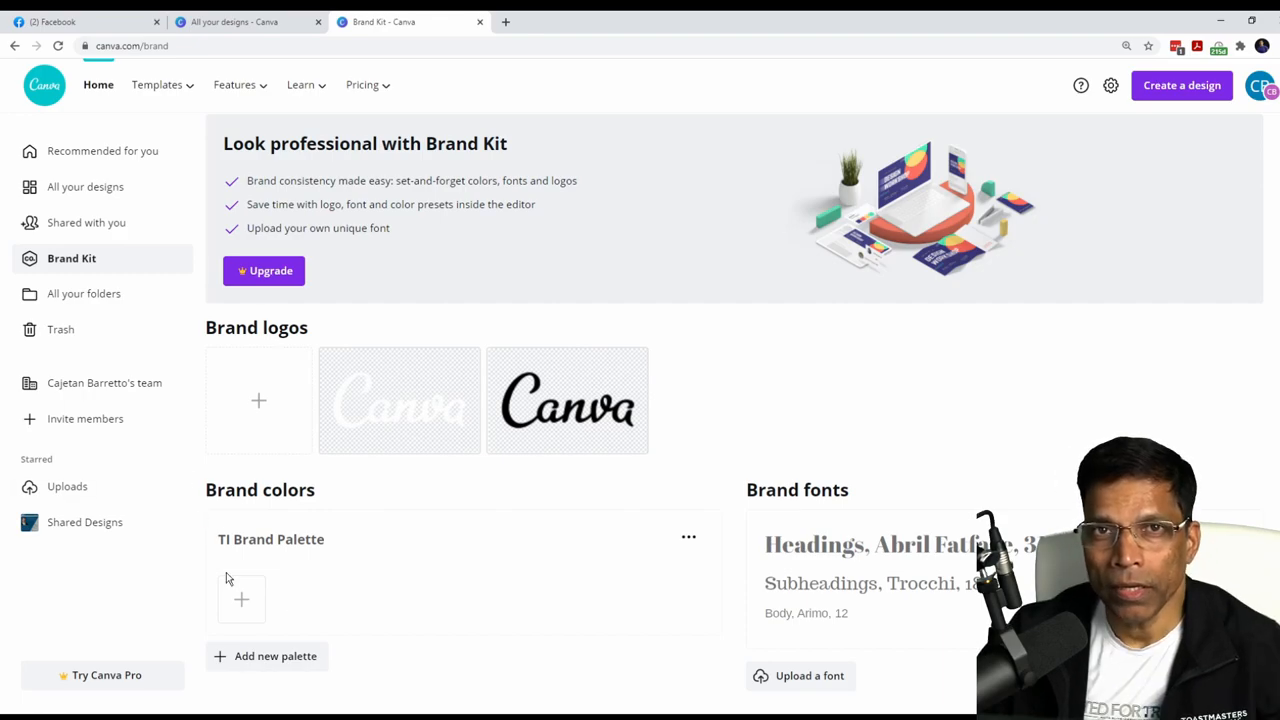
{"action": "left_click", "coordinate": [241, 598]}
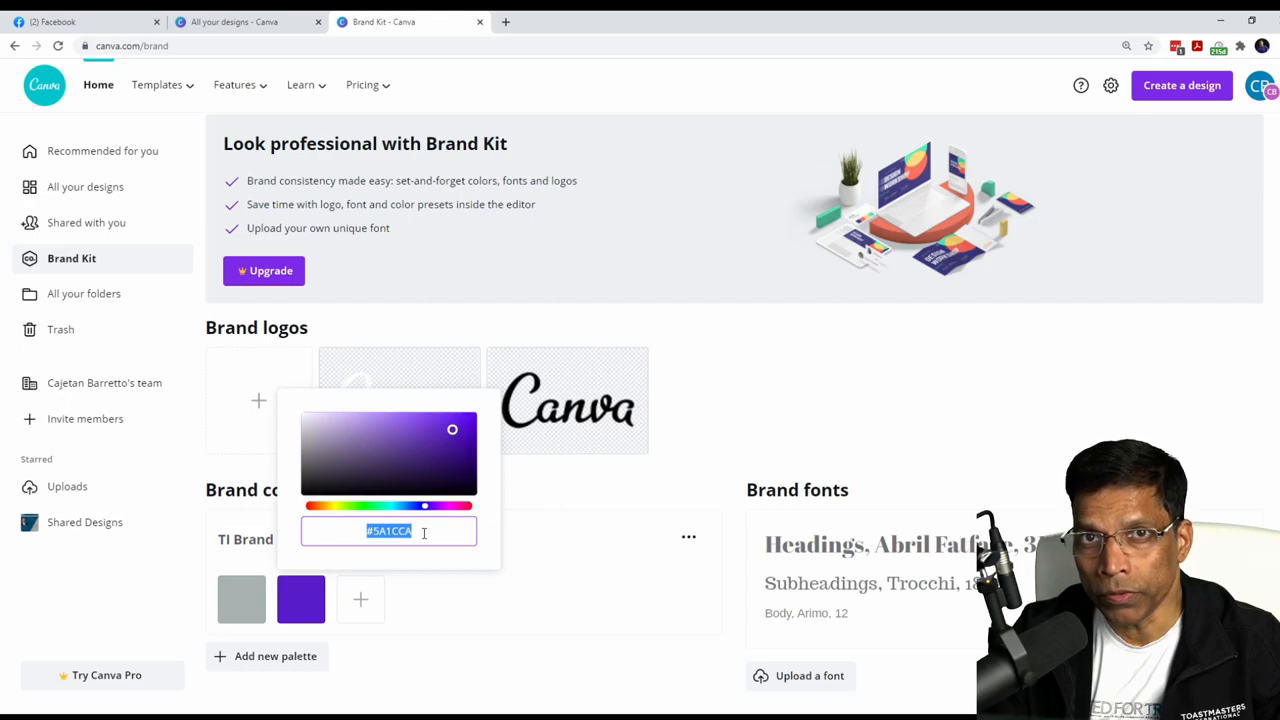
{"action": "left_click", "coordinate": [424, 456]}
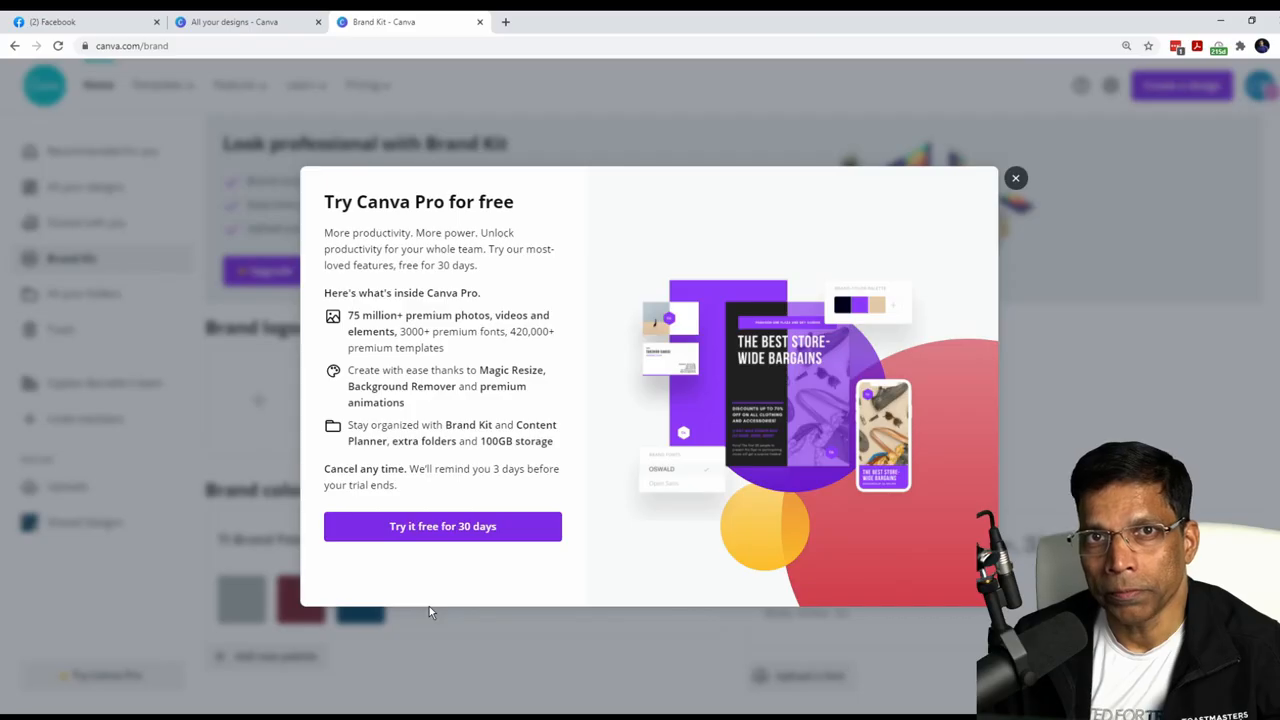
Close the Try Canva Pro popup and search design types for 'facebook'
{"action": "left_click", "coordinate": [1015, 178]}
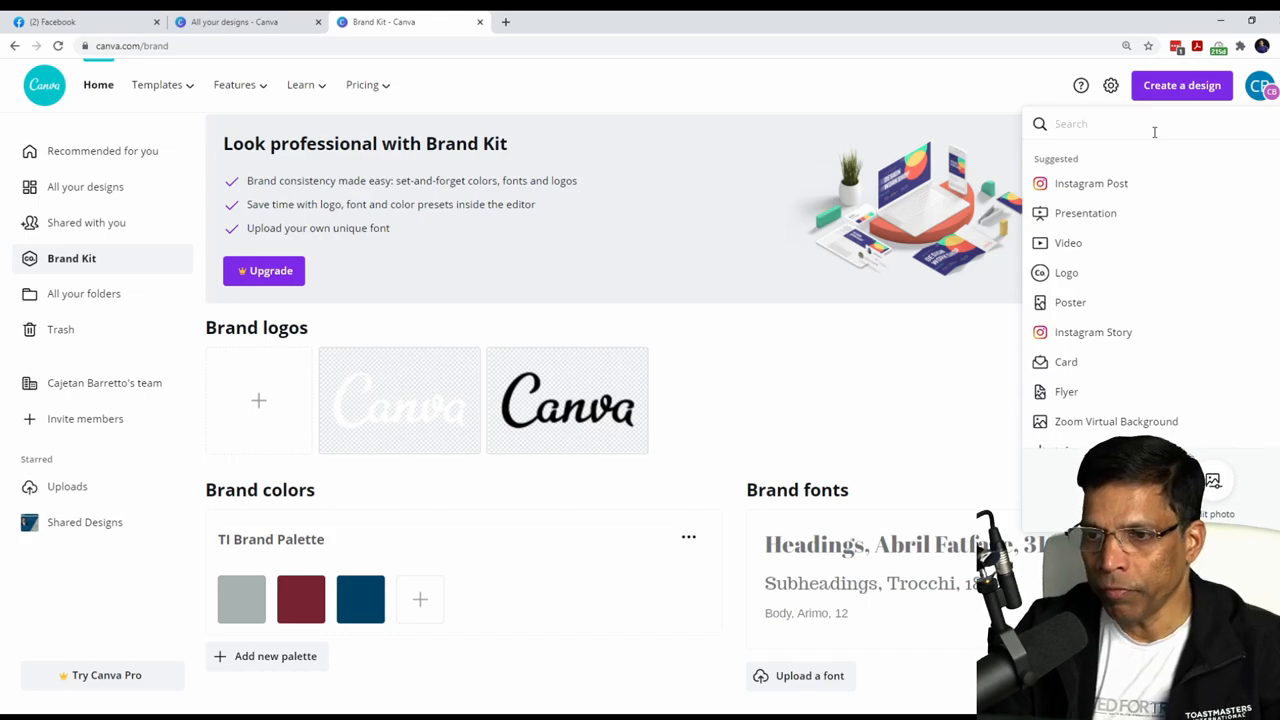
{"action": "type", "text": "facebook"}
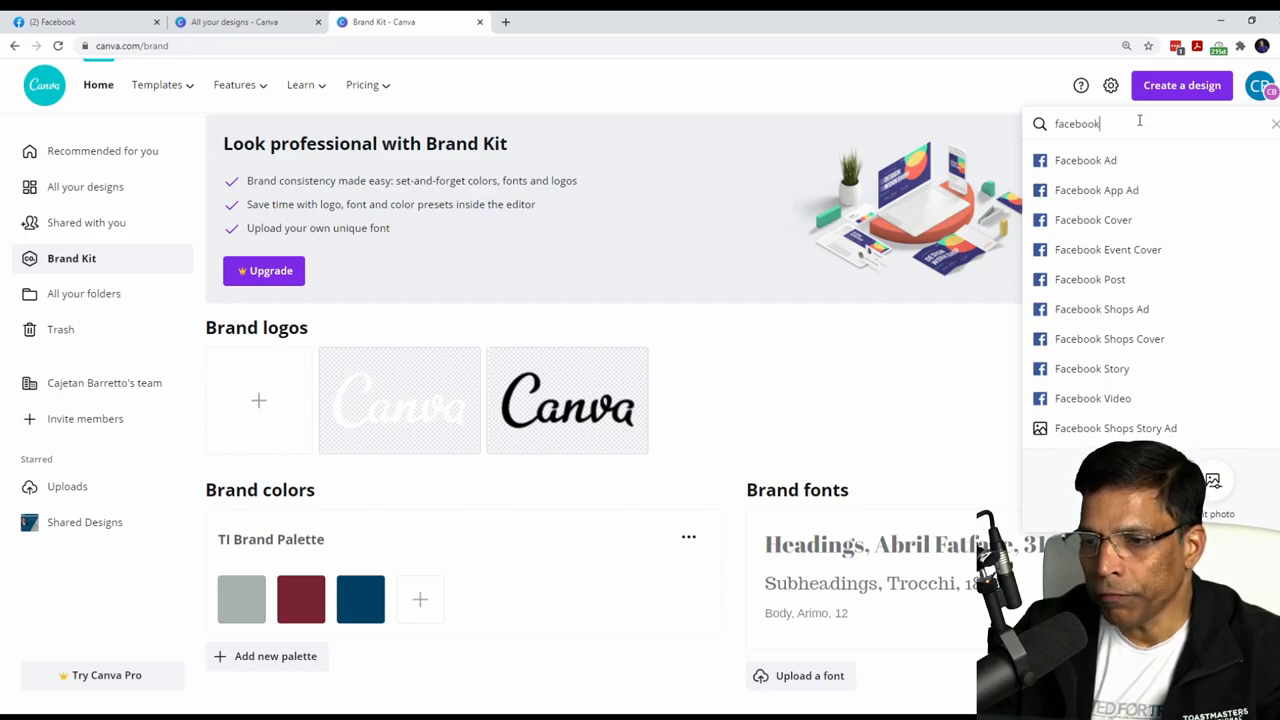
{"action": "mouse_move", "coordinate": [1090, 279]}
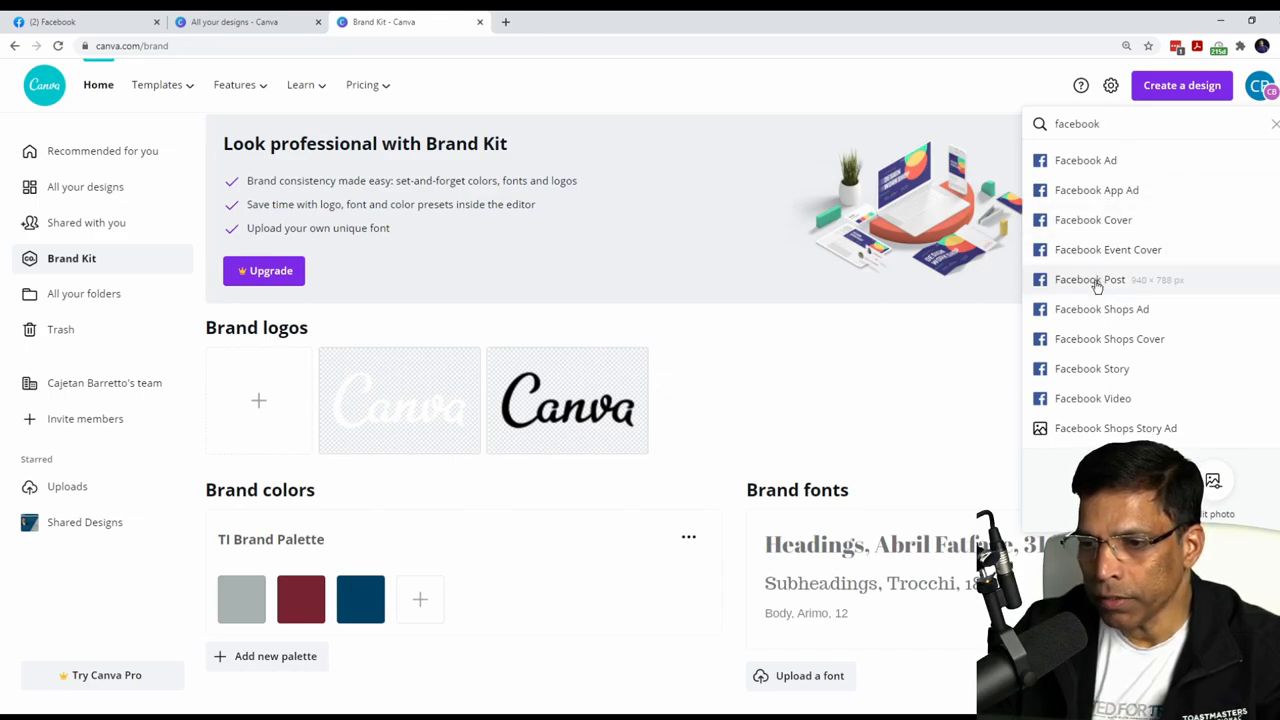
Create a Facebook Post and try maroon, navy and grey brand backgrounds
{"action": "left_click", "coordinate": [1090, 279]}
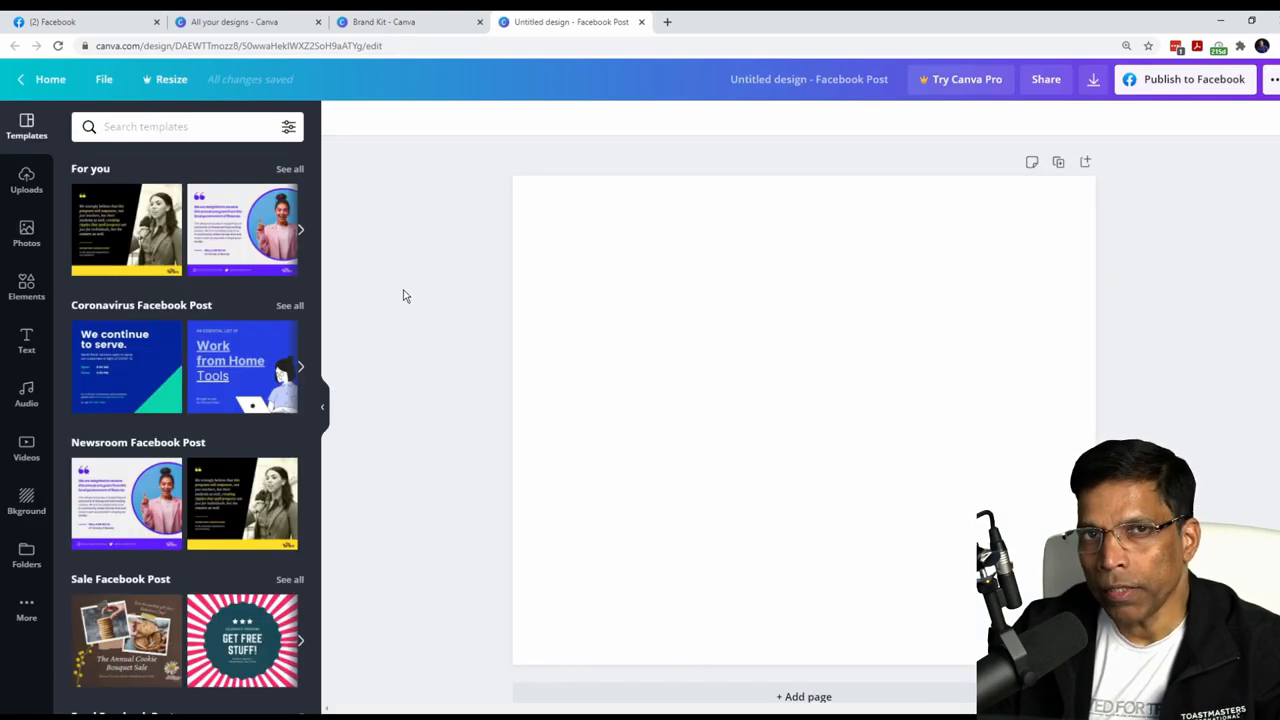
{"action": "mouse_move", "coordinate": [740, 300]}
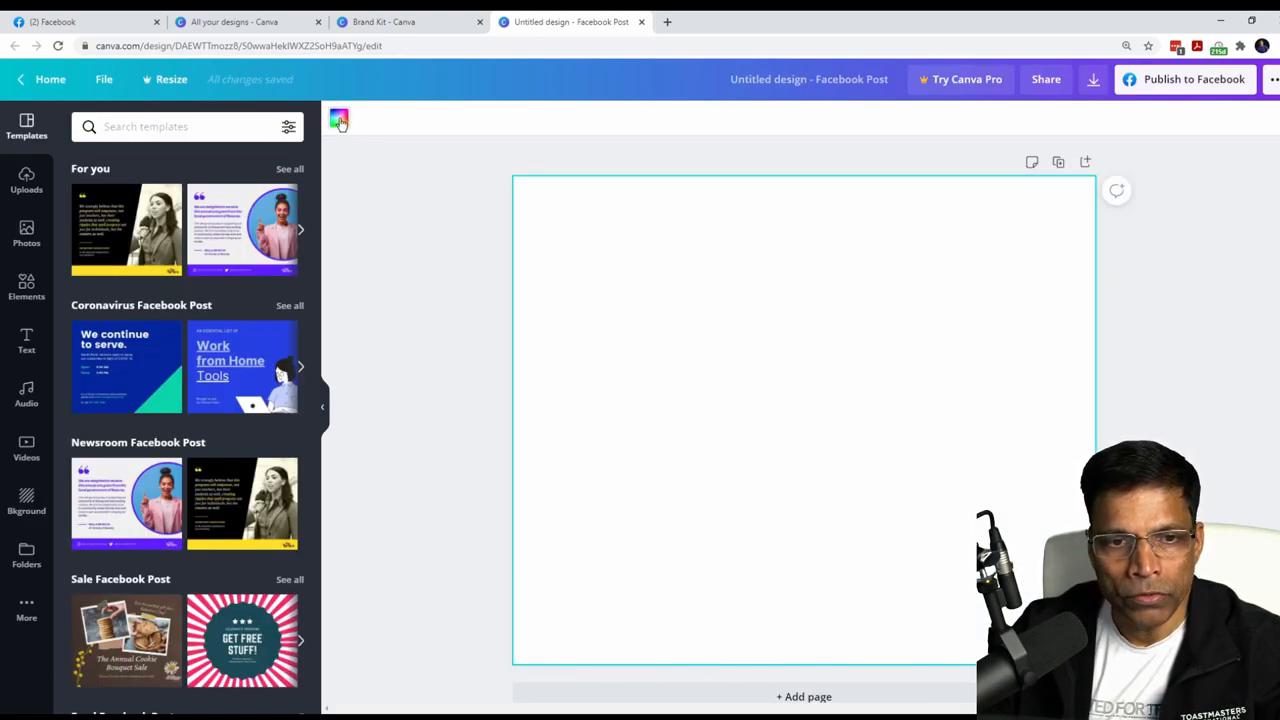
{"action": "left_click", "coordinate": [339, 119]}
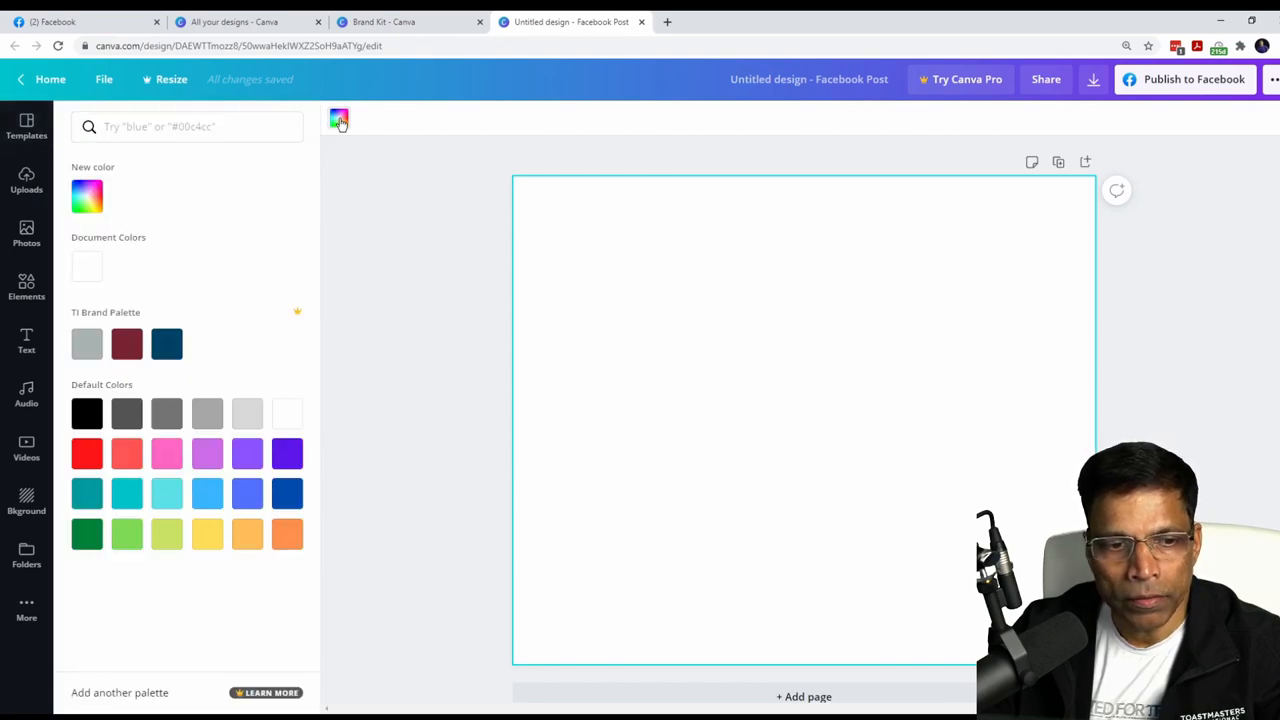
{"action": "left_click", "coordinate": [167, 343]}
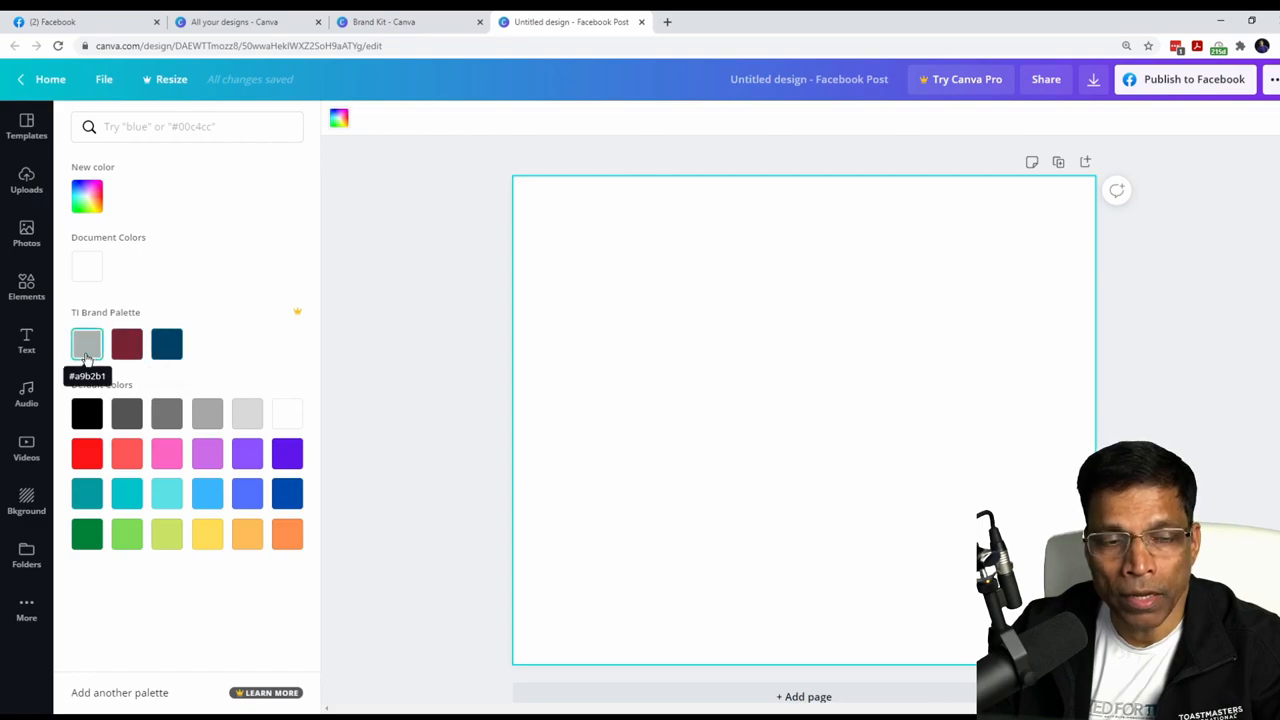
{"action": "left_click", "coordinate": [127, 344]}
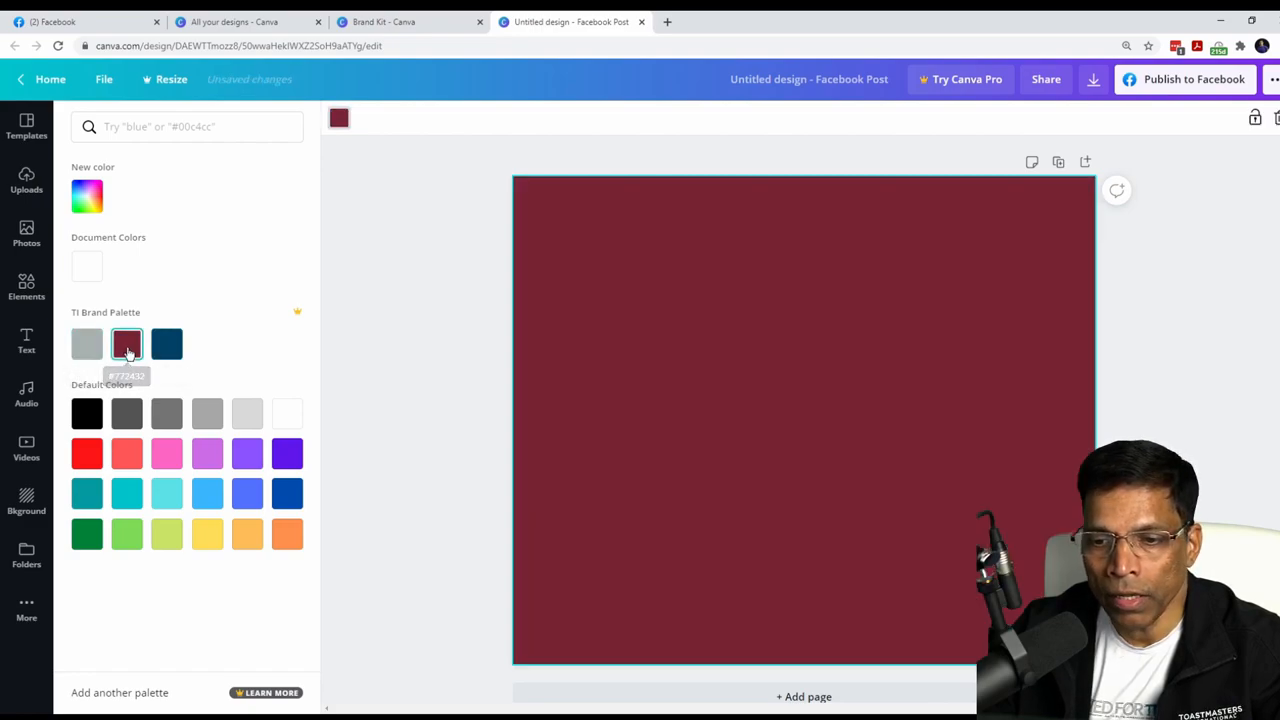
{"action": "left_click", "coordinate": [167, 343]}
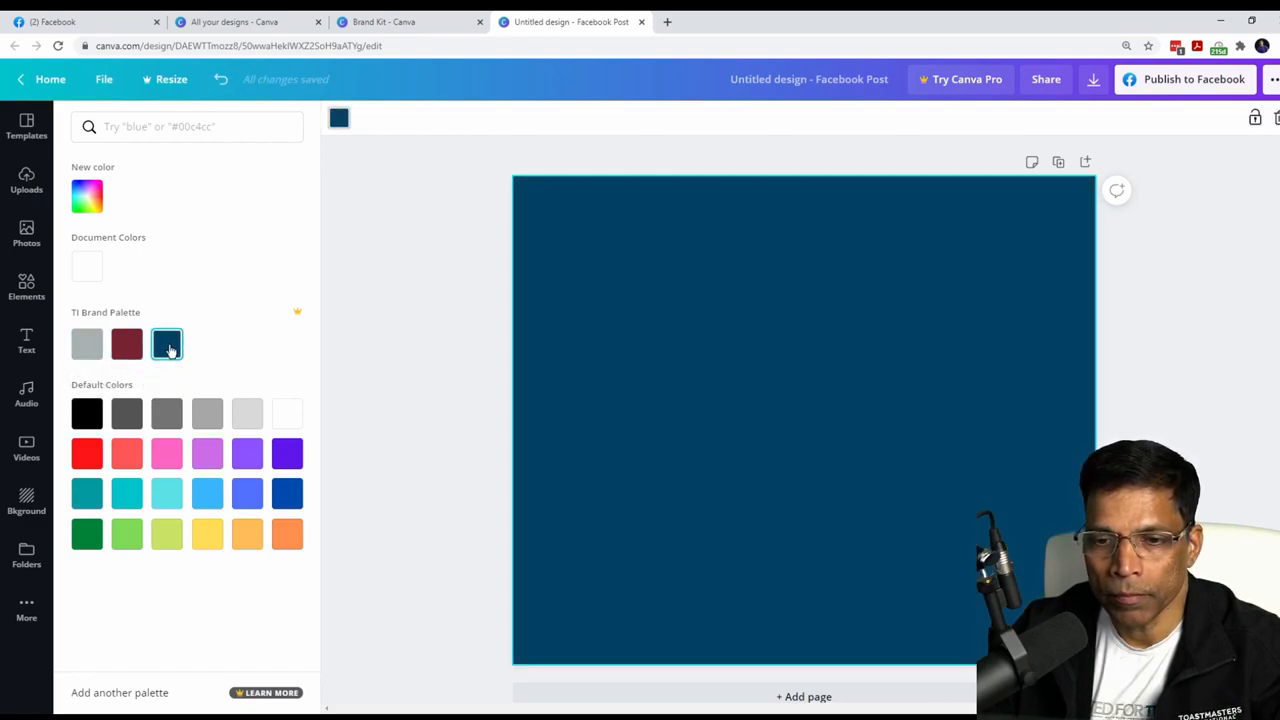
{"action": "left_click", "coordinate": [26, 127]}
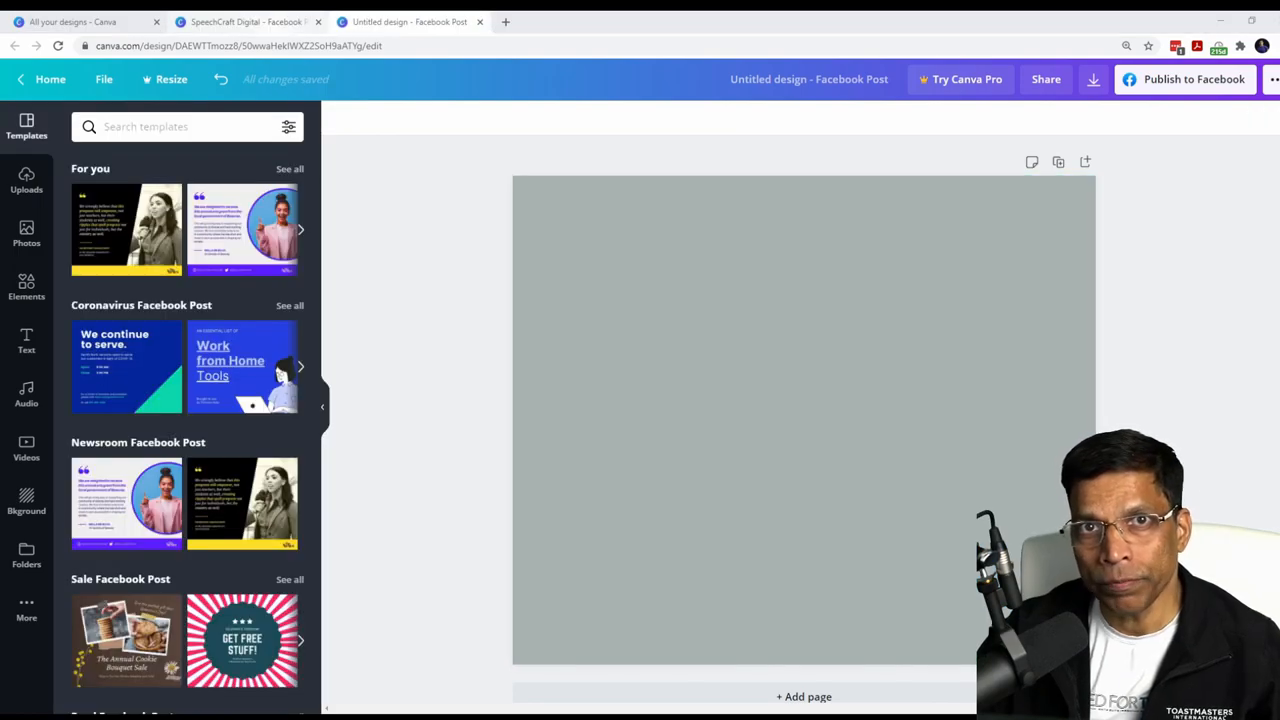
{"action": "left_click", "coordinate": [245, 21]}
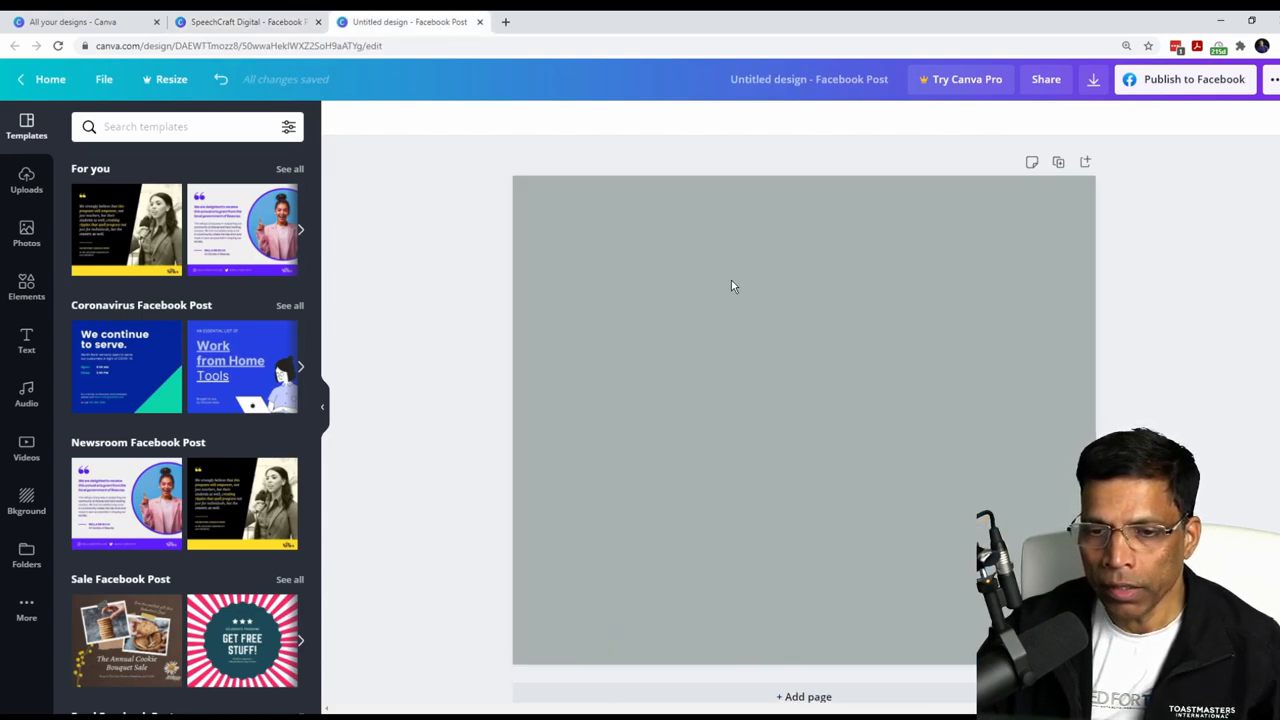
Set the page background to white with hex FFFFFF
{"action": "left_click", "coordinate": [732, 286]}
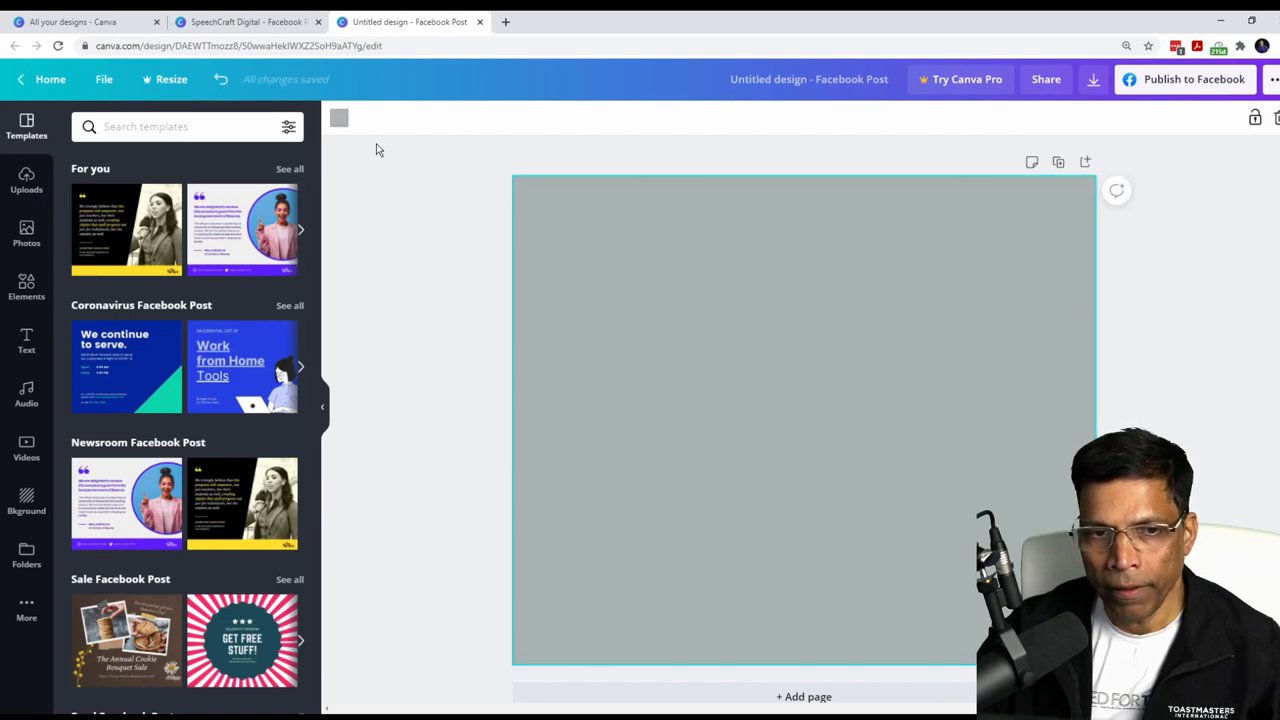
{"action": "left_click", "coordinate": [338, 117]}
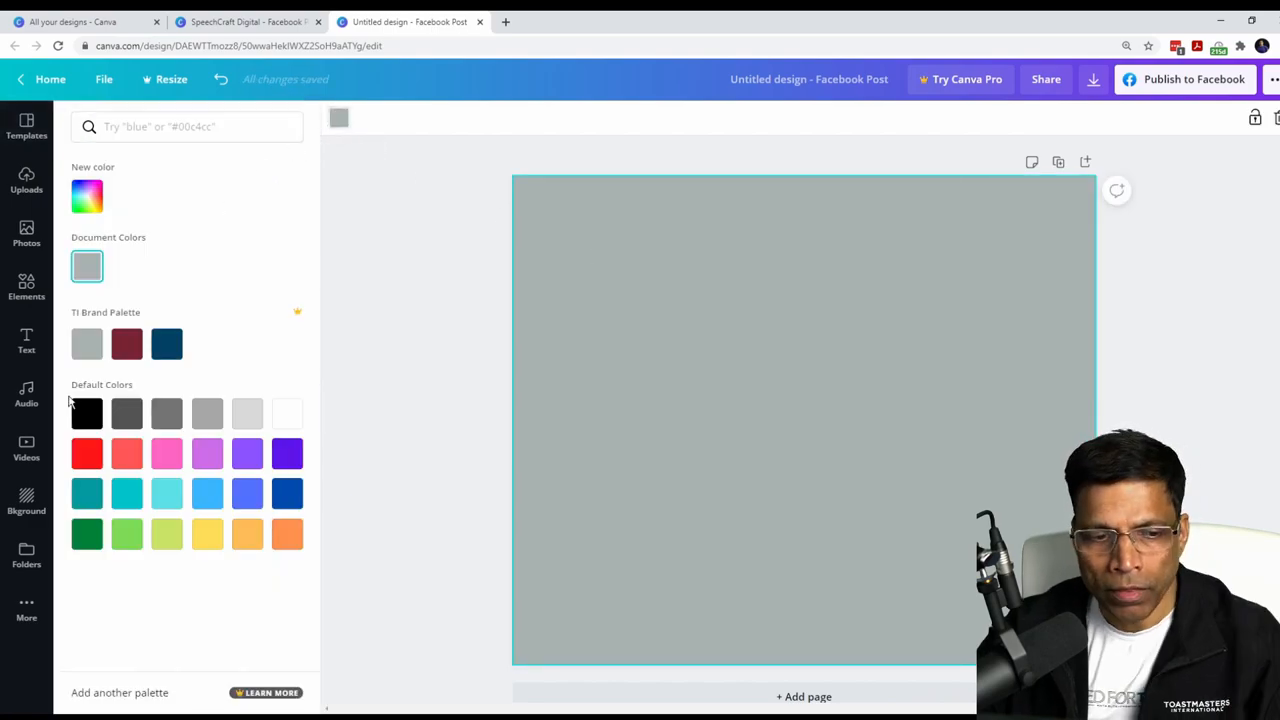
{"action": "mouse_move", "coordinate": [287, 413]}
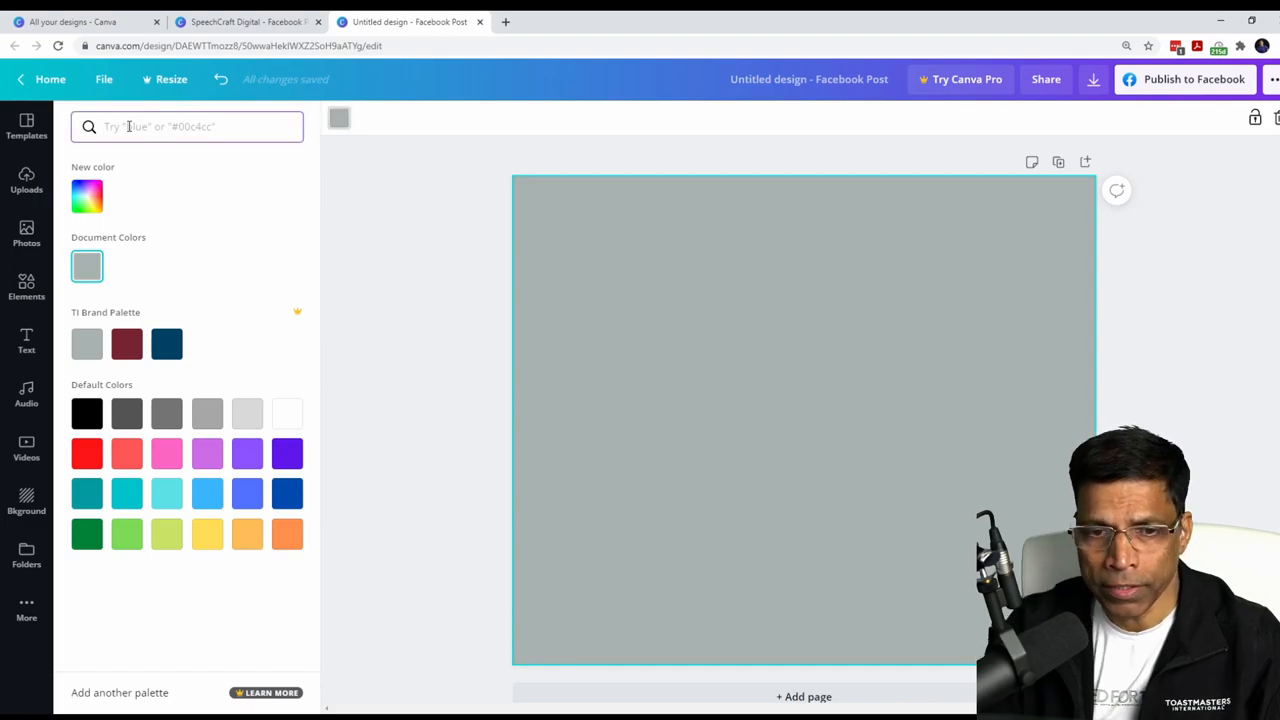
{"action": "type", "text": "FFFFFF"}
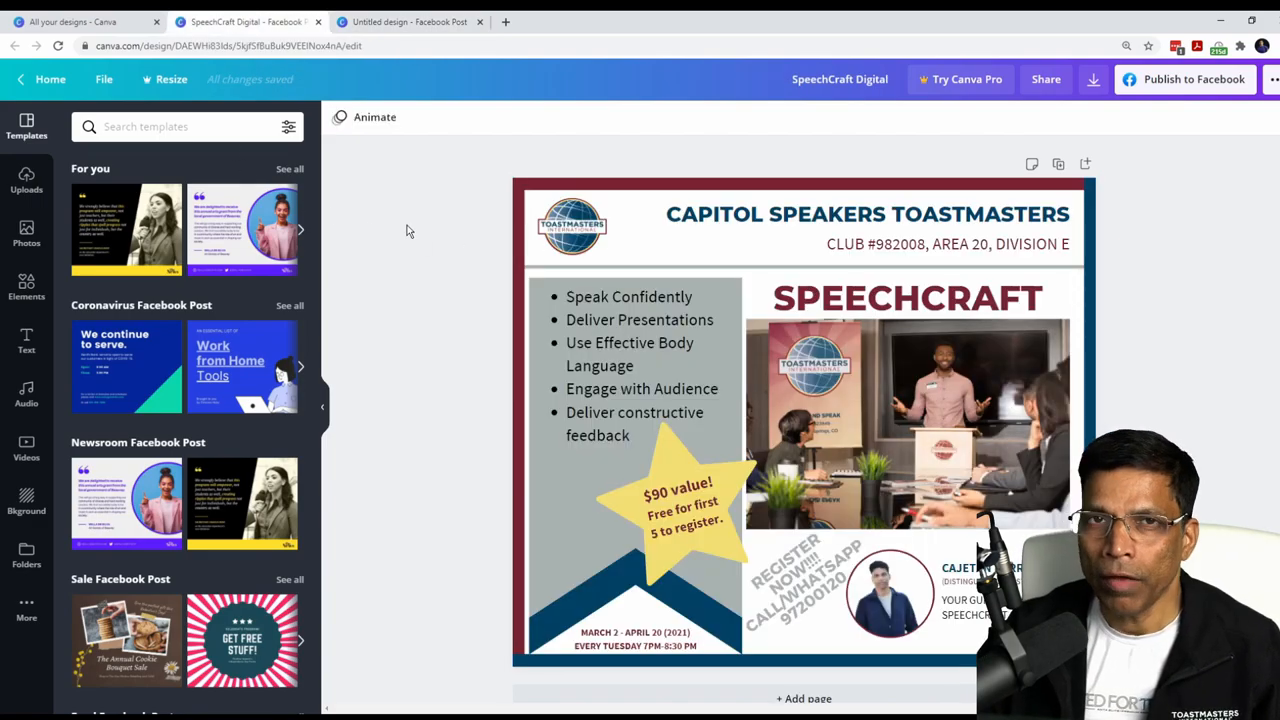
{"action": "left_click", "coordinate": [867, 214]}
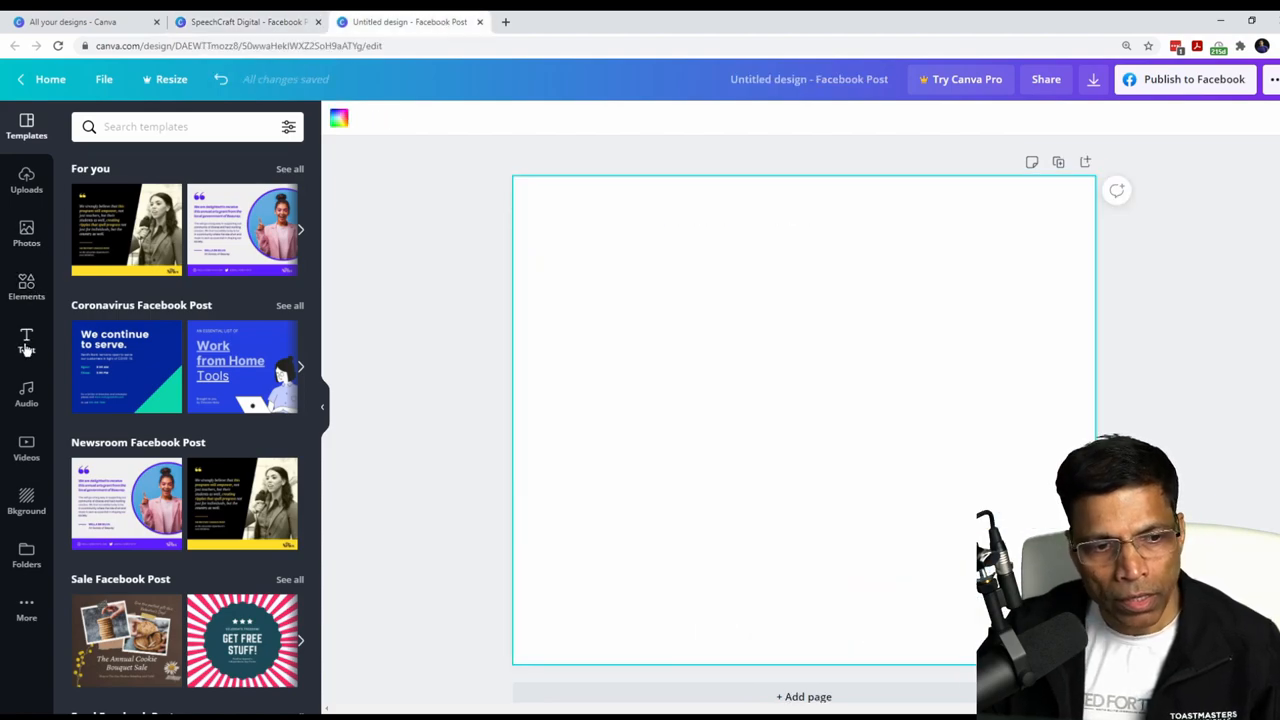
Add a 'CAPITOL SPEAKERS TOASTMASTERS' heading, resized to one line and moved to the top
{"action": "left_click", "coordinate": [26, 340]}
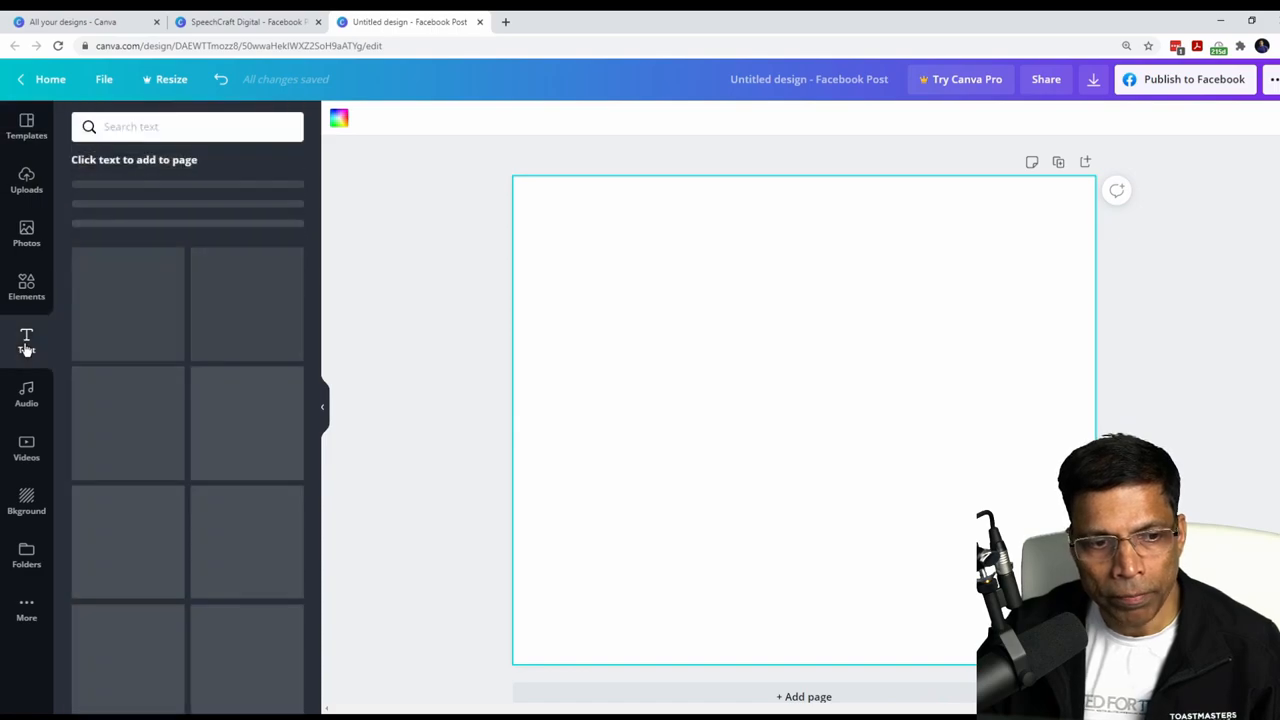
{"action": "left_click", "coordinate": [26, 340]}
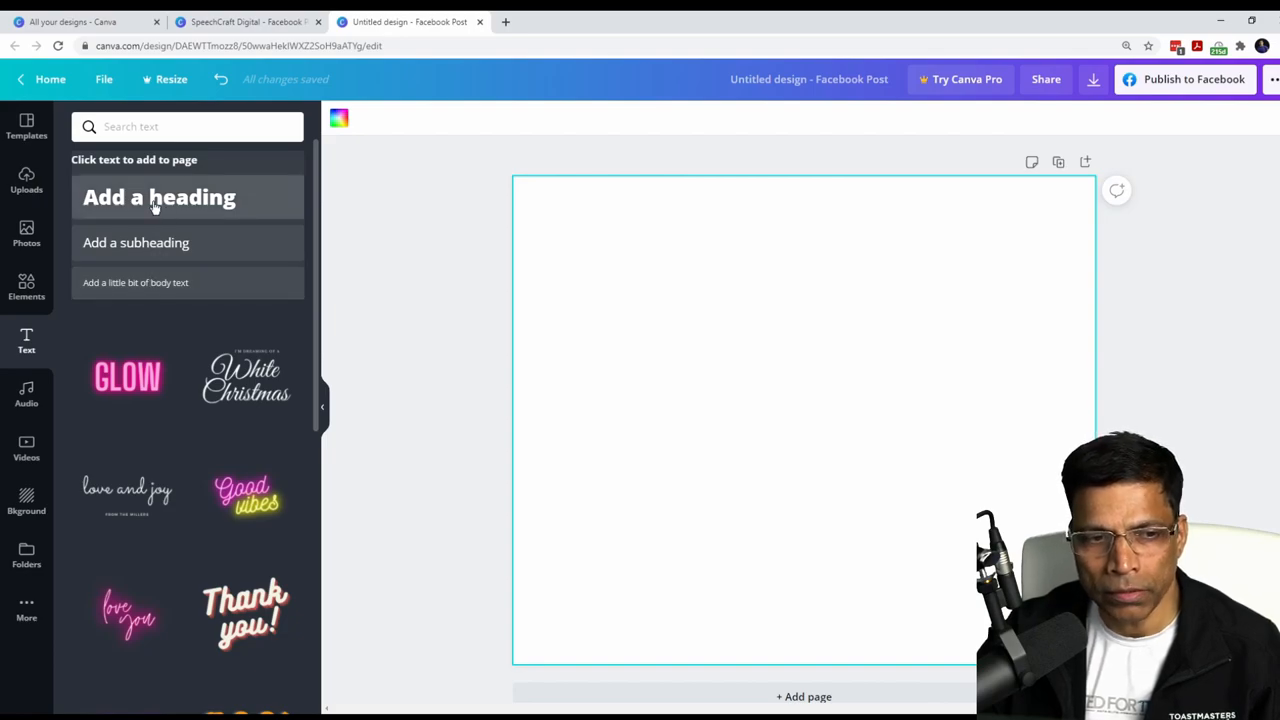
{"action": "left_click", "coordinate": [159, 197]}
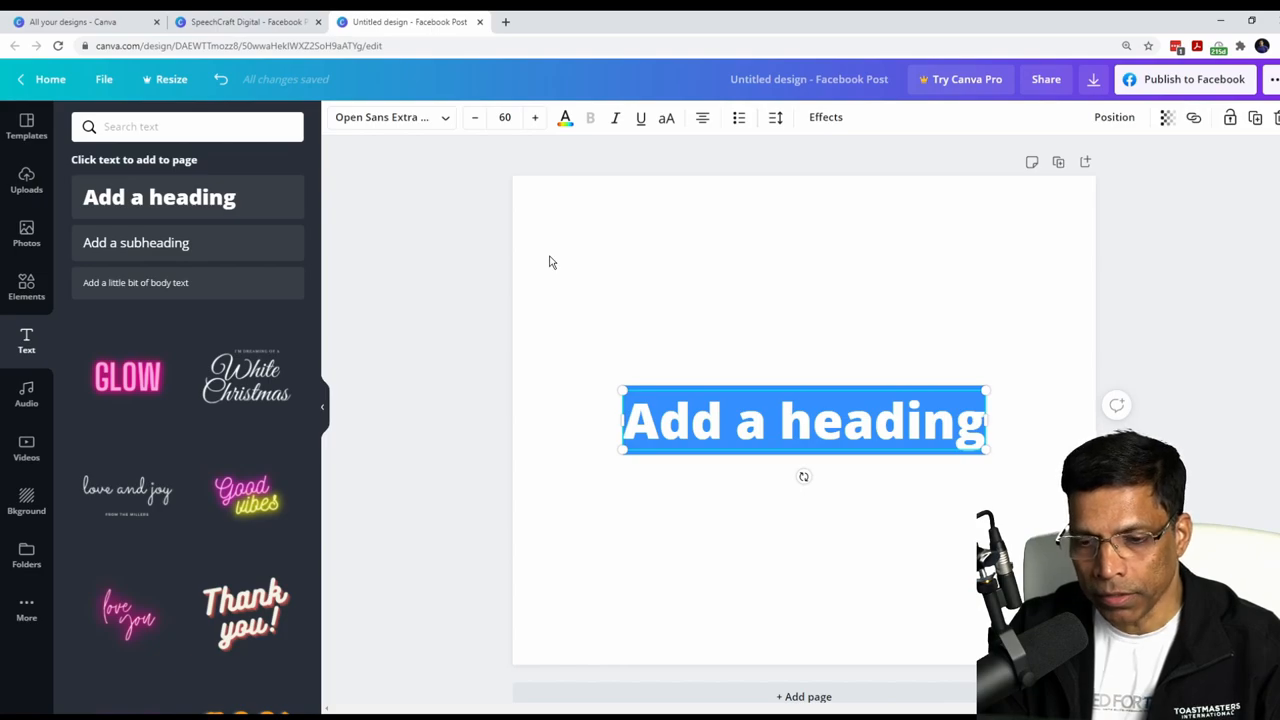
{"action": "type", "text": "CAPITOL SPEAKERS TOASTMASTERS"}
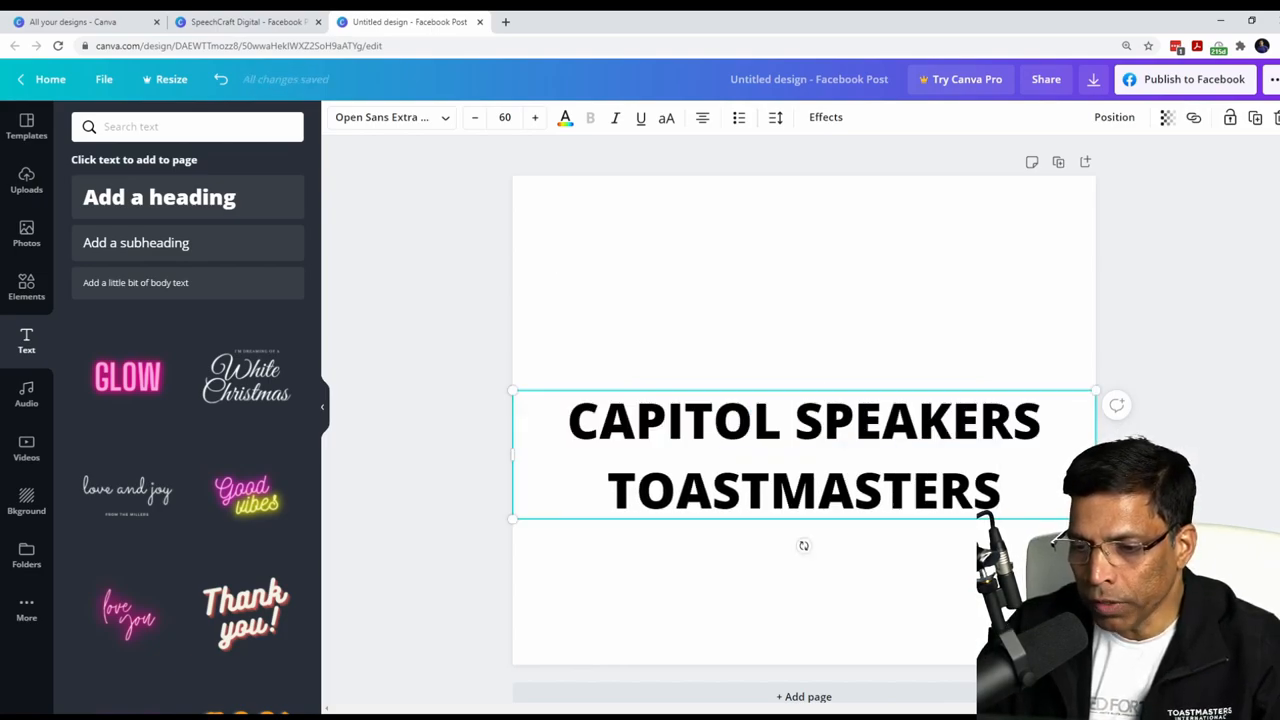
{"action": "left_click_drag", "start_coordinate": [1095, 520], "coordinate": [815, 458]}
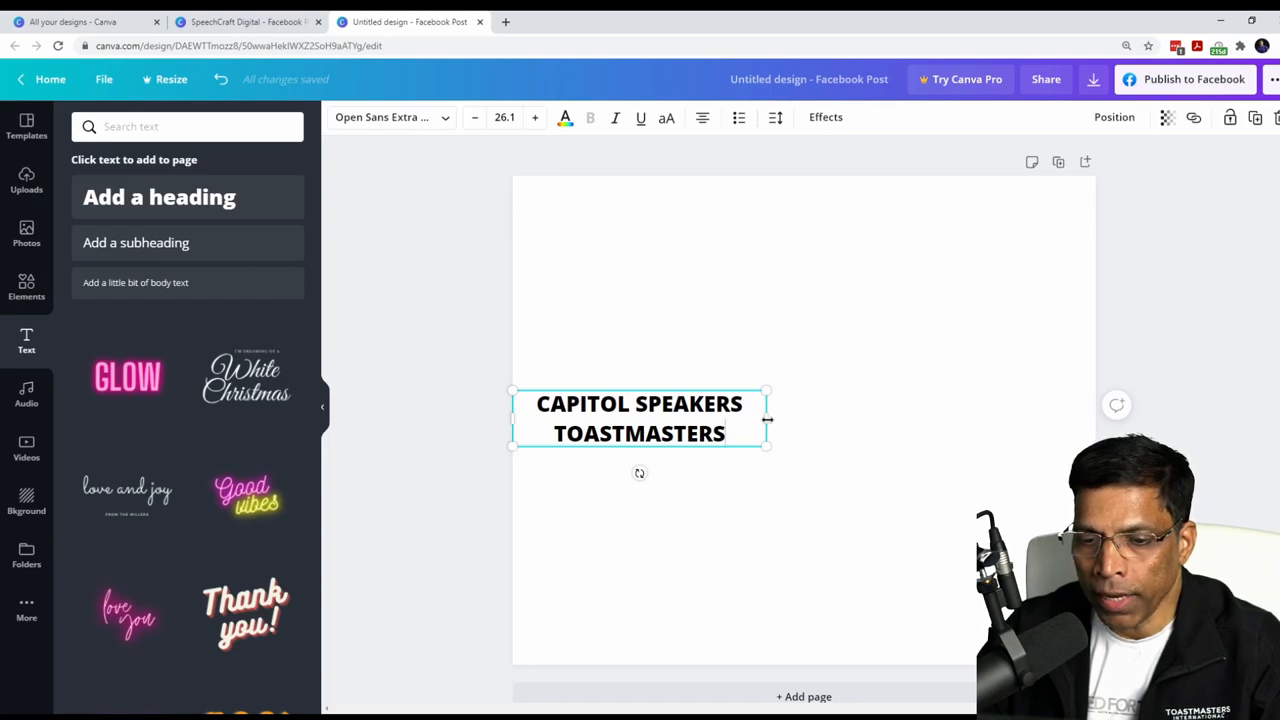
{"action": "left_click_drag", "start_coordinate": [765, 418], "coordinate": [975, 408]}
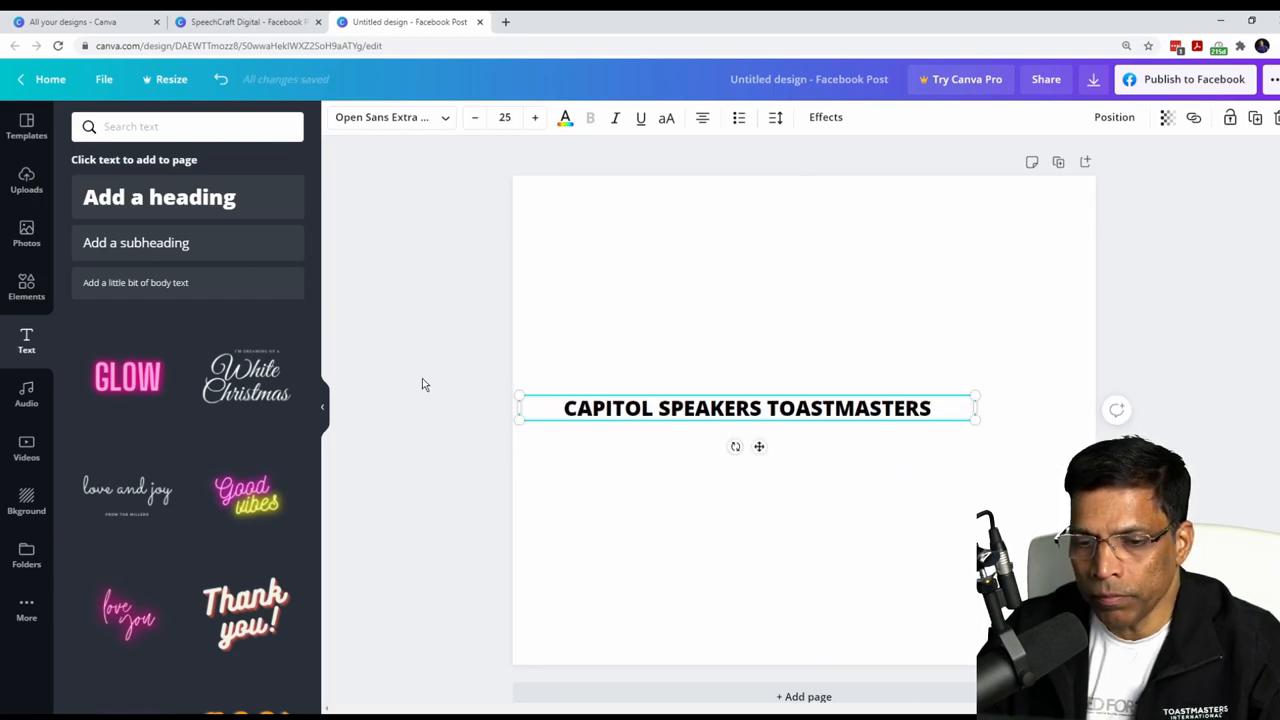
{"action": "mouse_move", "coordinate": [755, 388]}
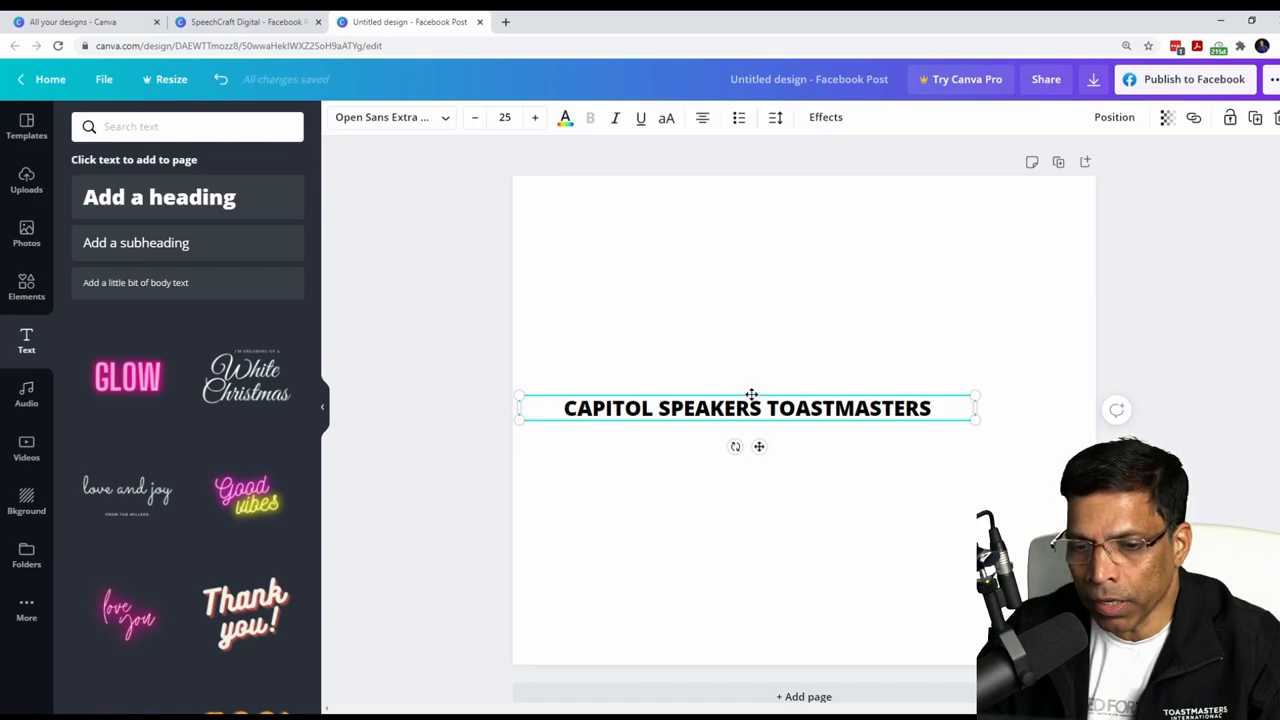
{"action": "left_click_drag", "start_coordinate": [747, 408], "coordinate": [843, 258]}
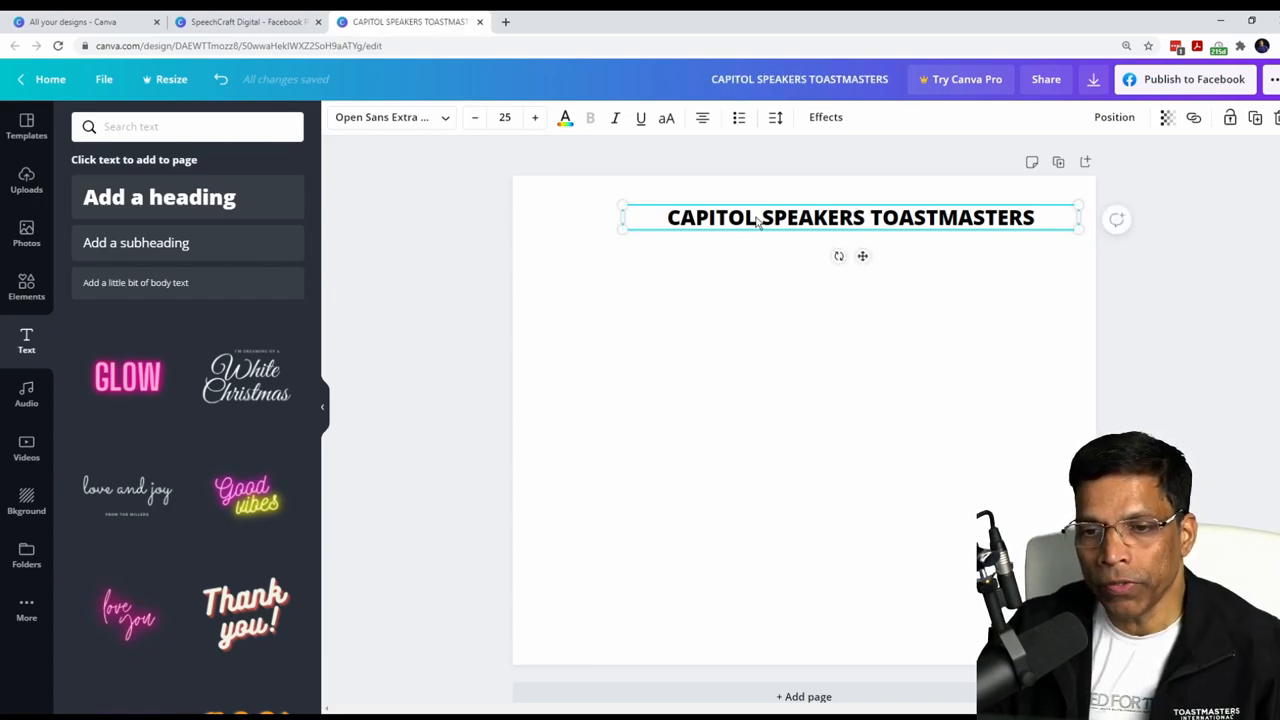
{"action": "mouse_move", "coordinate": [757, 223]}
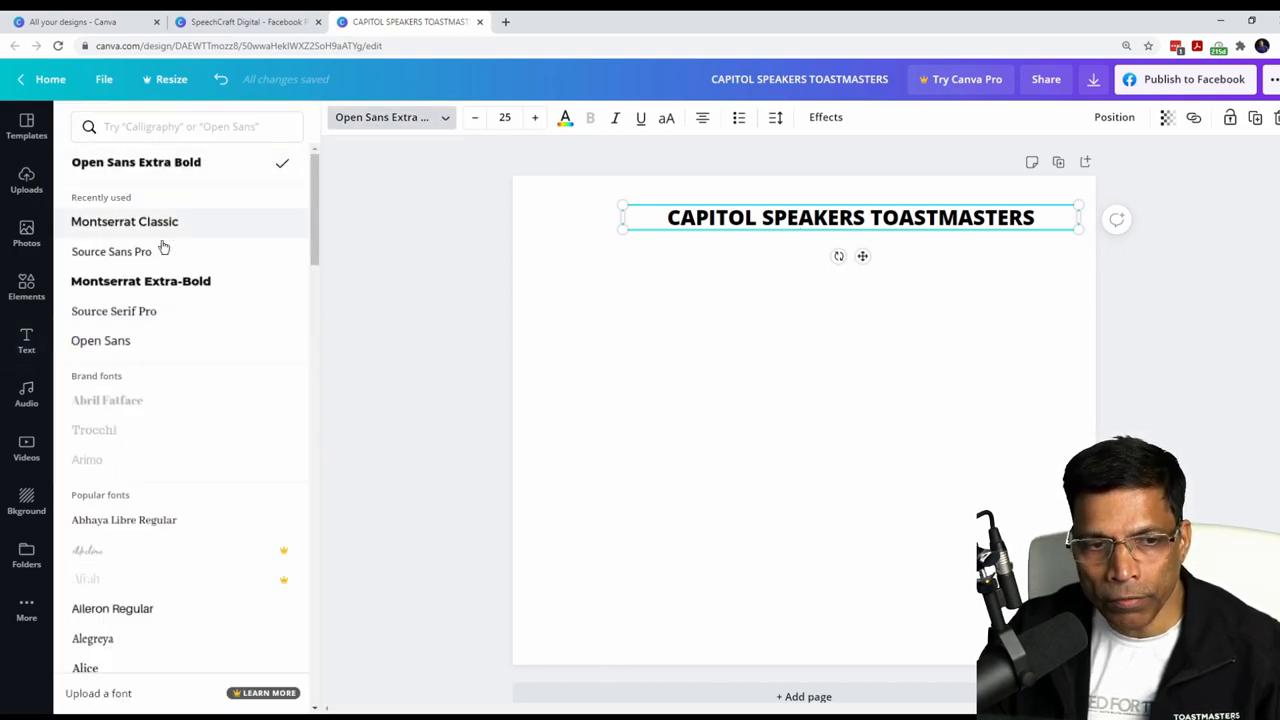
Set the heading font to Montserrat Extra-Bold at size 25
{"action": "left_click", "coordinate": [187, 126]}
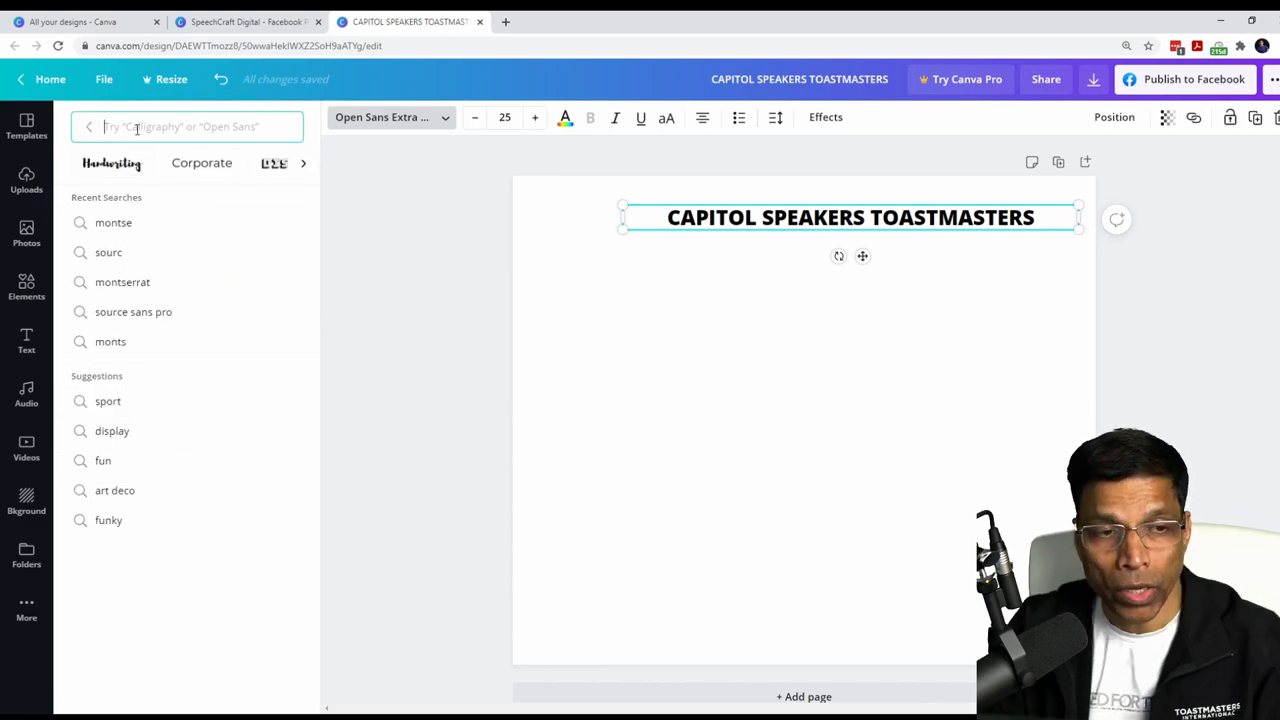
{"action": "type", "text": "m"}
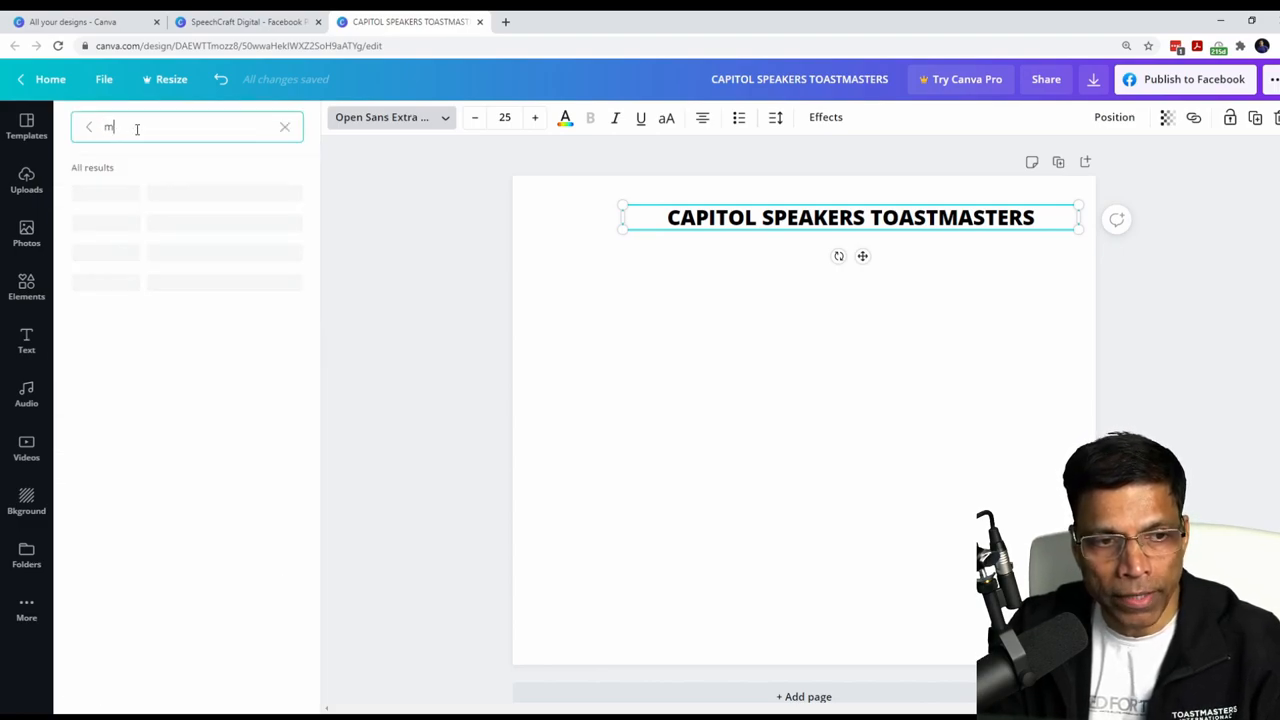
{"action": "type", "text": "ontserrat"}
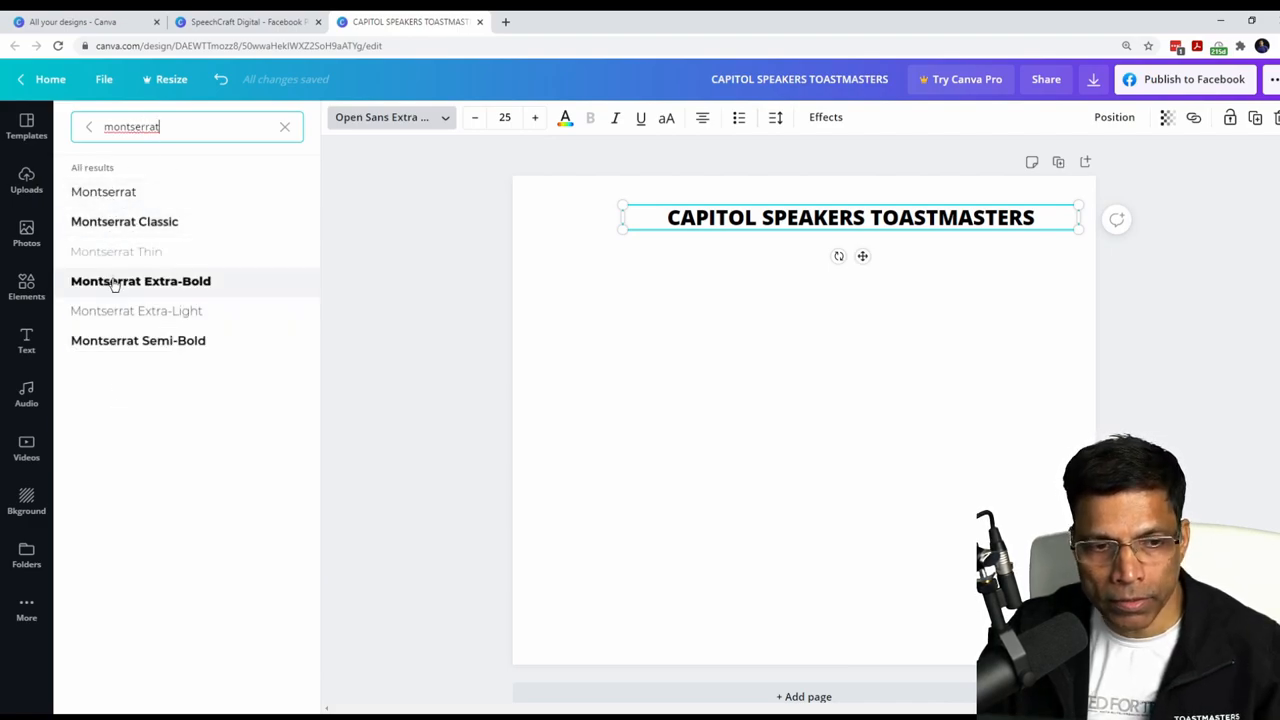
{"action": "left_click", "coordinate": [140, 281]}
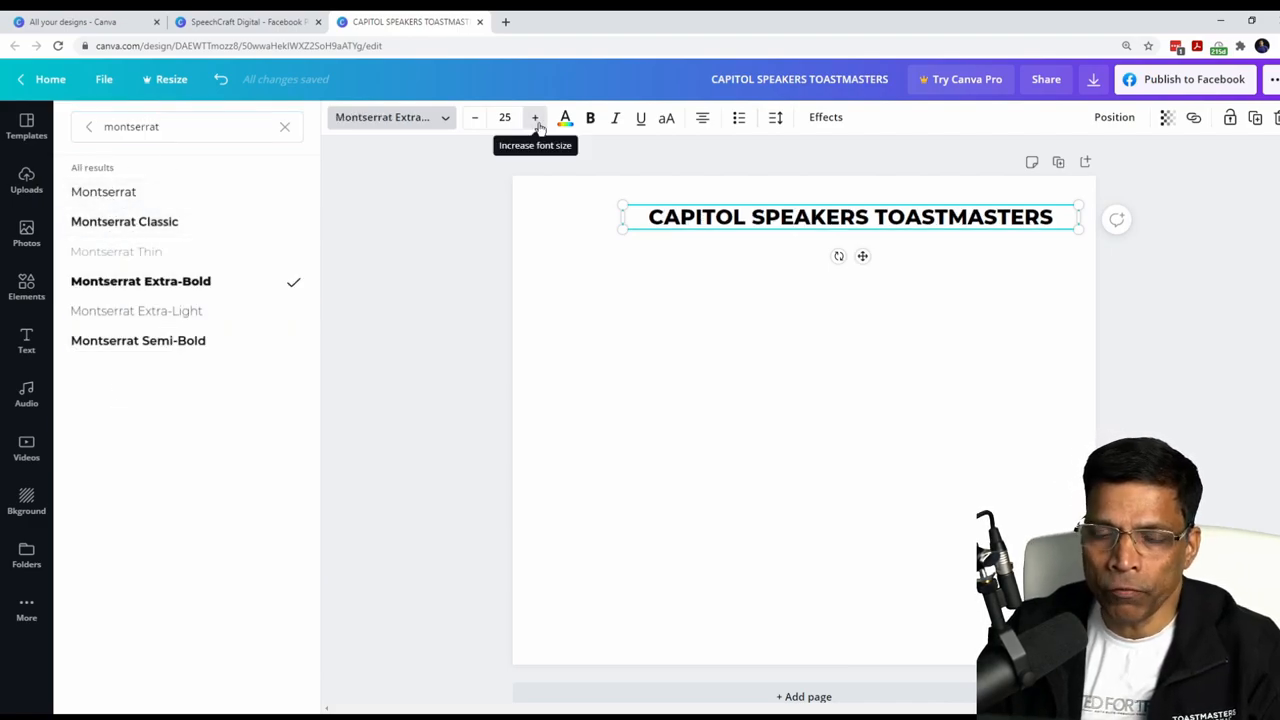
{"action": "left_click", "coordinate": [535, 117]}
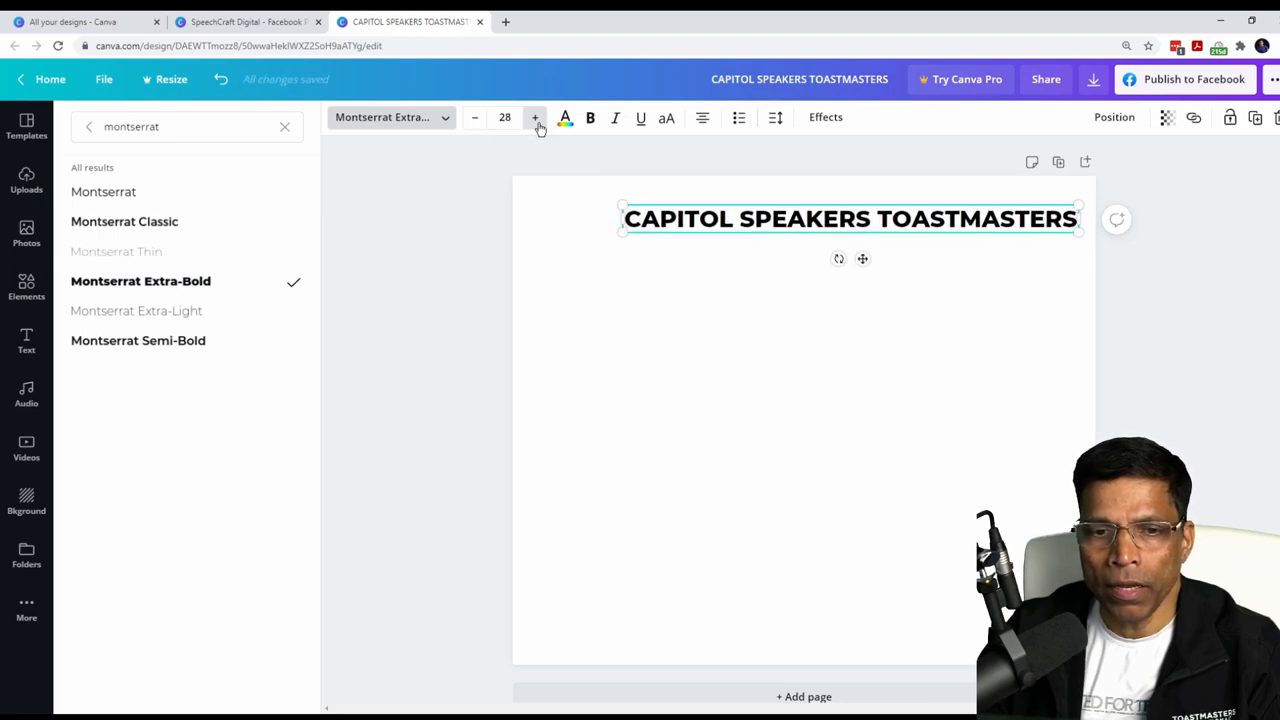
{"action": "left_click", "coordinate": [474, 117]}
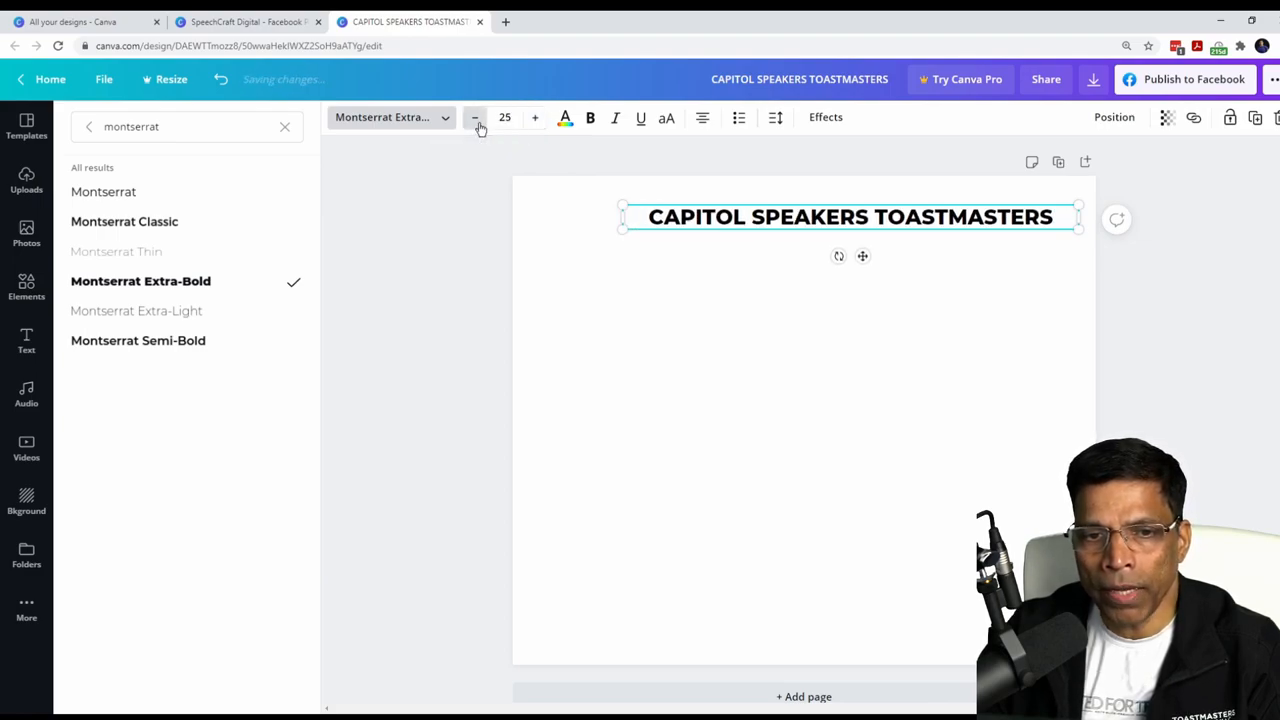
{"action": "left_click", "coordinate": [474, 117]}
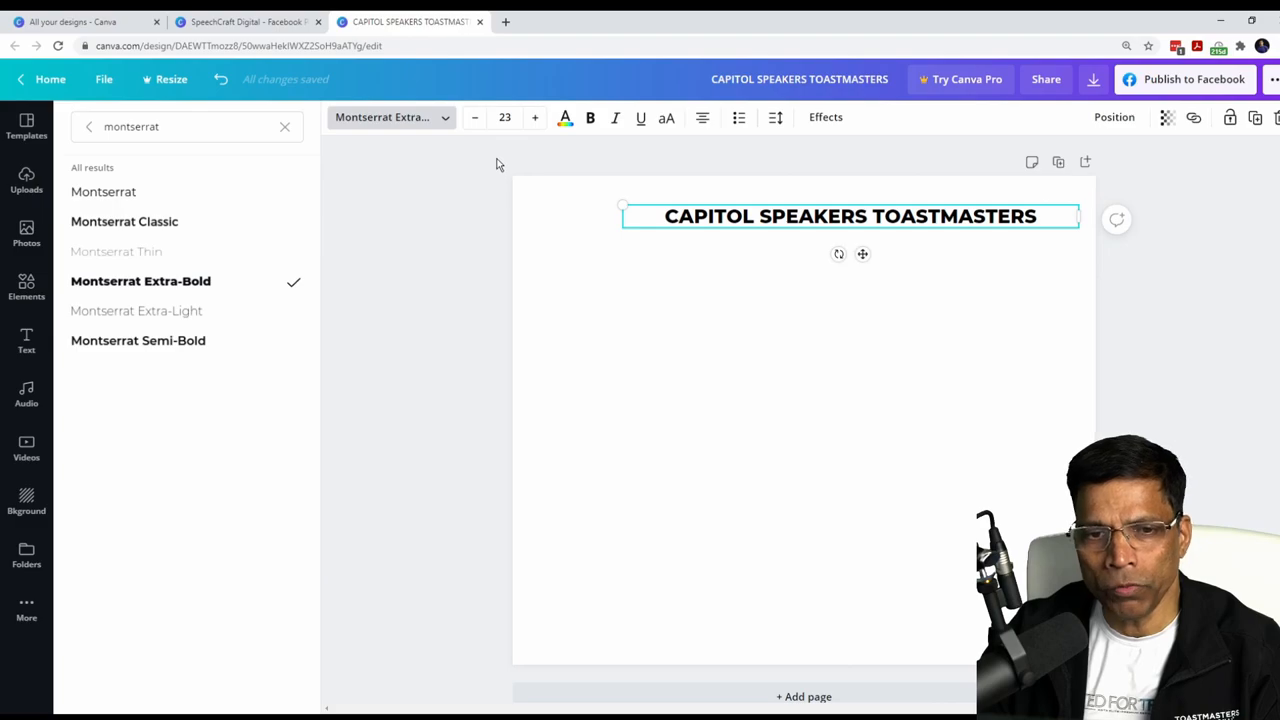
{"action": "mouse_move", "coordinate": [504, 117]}
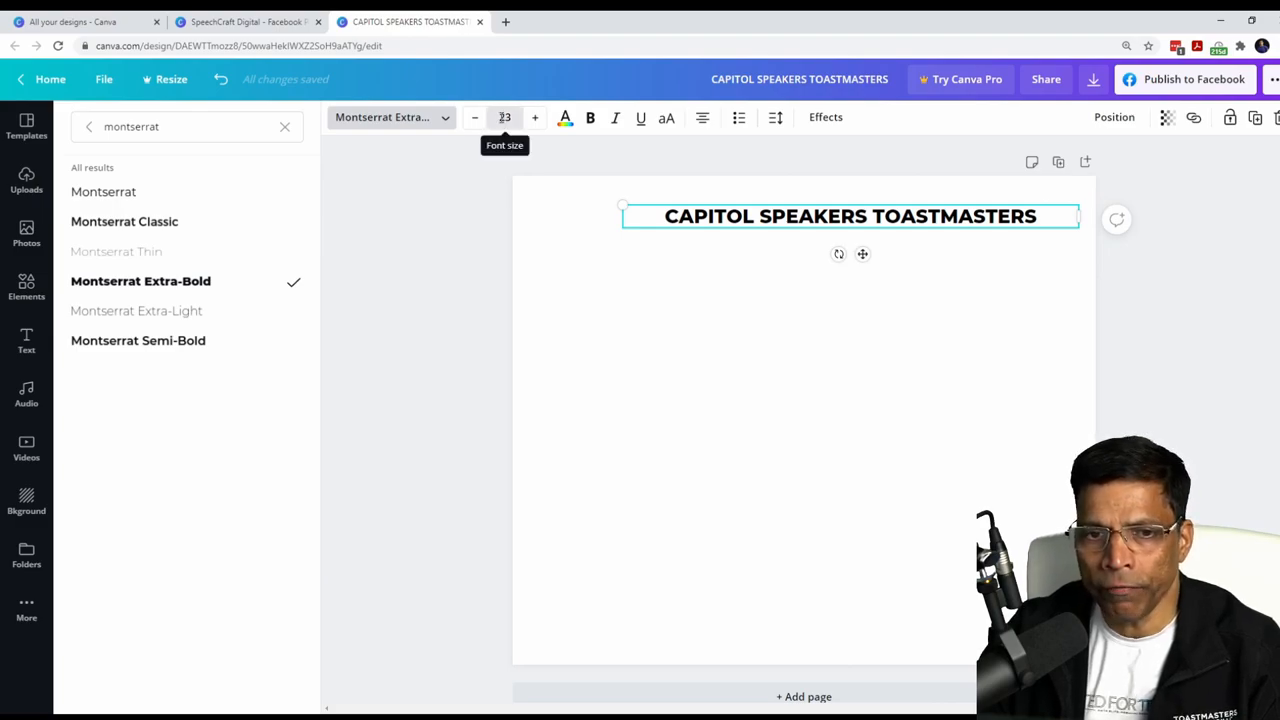
{"action": "left_click", "coordinate": [505, 117]}
{"action": "type", "text": "25"}
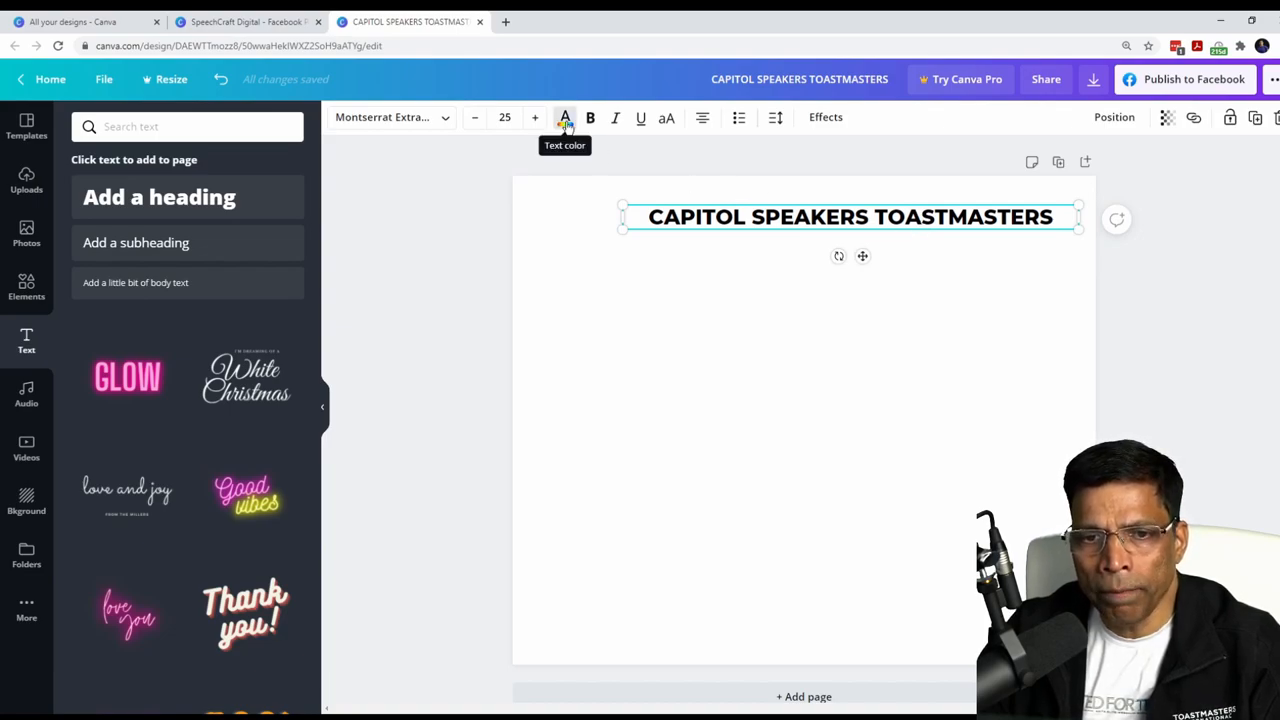
Colour the heading text with the navy brand swatch #004165
{"action": "left_click", "coordinate": [565, 117]}
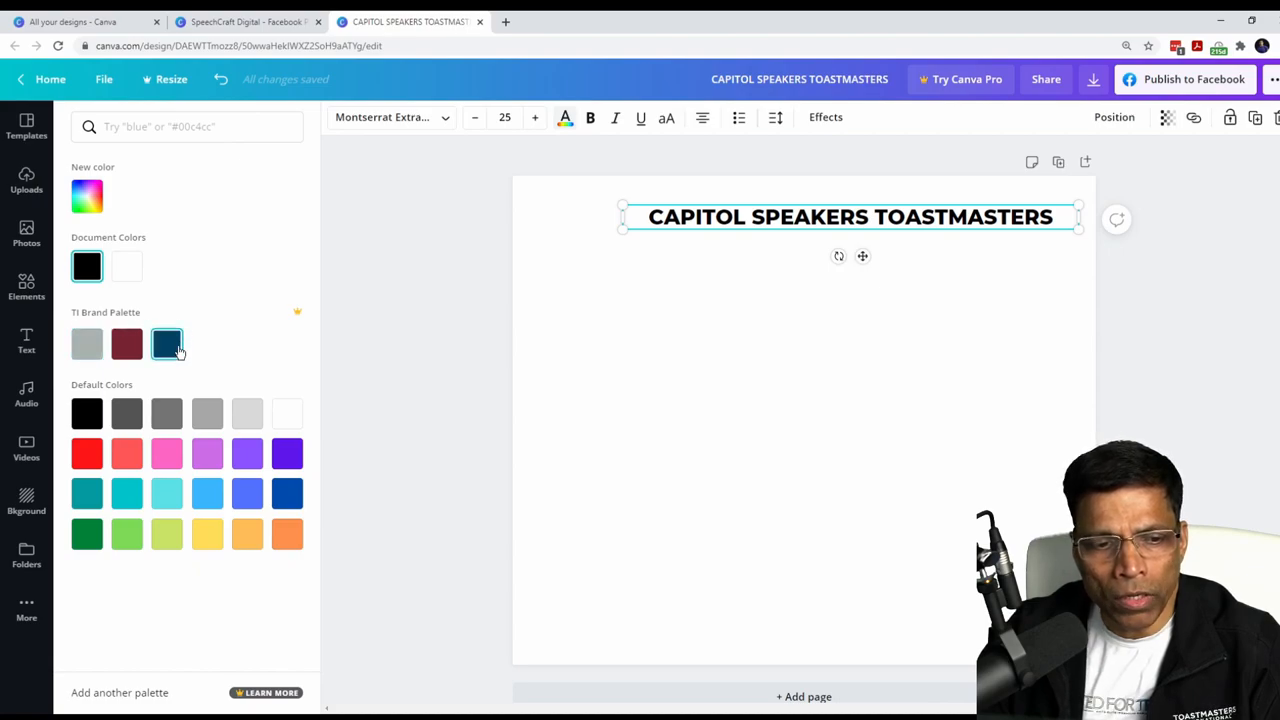
{"action": "mouse_move", "coordinate": [167, 343]}
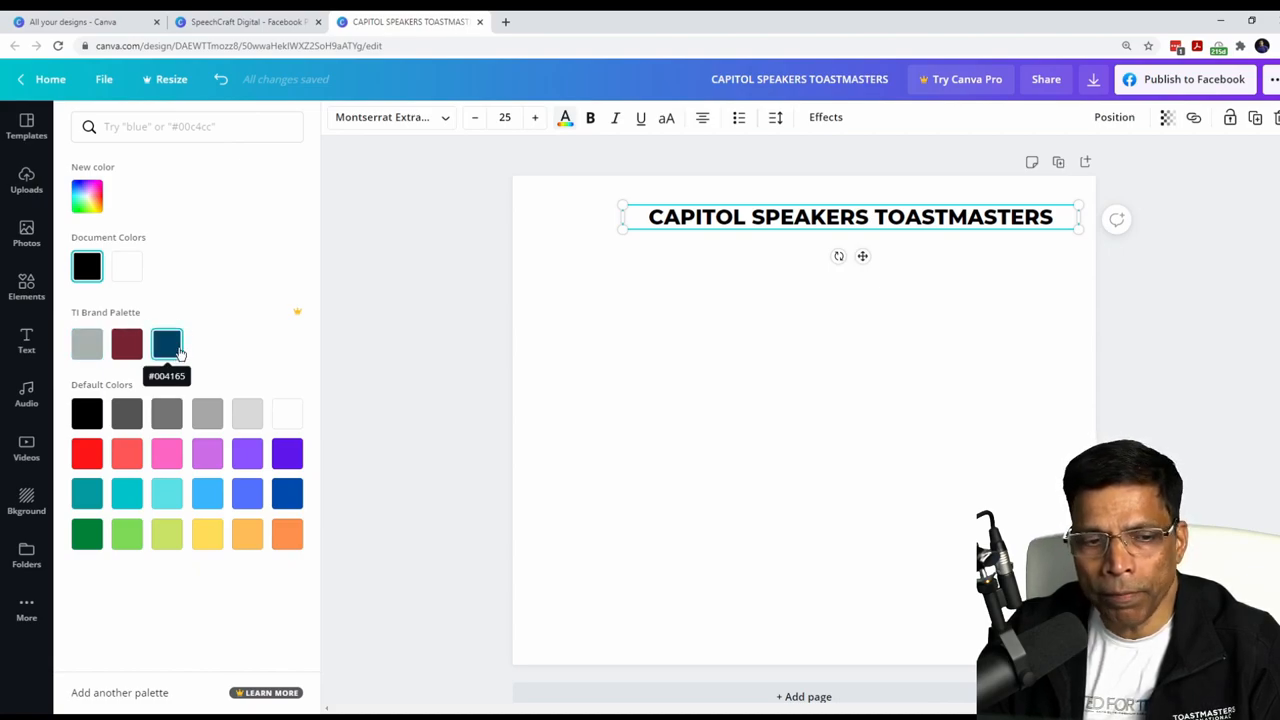
{"action": "left_click", "coordinate": [166, 344]}
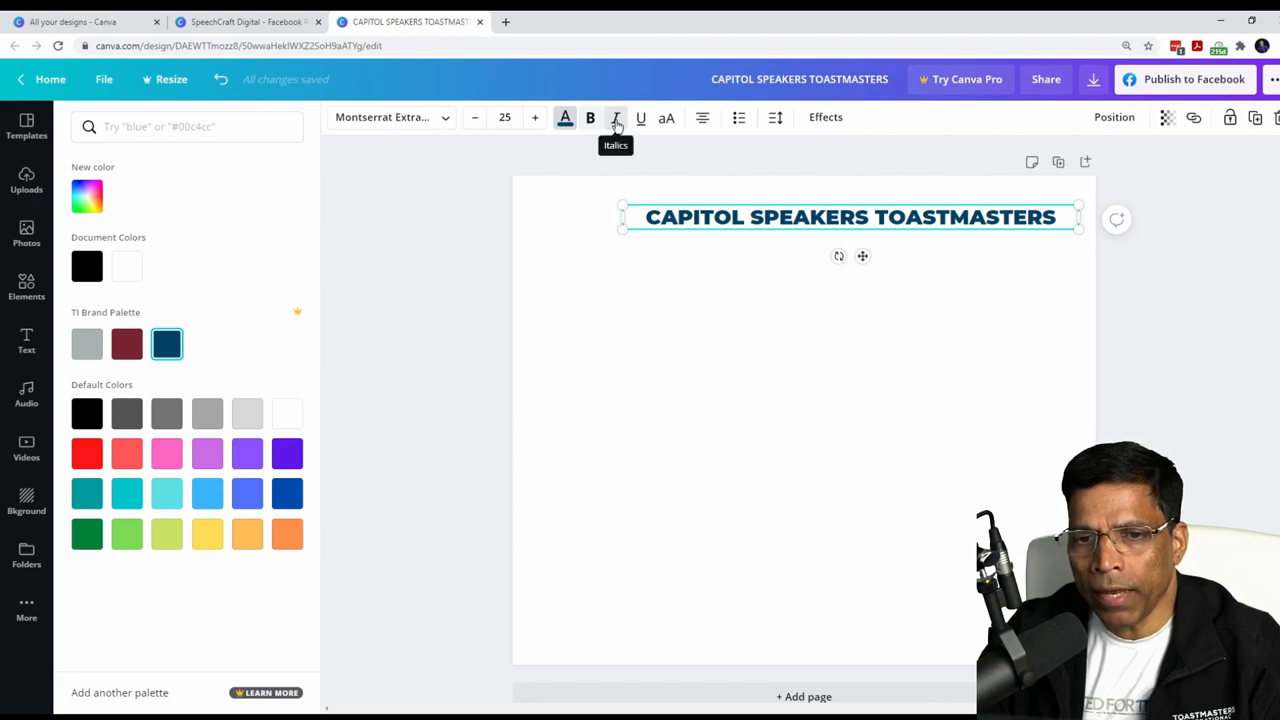
{"action": "left_click", "coordinate": [615, 117]}
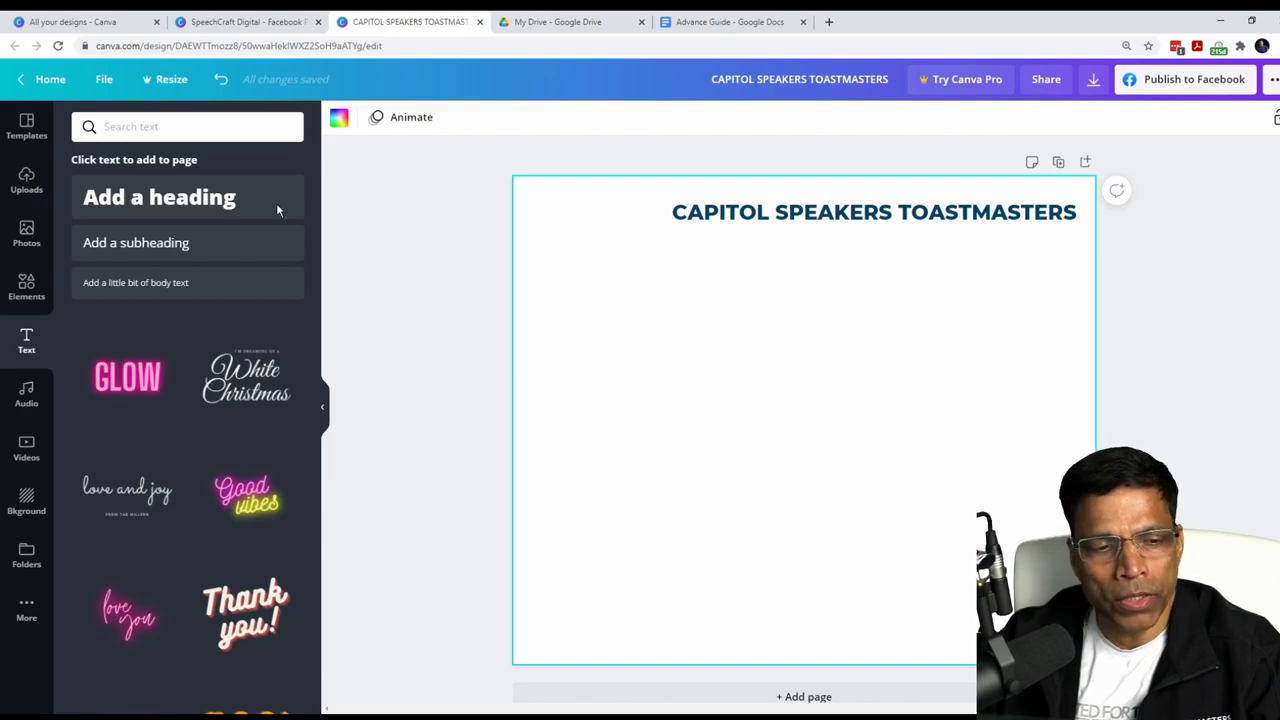
Add an L-shaped corner border along the page's top and left edges
{"action": "left_click", "coordinate": [26, 288]}
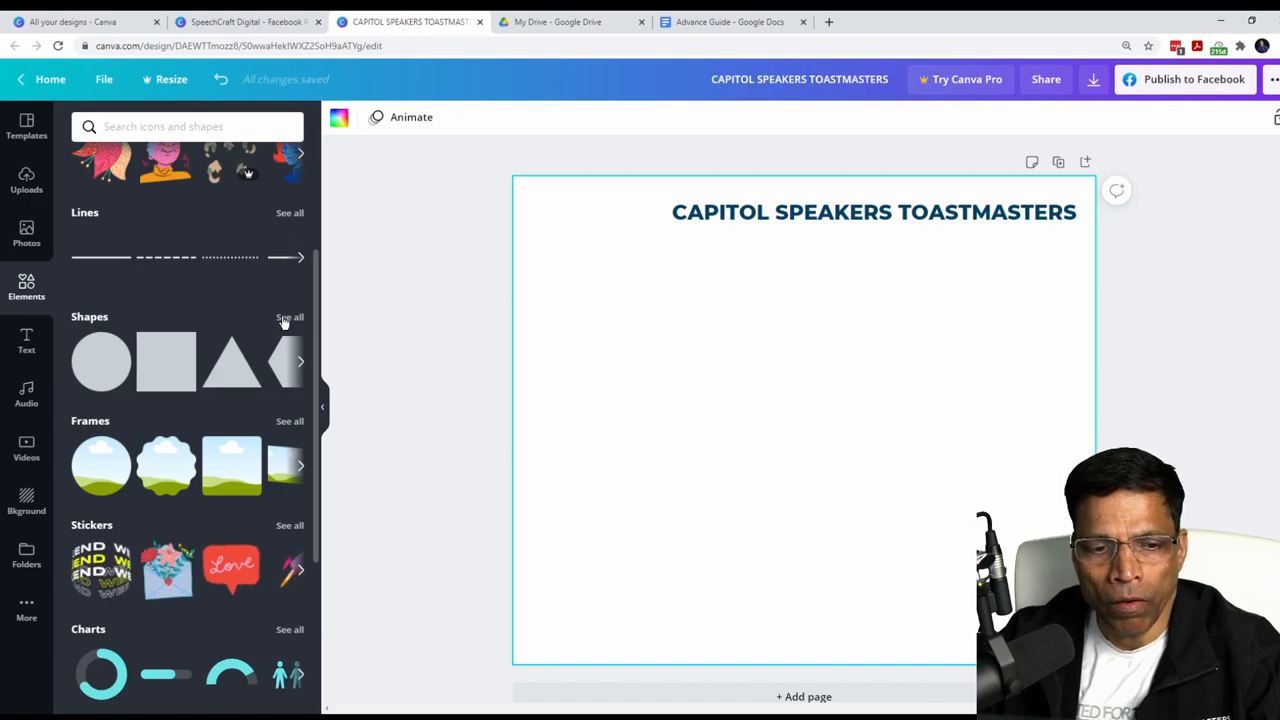
{"action": "left_click", "coordinate": [290, 317]}
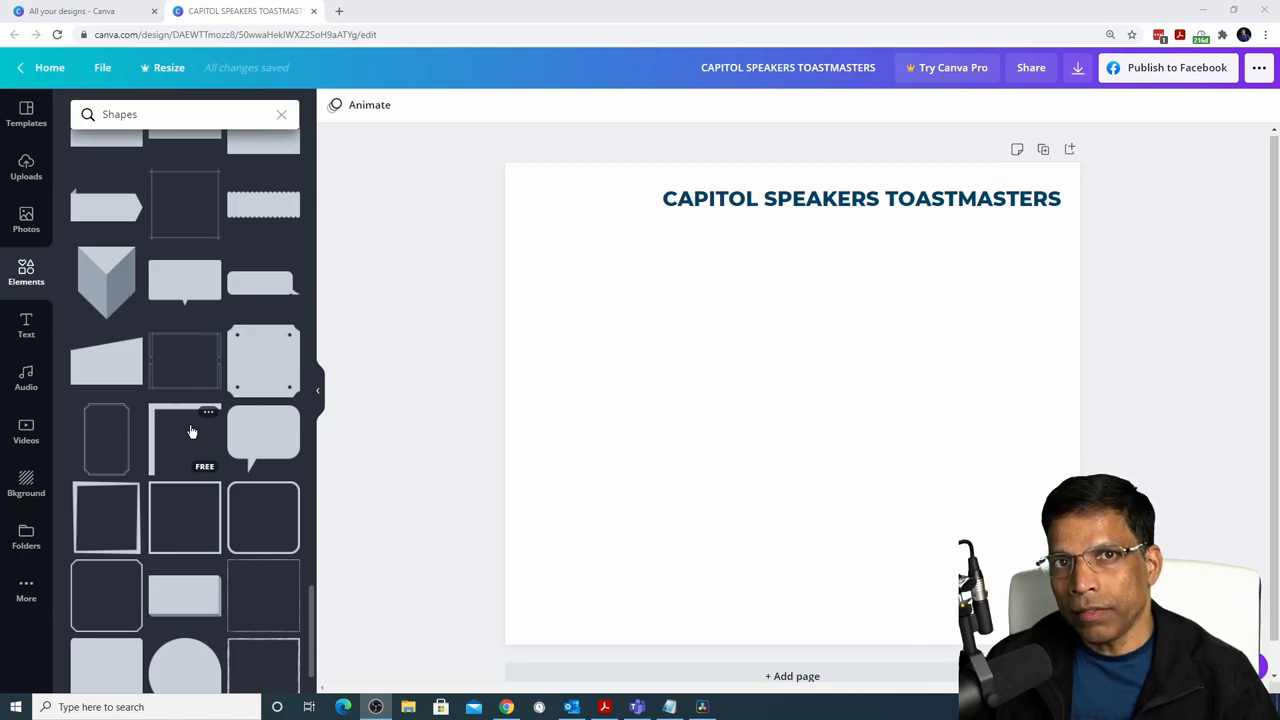
{"action": "mouse_move", "coordinate": [177, 440]}
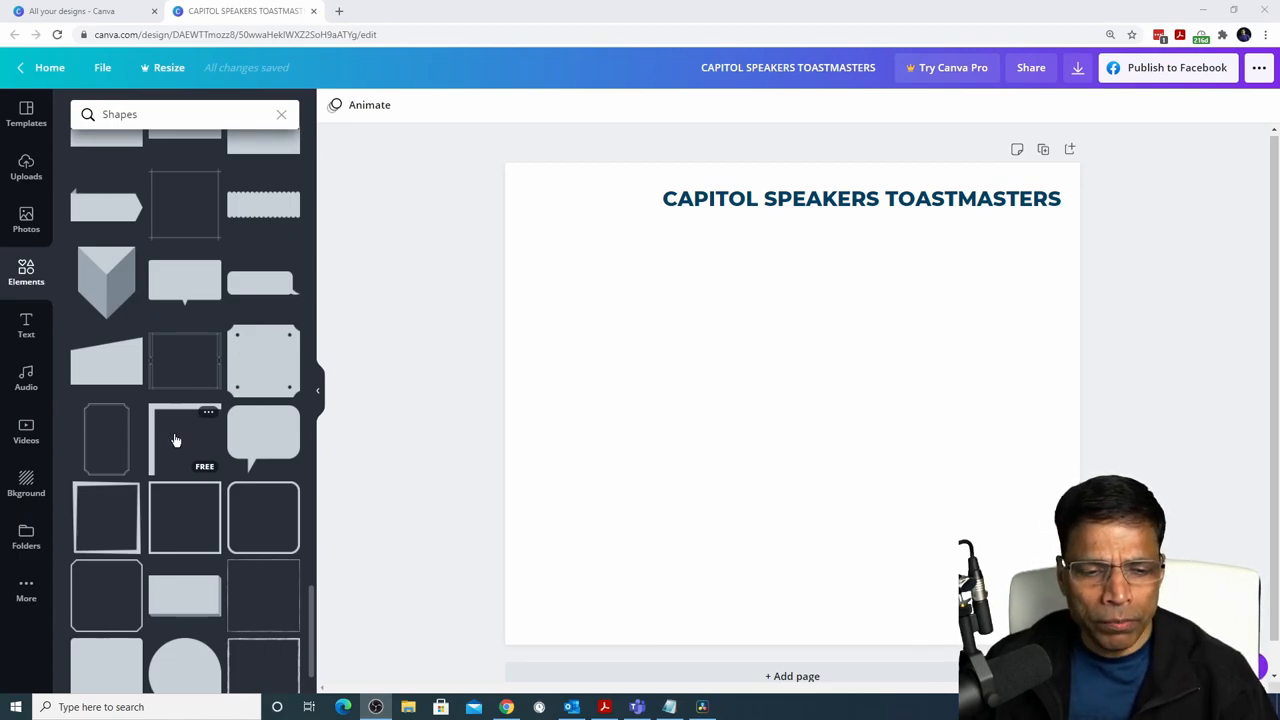
{"action": "left_click", "coordinate": [184, 438]}
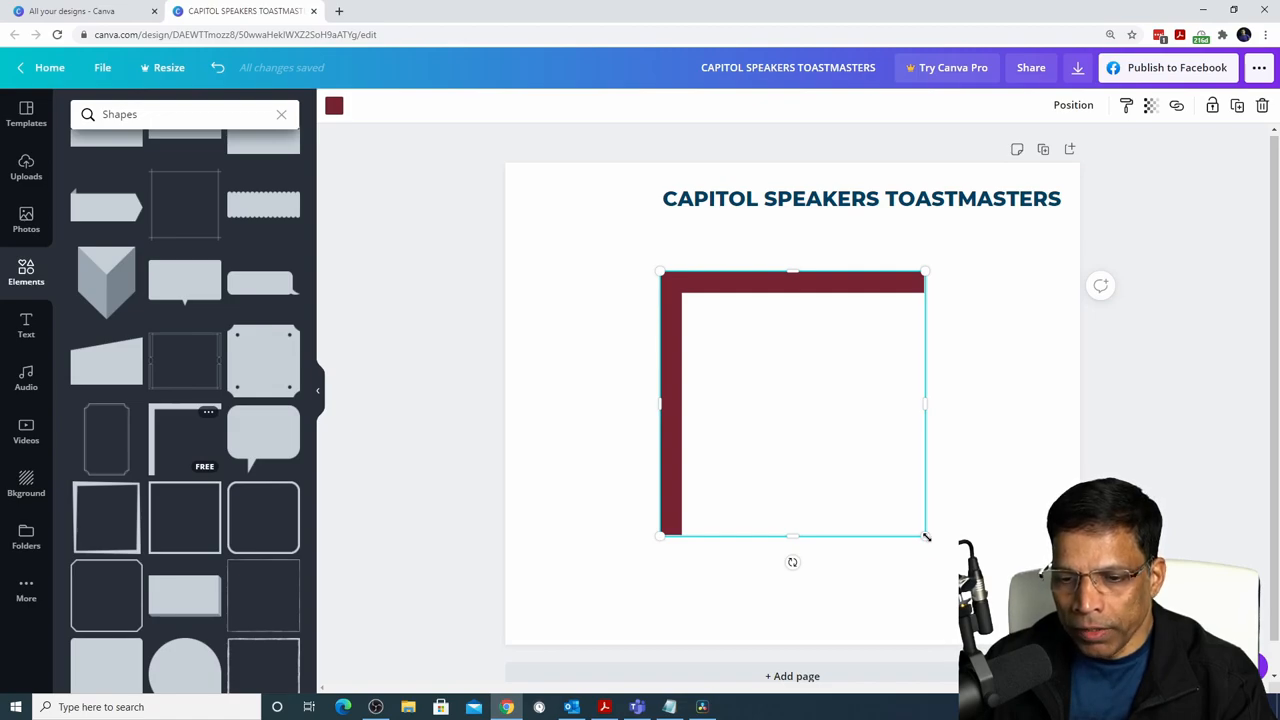
{"action": "left_click_drag", "start_coordinate": [925, 535], "coordinate": [820, 430]}
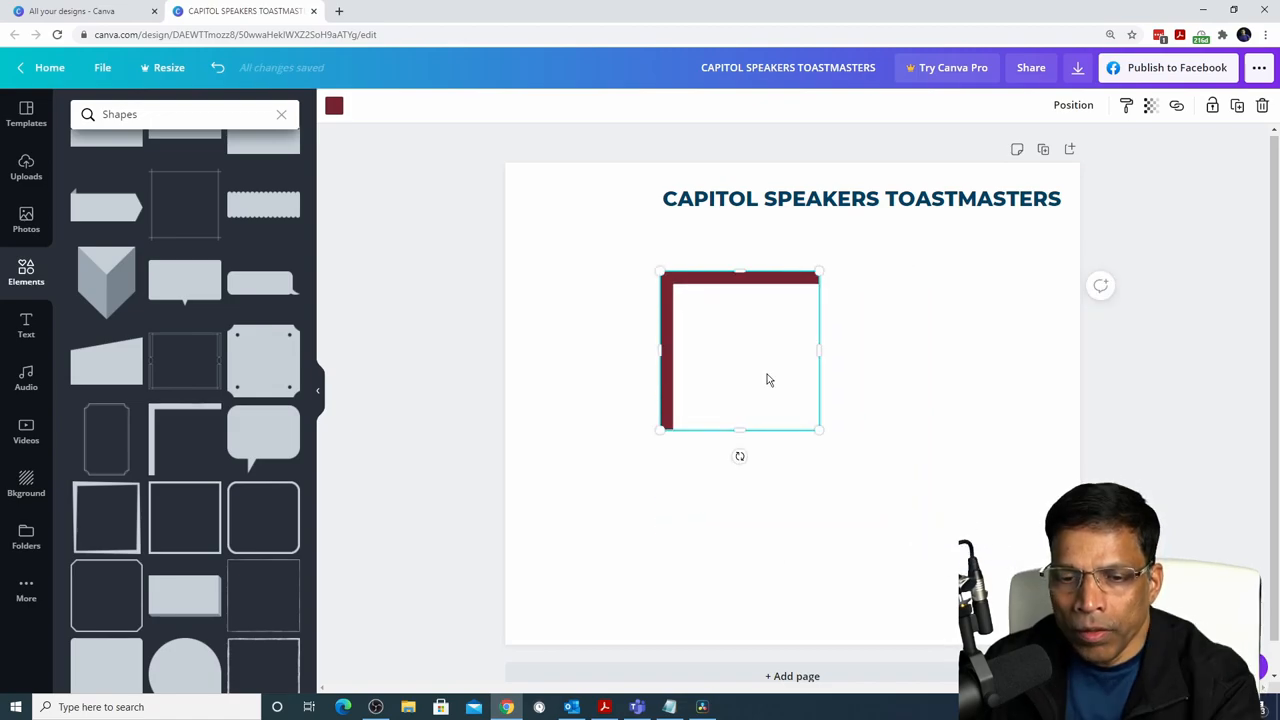
{"action": "left_click_drag", "start_coordinate": [740, 350], "coordinate": [585, 245]}
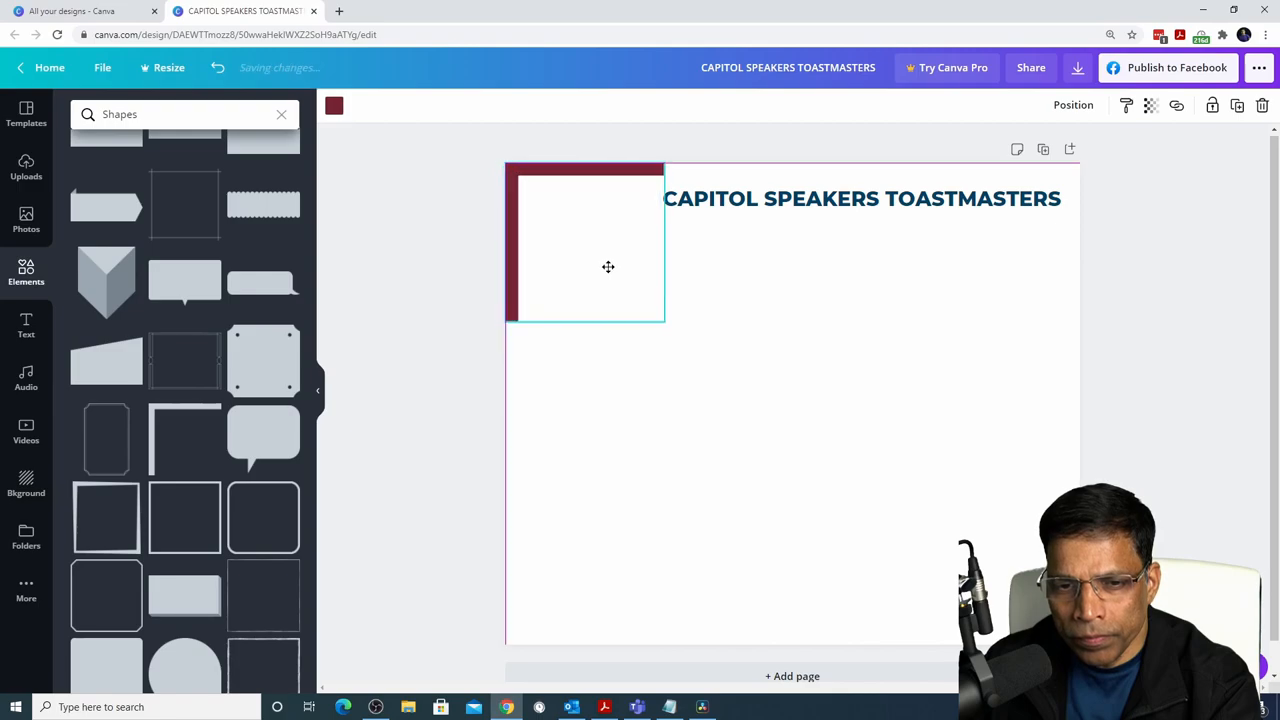
{"action": "left_click_drag", "start_coordinate": [662, 242], "coordinate": [1060, 248]}
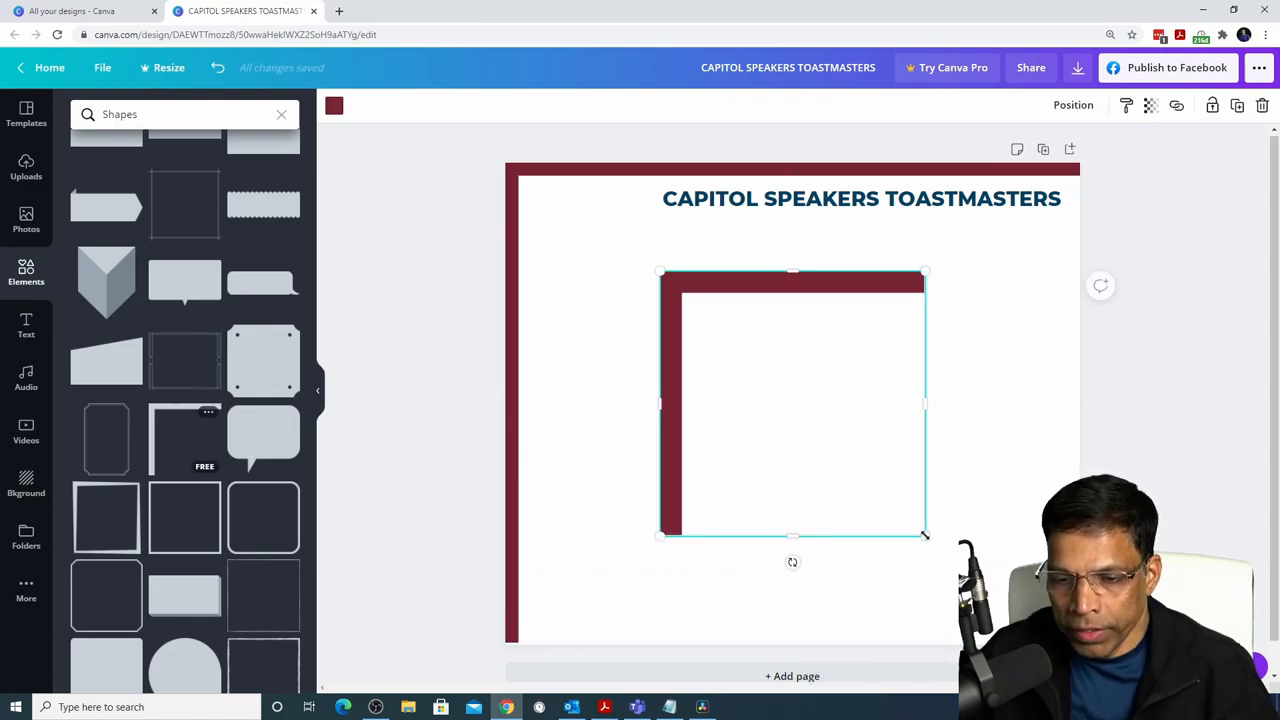
Rotate and stretch a second corner piece along the right and bottom edges
{"action": "left_click_drag", "start_coordinate": [925, 535], "coordinate": [807, 415]}
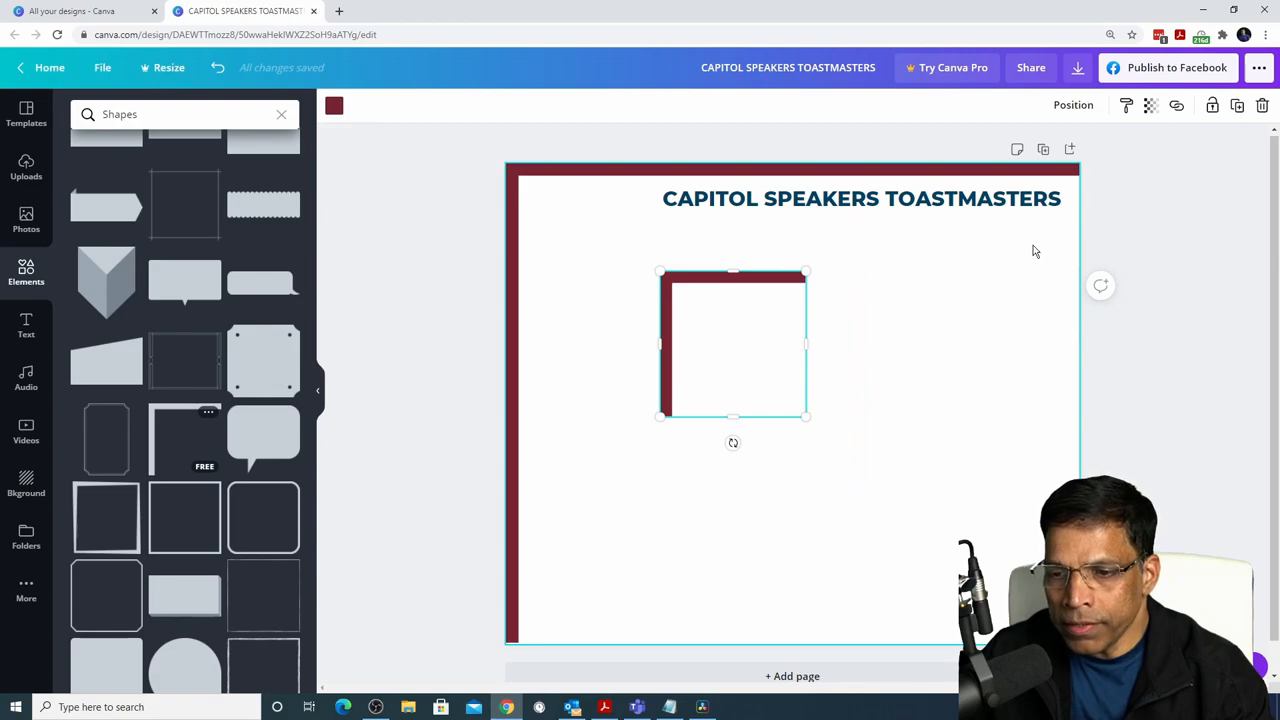
{"action": "mouse_move", "coordinate": [910, 627]}
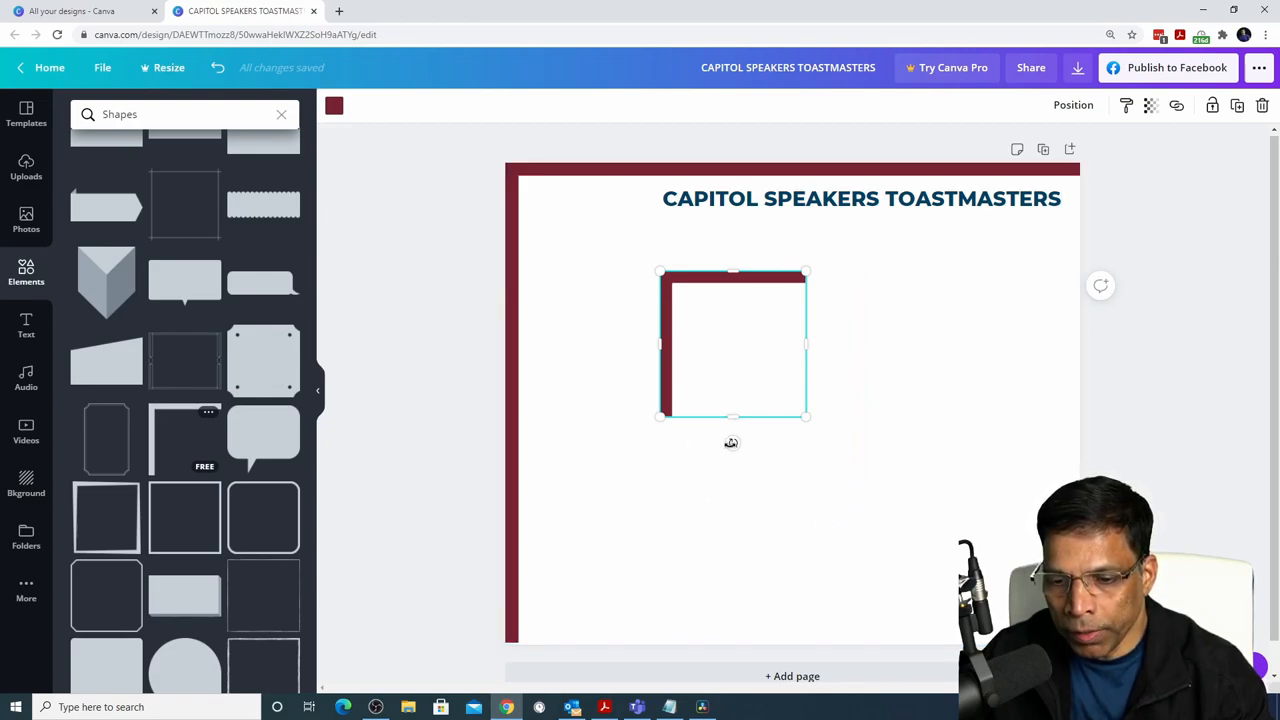
{"action": "left_click_drag", "start_coordinate": [731, 443], "coordinate": [655, 302]}
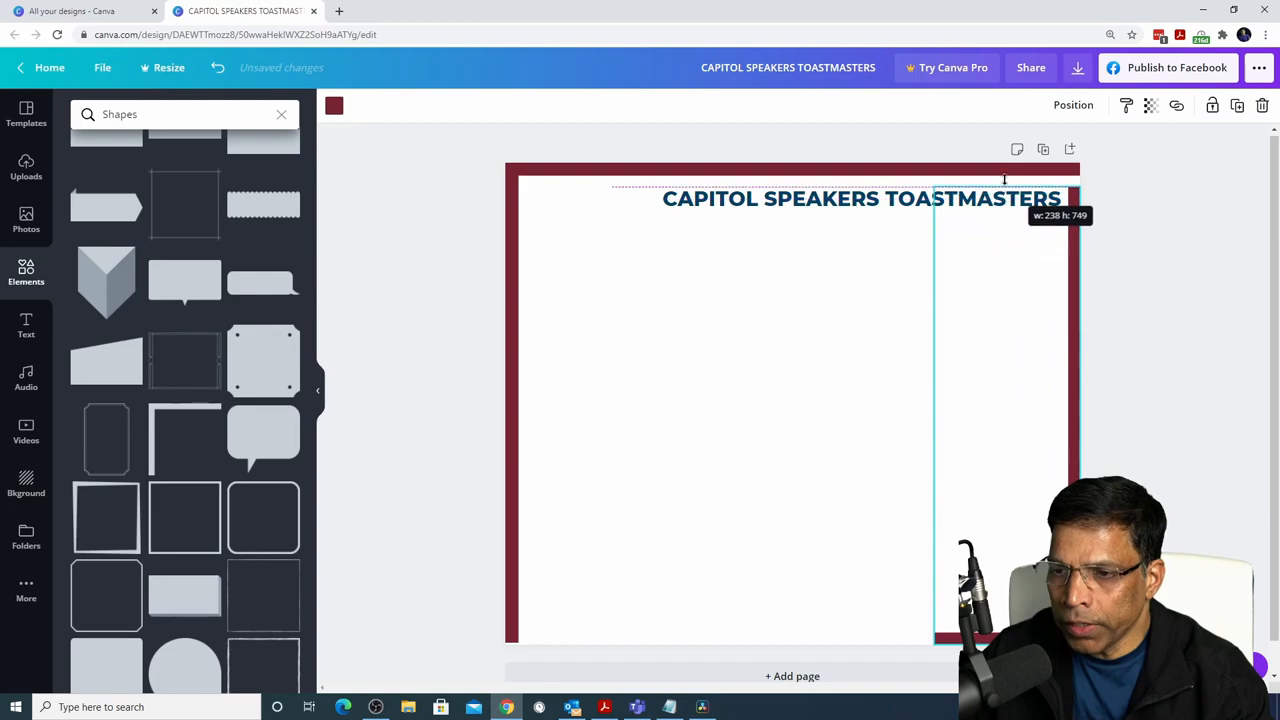
{"action": "left_click_drag", "start_coordinate": [932, 400], "coordinate": [727, 400]}
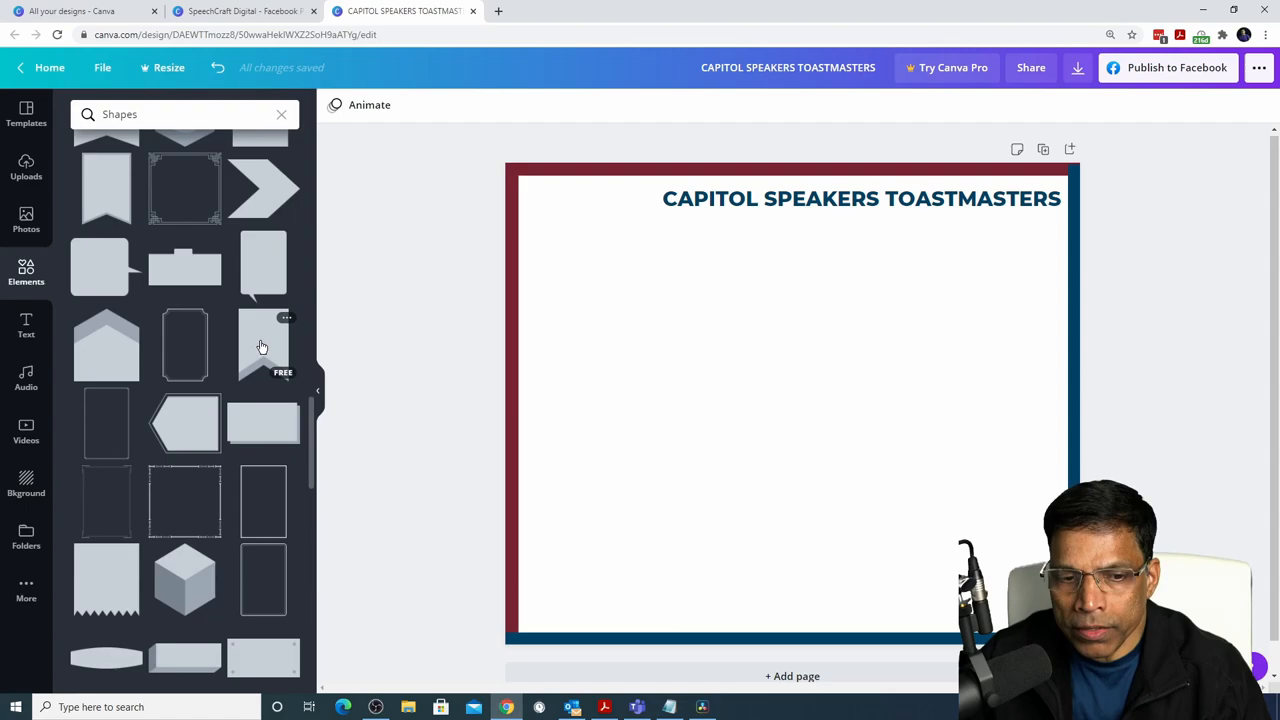
Add a ribbon banner on the left with a grey body and navy chevron
{"action": "left_click", "coordinate": [263, 345]}
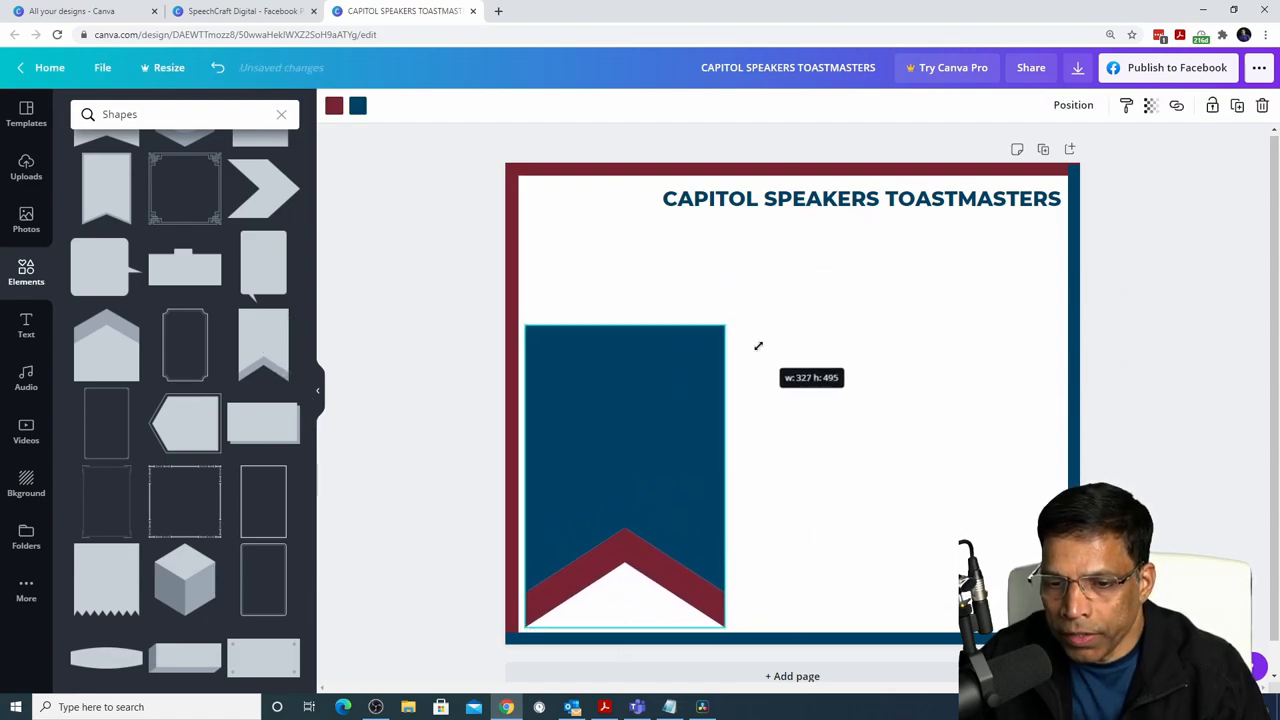
{"action": "left_click_drag", "start_coordinate": [725, 625], "coordinate": [745, 630]}
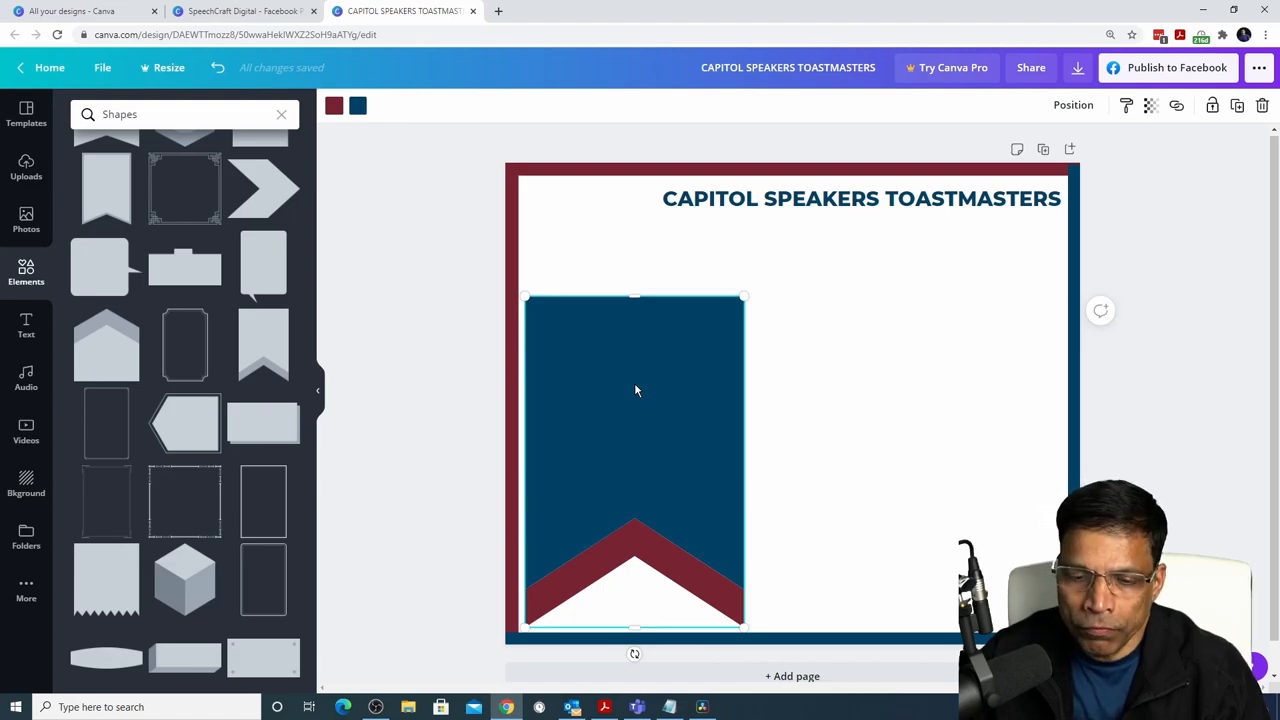
{"action": "mouse_move", "coordinate": [630, 405]}
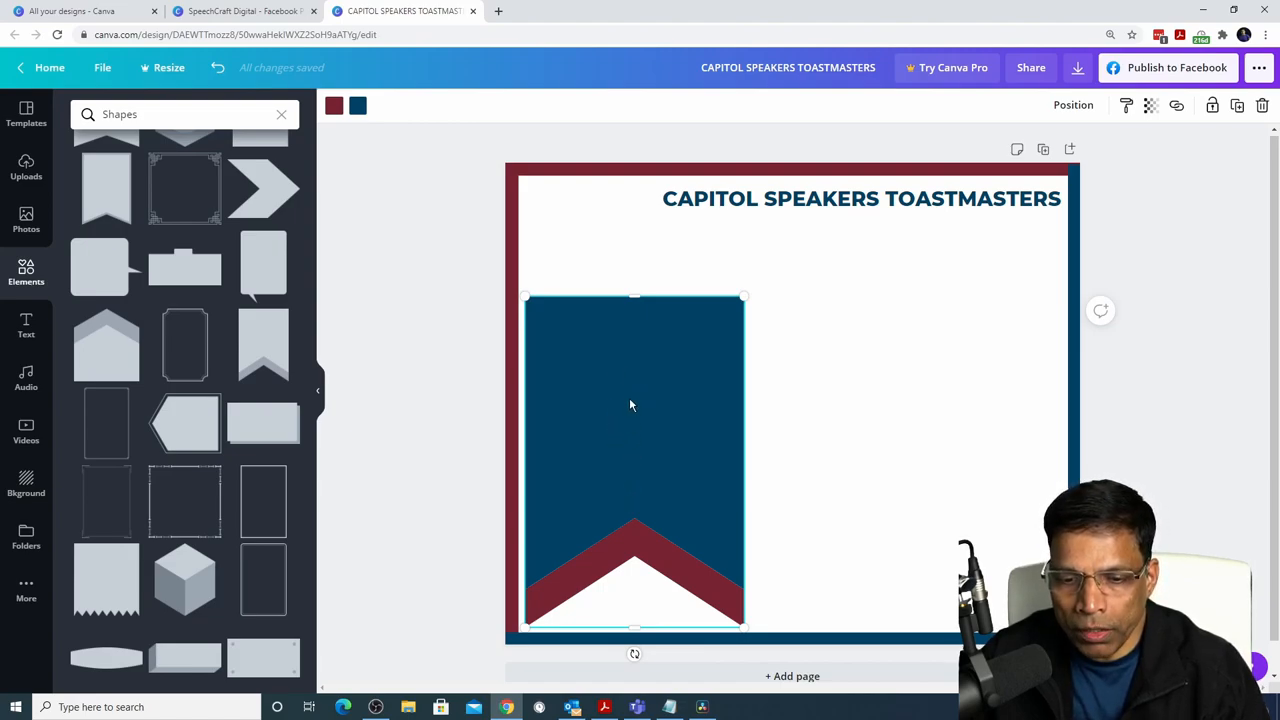
{"action": "mouse_move", "coordinate": [661, 424]}
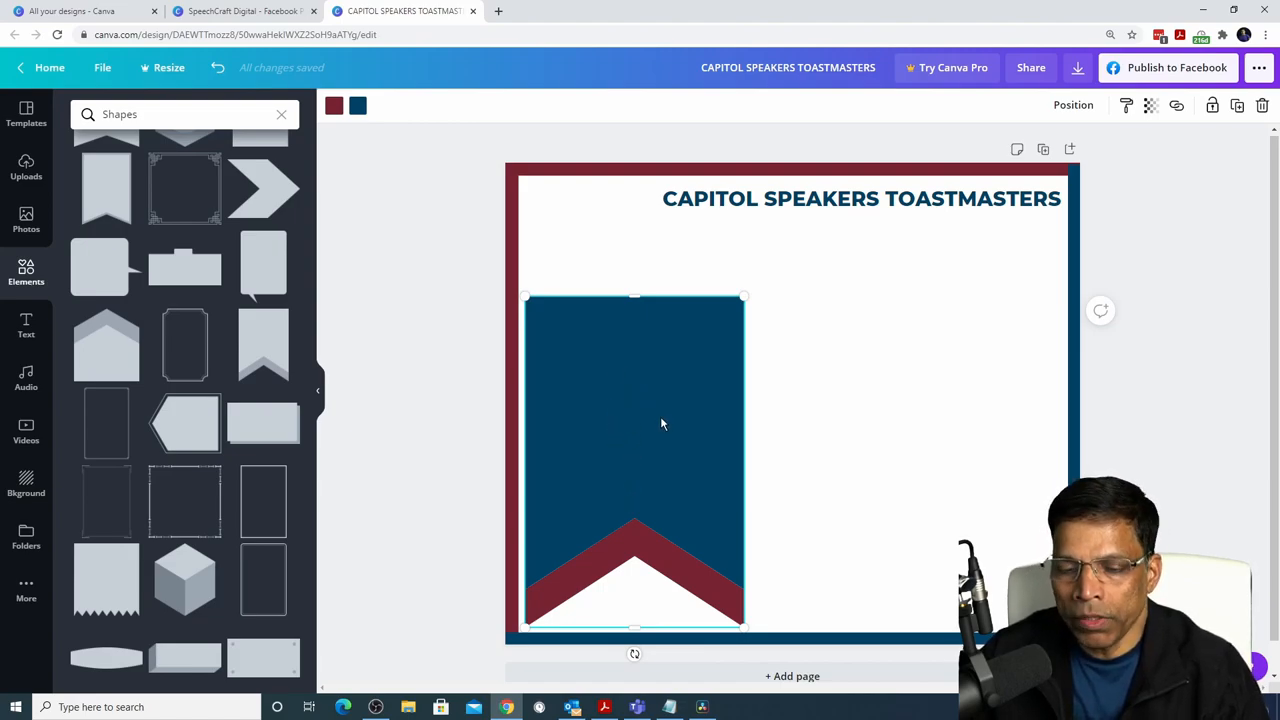
{"action": "mouse_move", "coordinate": [357, 106]}
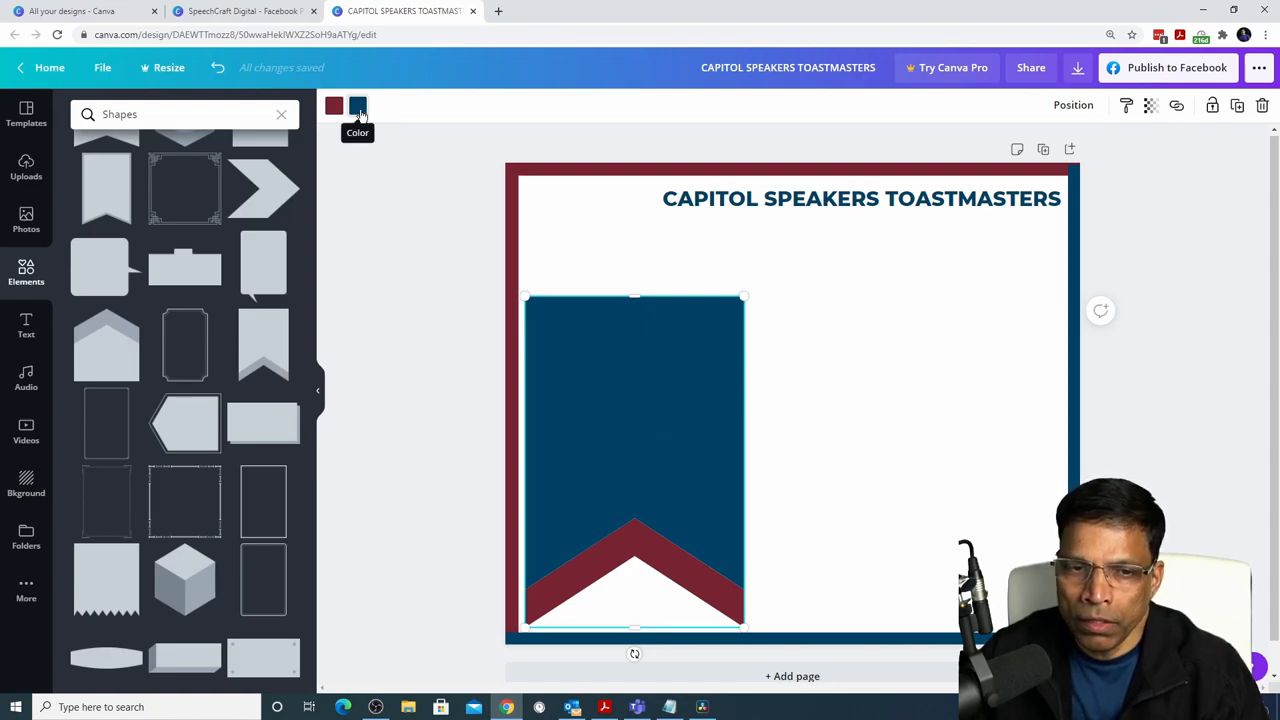
{"action": "left_click", "coordinate": [333, 105]}
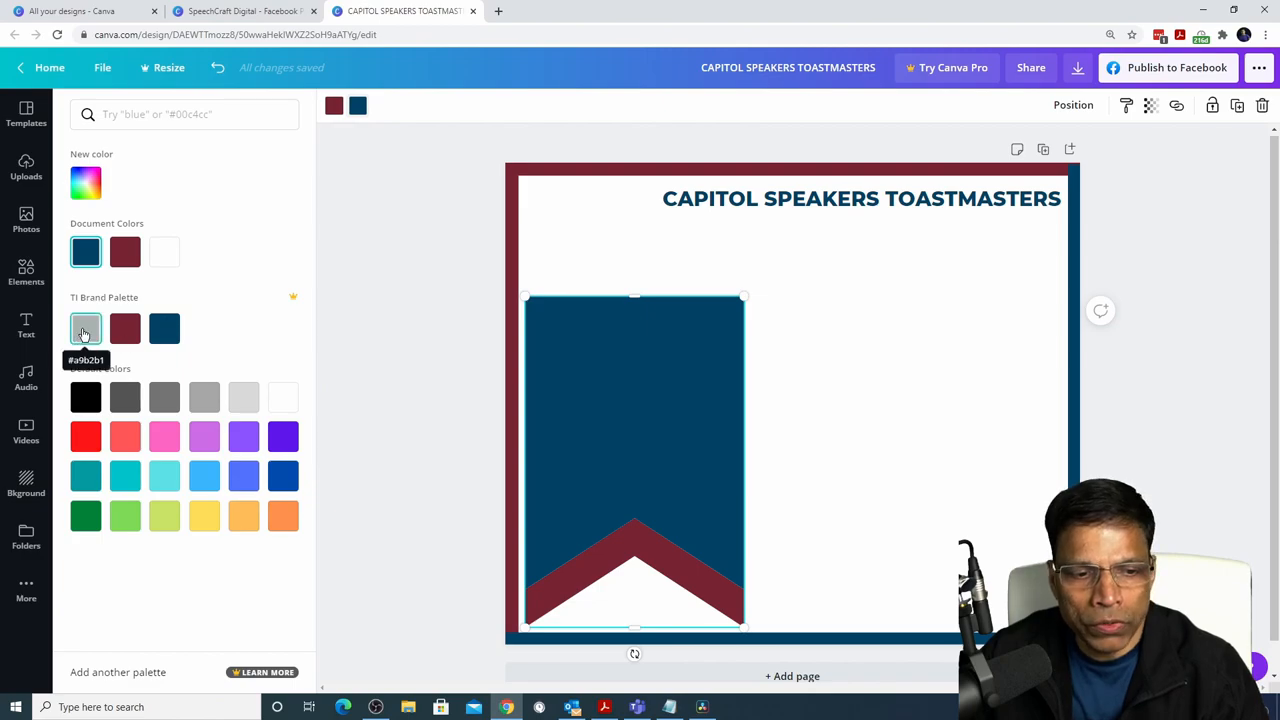
{"action": "left_click", "coordinate": [85, 328]}
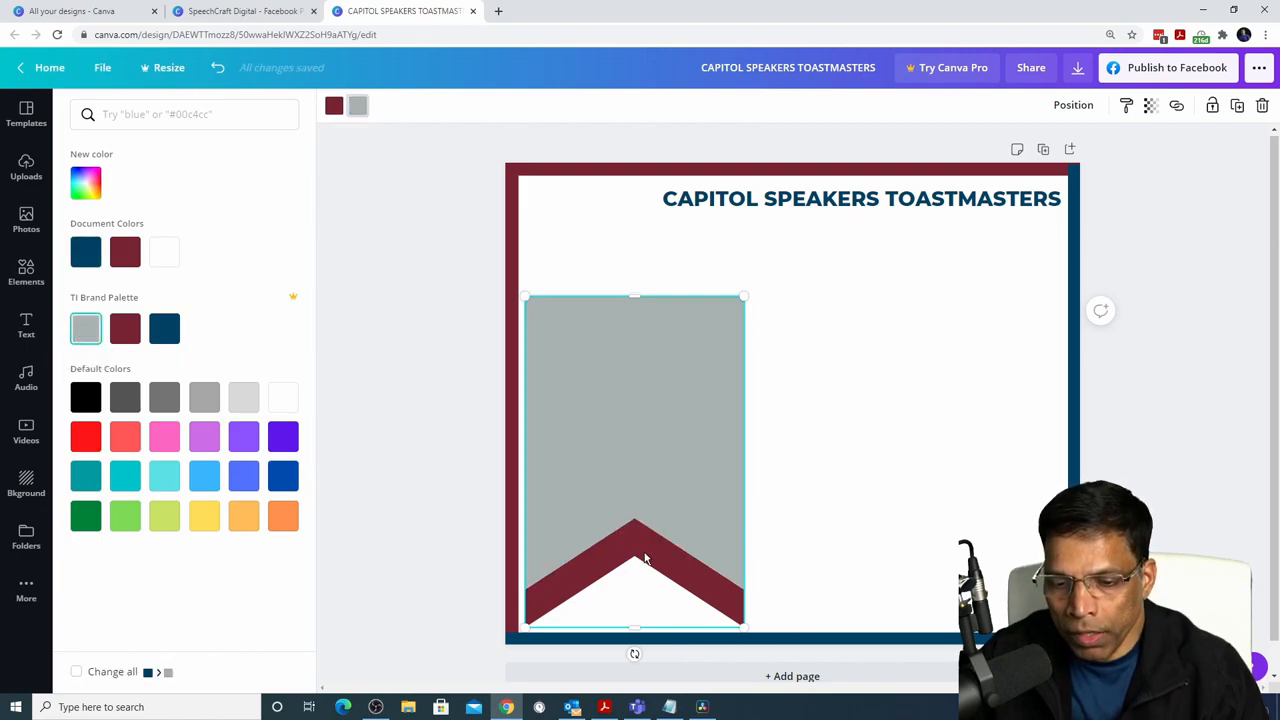
{"action": "left_click", "coordinate": [164, 328]}
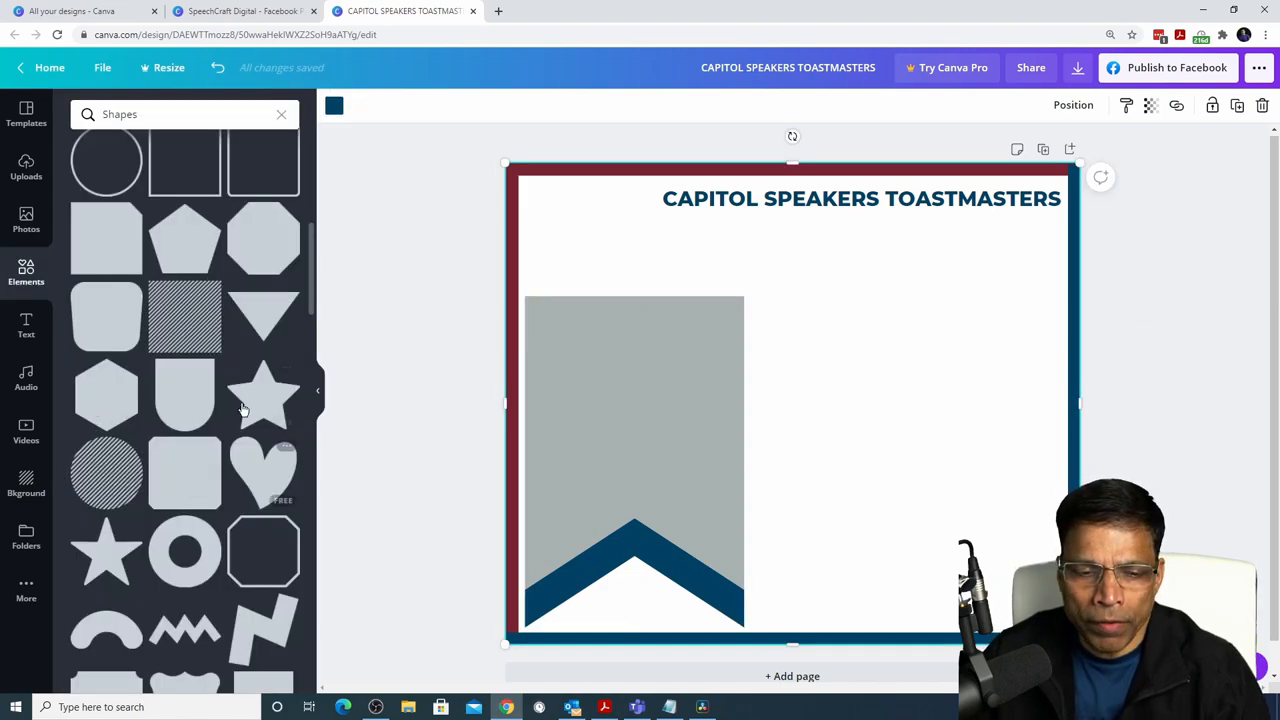
{"action": "mouse_move", "coordinate": [263, 395]}
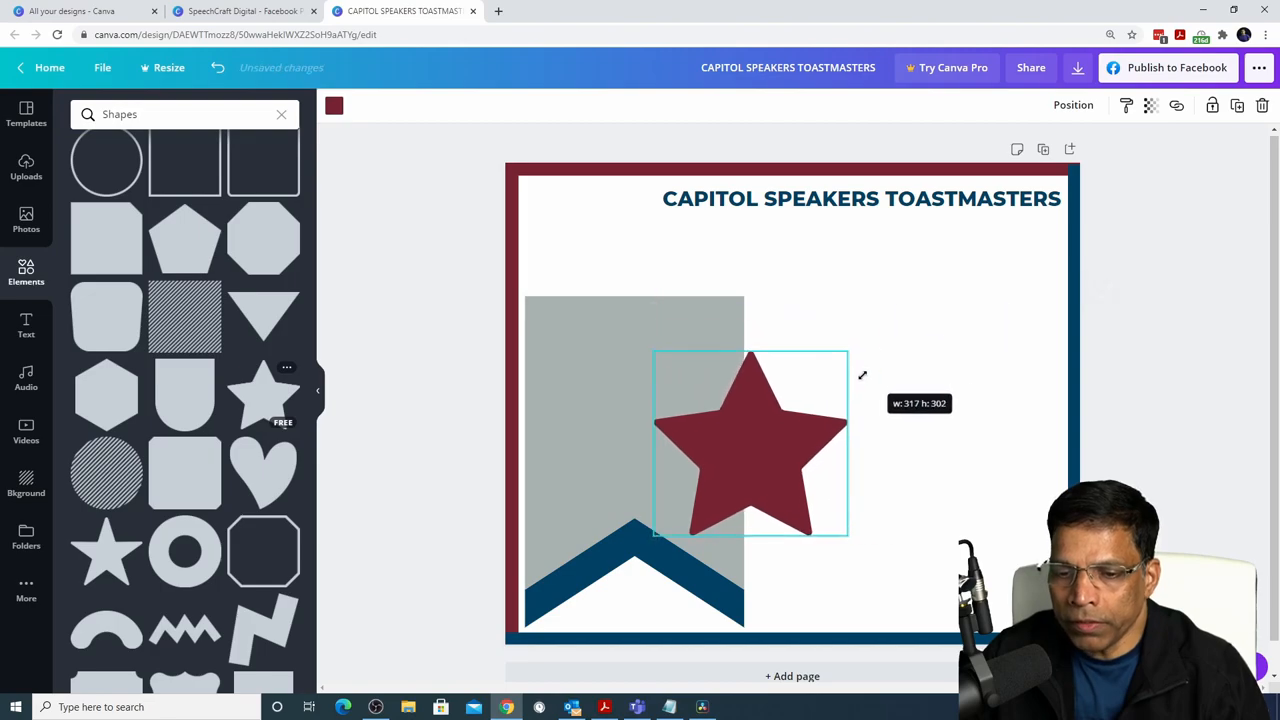
Shrink the star over the banner and recolour it yellow with hex F2DF74
{"action": "left_click_drag", "start_coordinate": [750, 445], "coordinate": [760, 460]}
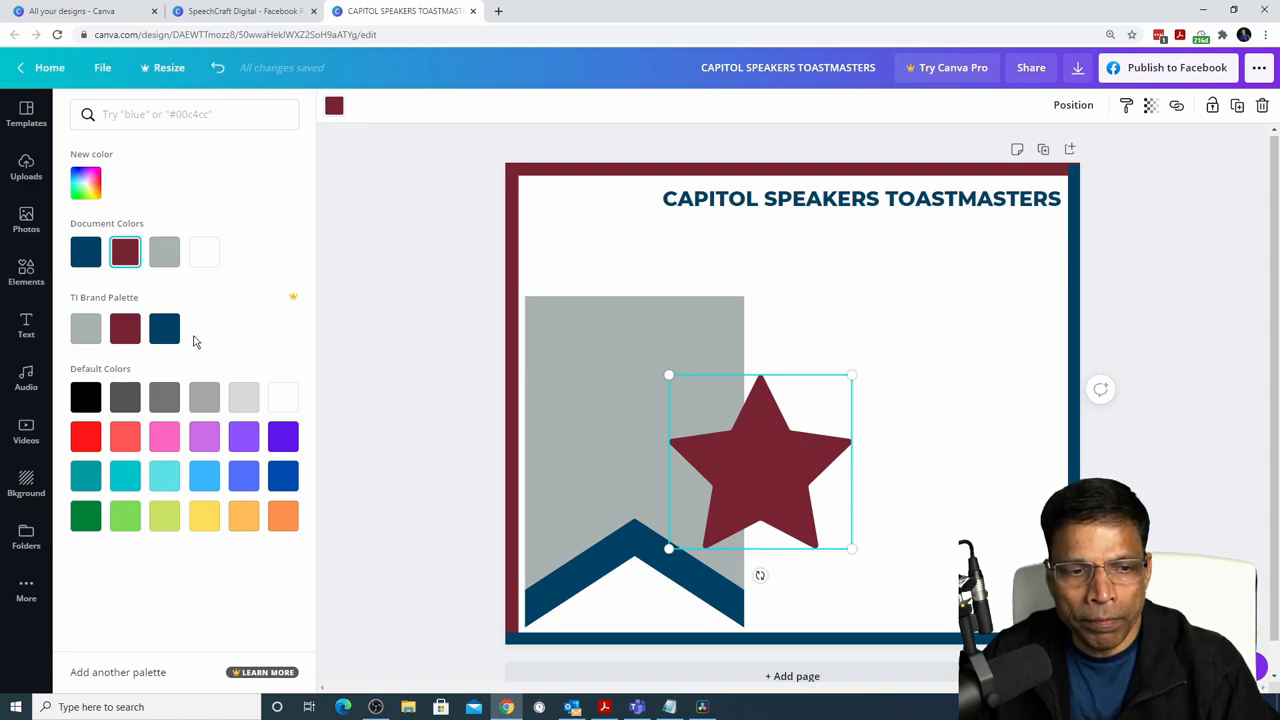
{"action": "left_click", "coordinate": [184, 114]}
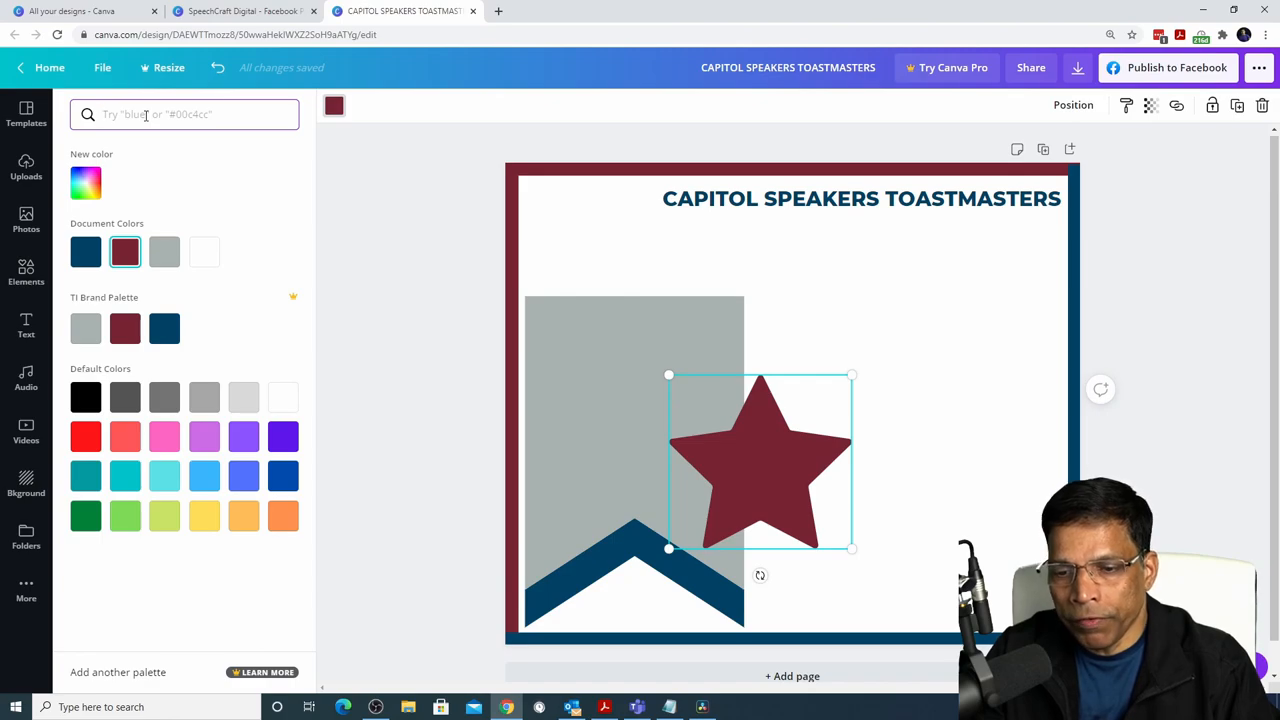
{"action": "type", "text": "F2DF74"}
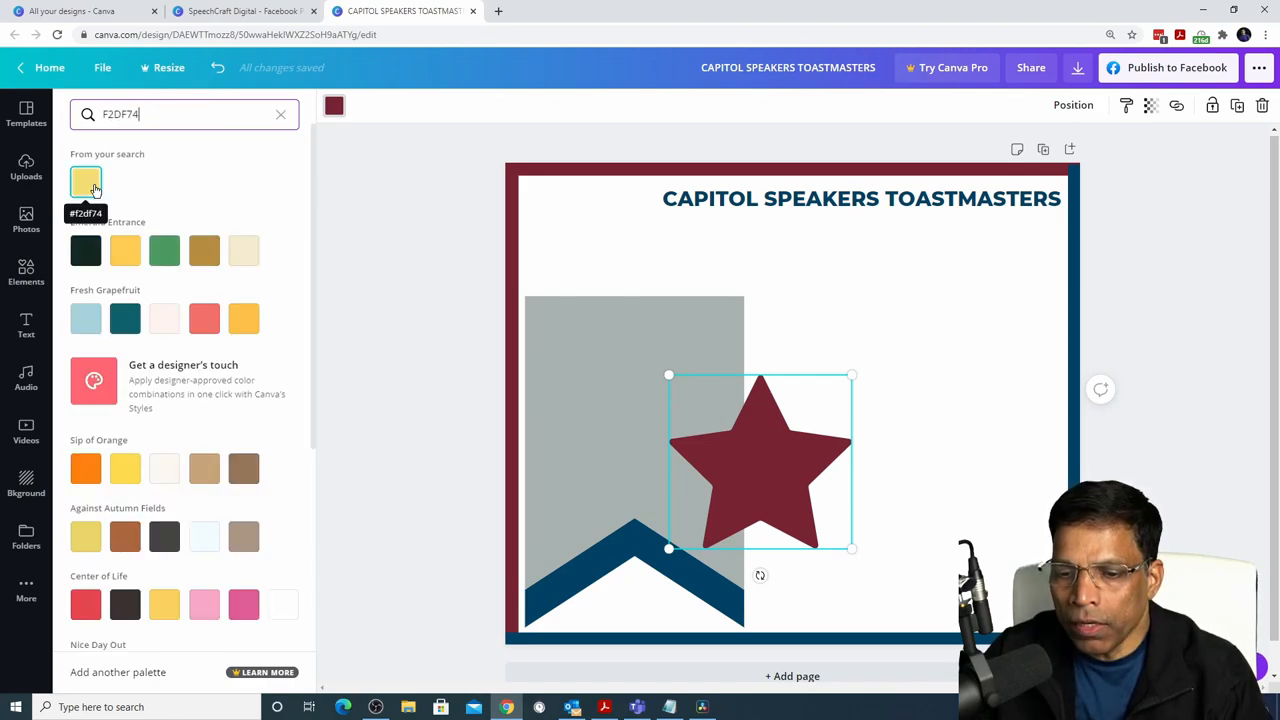
{"action": "left_click", "coordinate": [85, 181]}
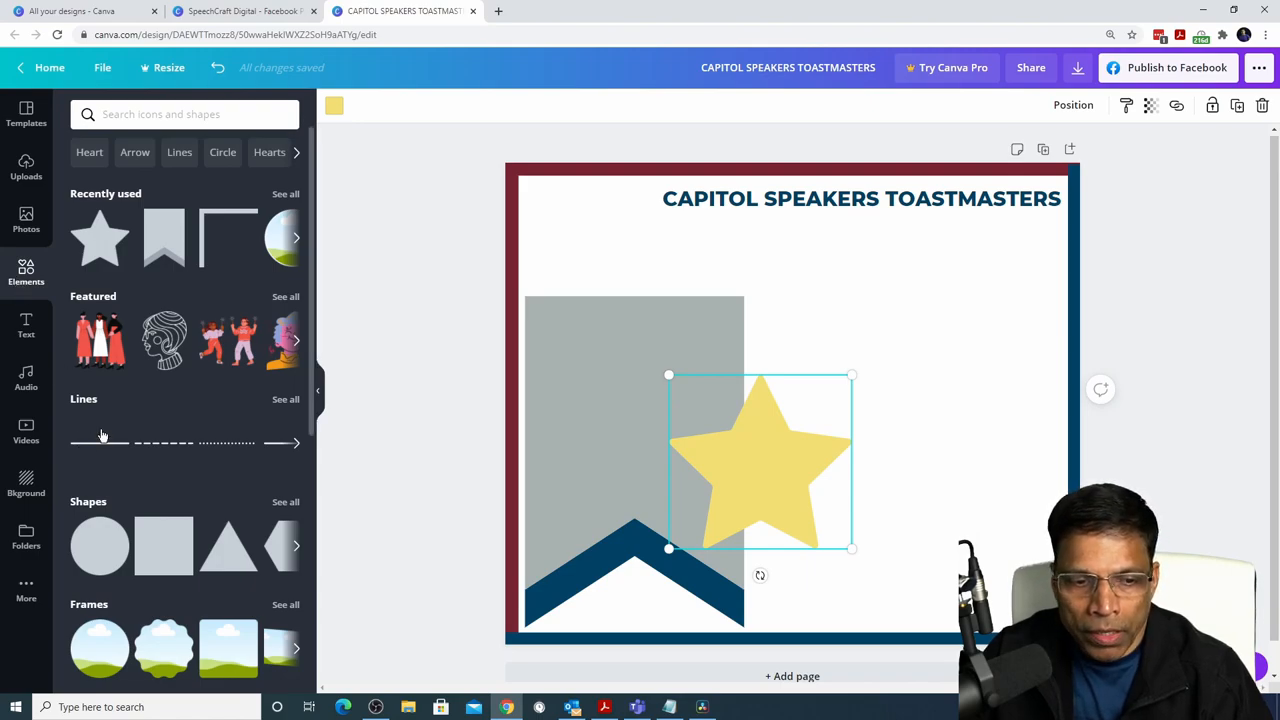
Add a plain straight line to the design and adjust its colour
{"action": "left_click", "coordinate": [286, 399]}
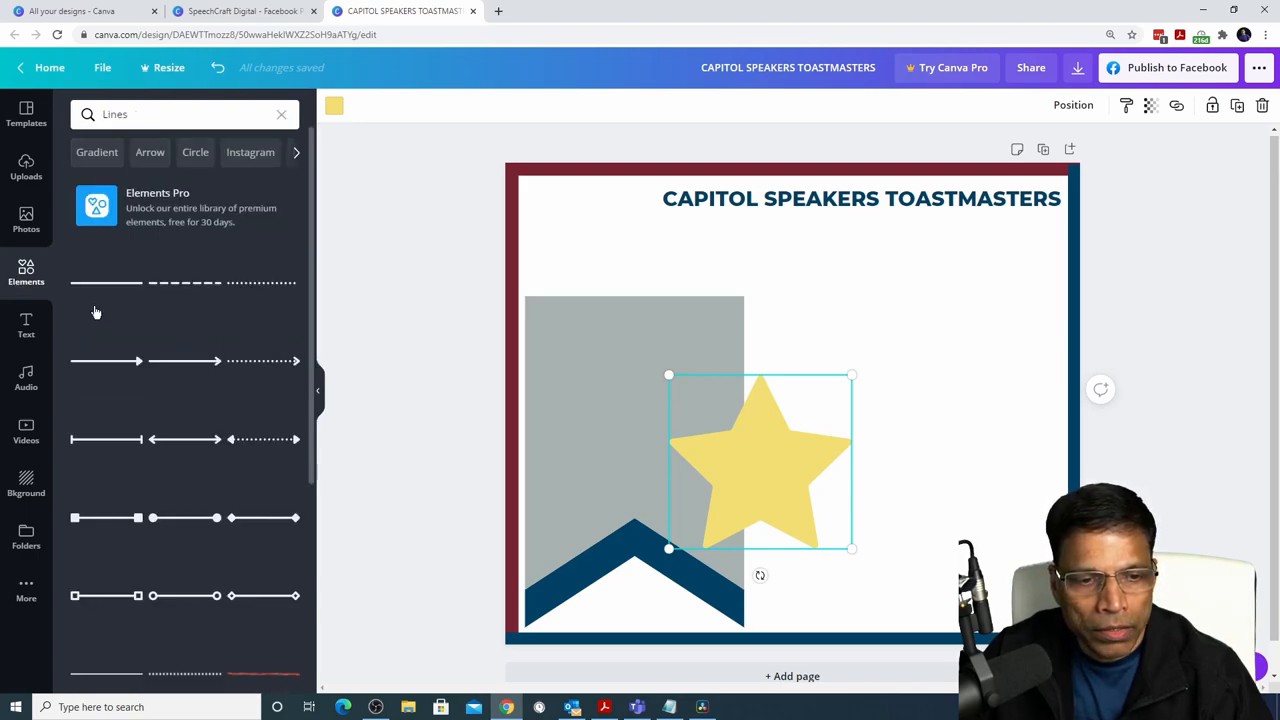
{"action": "left_click", "coordinate": [106, 282]}
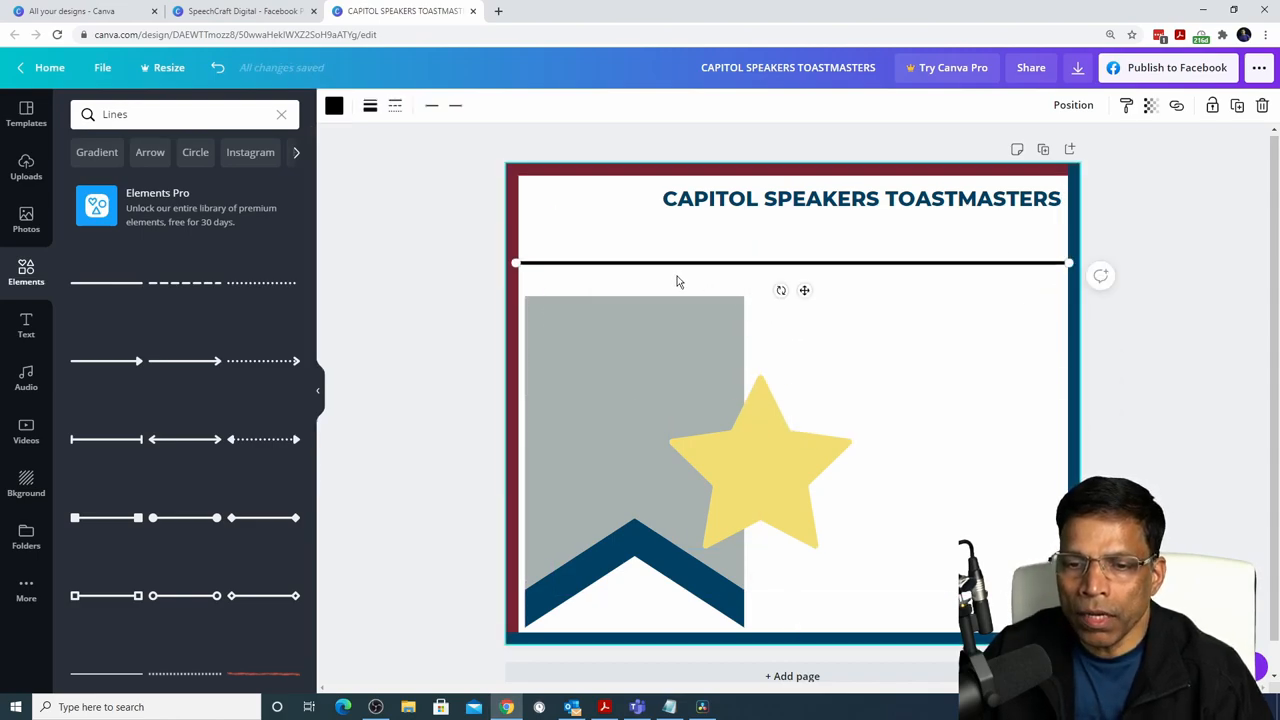
{"action": "left_click", "coordinate": [333, 105]}
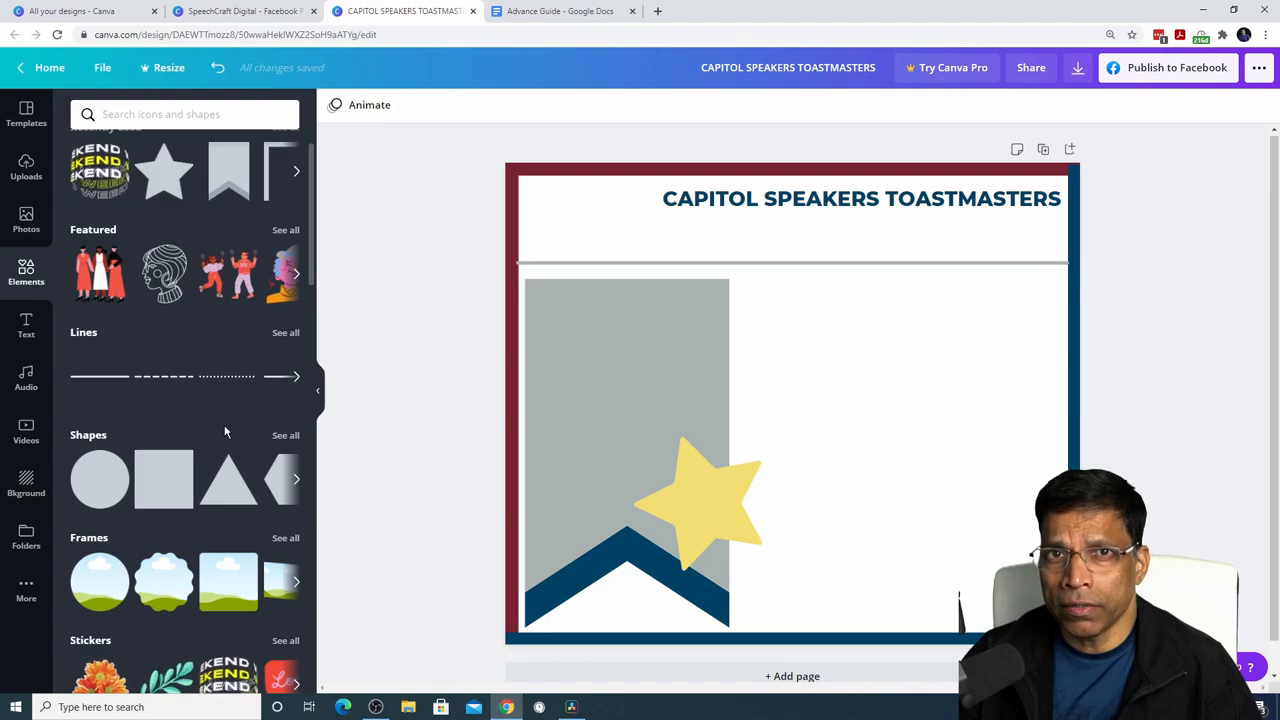
{"action": "left_click", "coordinate": [286, 434]}
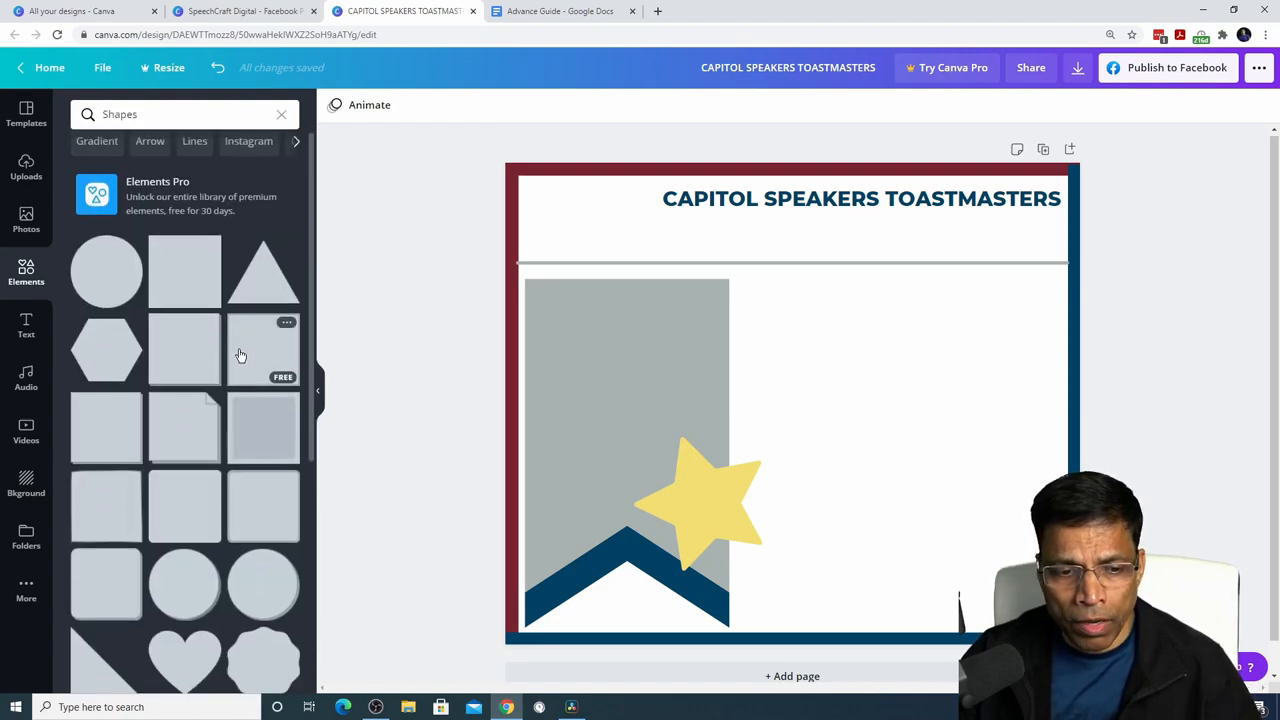
{"action": "scroll", "scroll_direction": "down", "scroll_amount": 3}
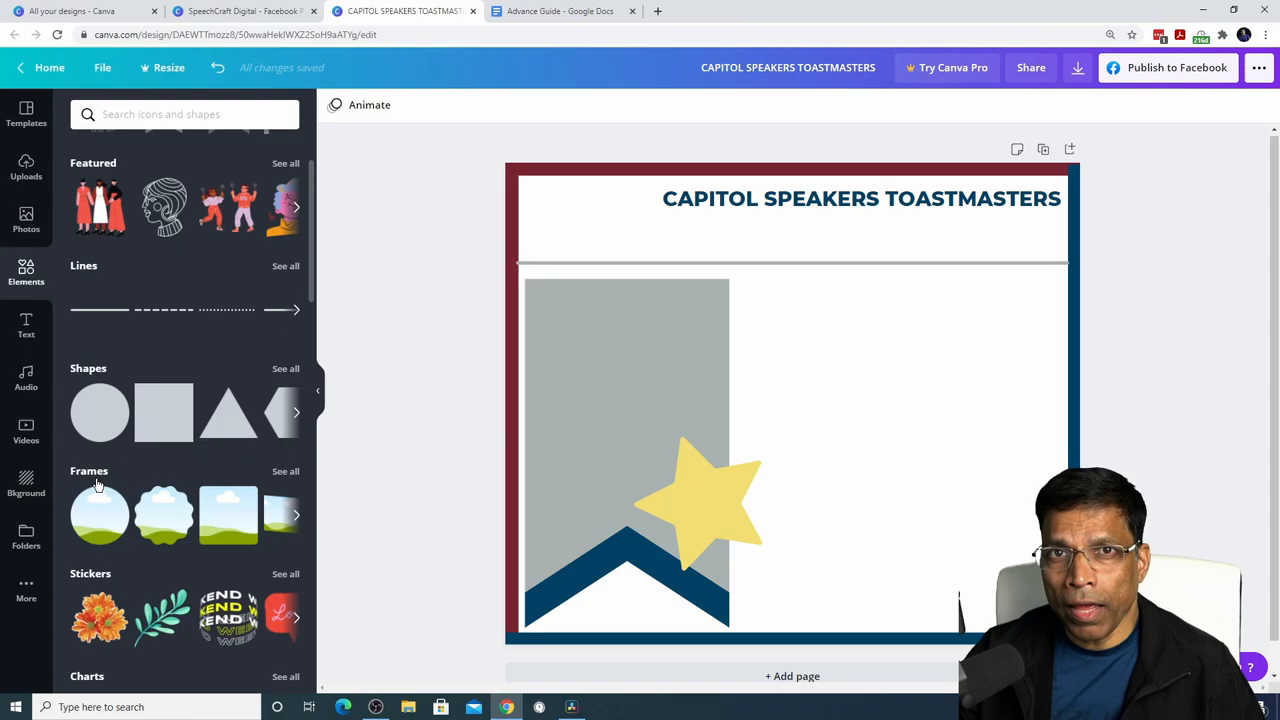
Add a circle photo frame beside the star and give it a maroon border
{"action": "left_click", "coordinate": [286, 471]}
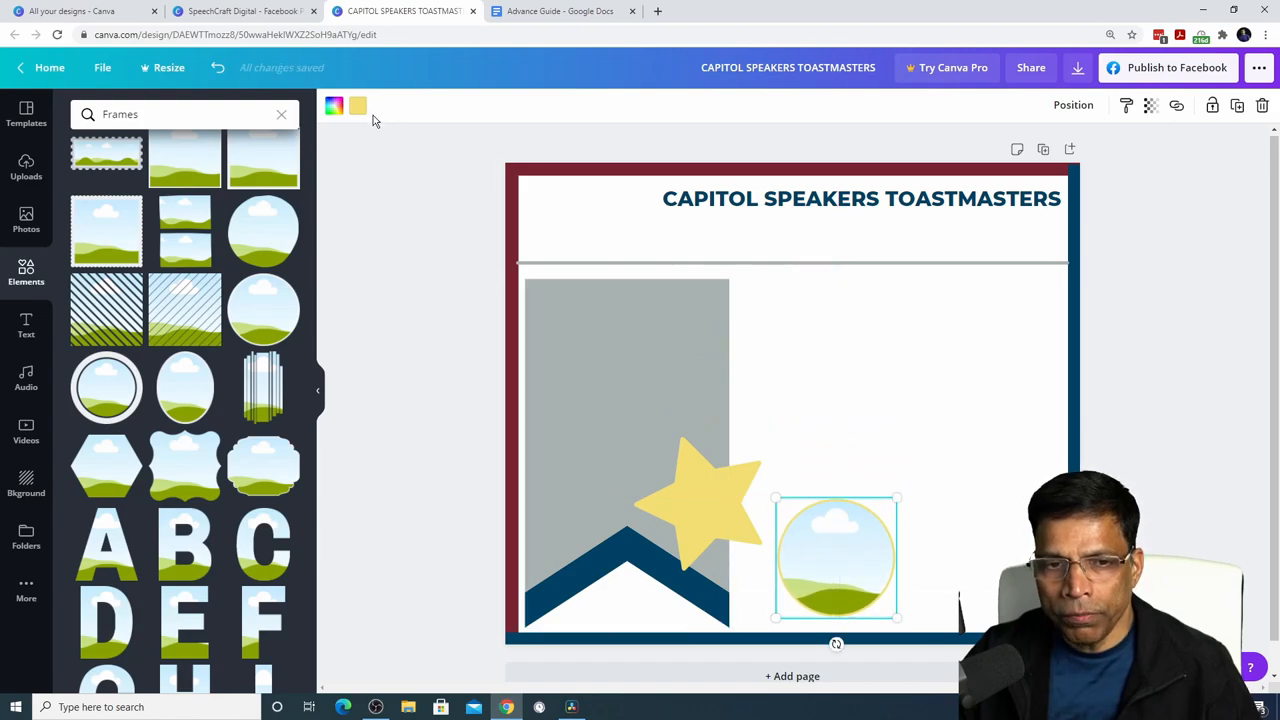
{"action": "left_click", "coordinate": [358, 105]}
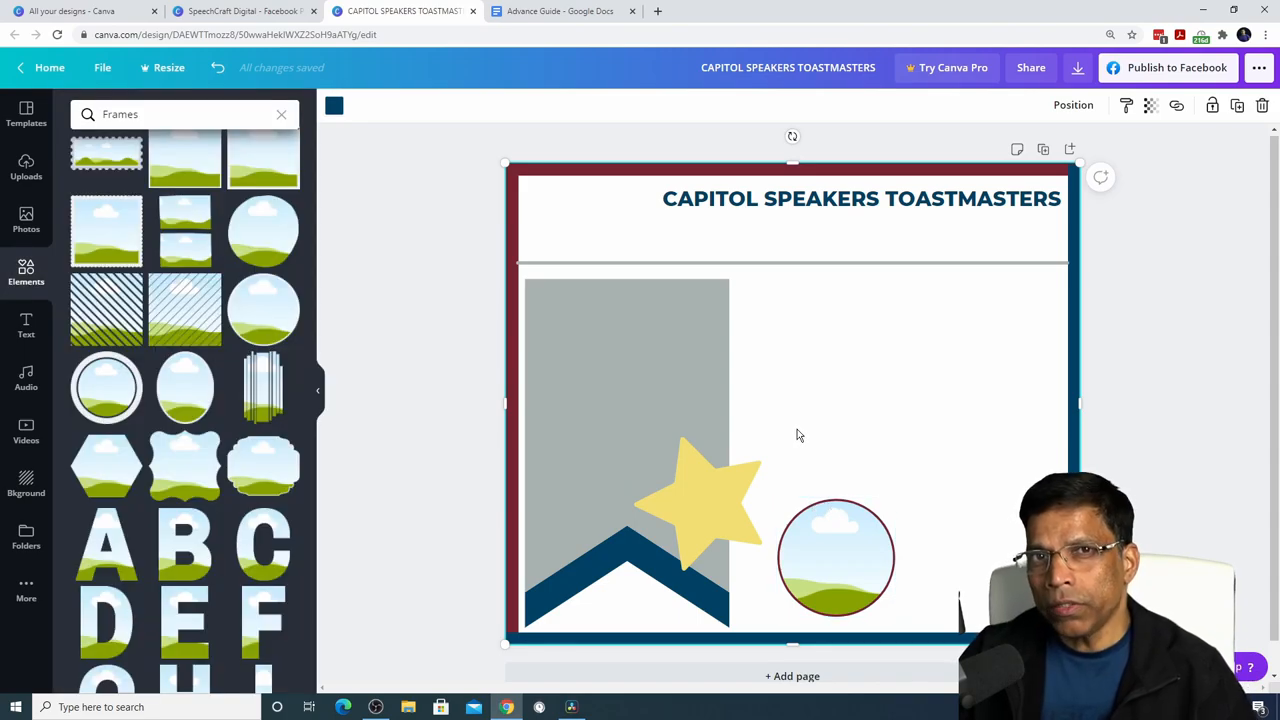
{"action": "left_click", "coordinate": [26, 165]}
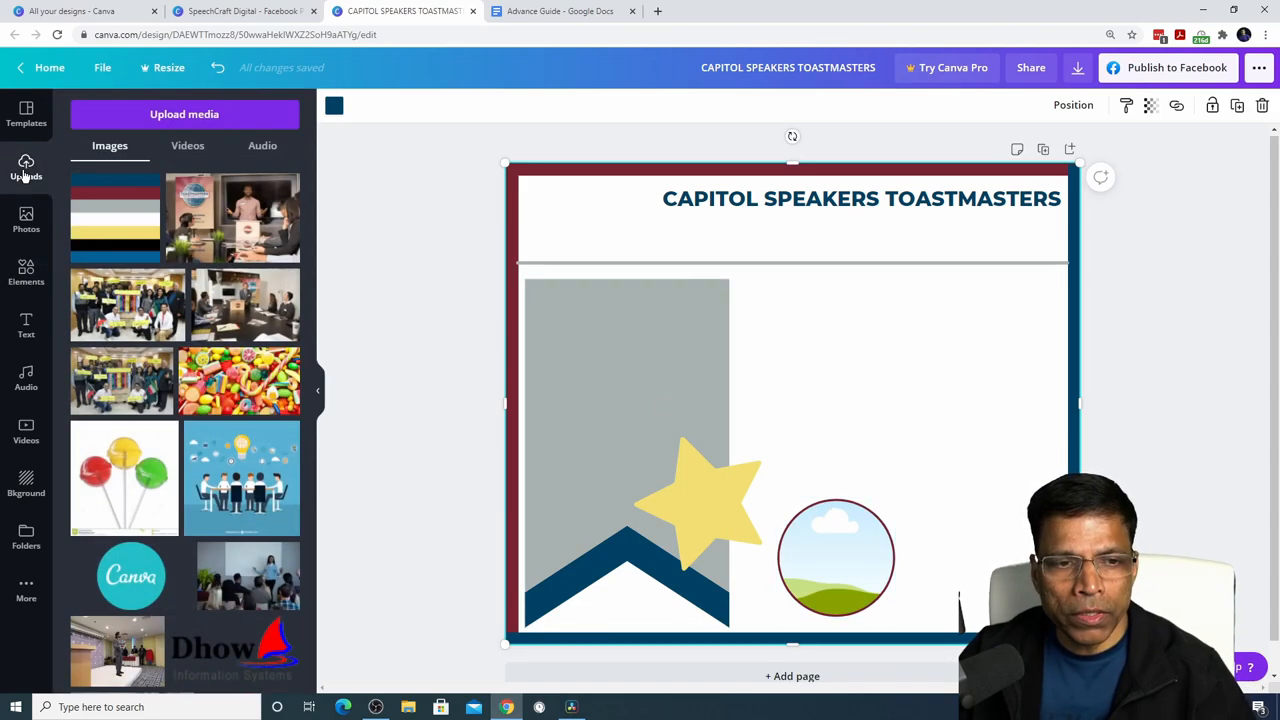
Upload the presenter portrait from the computer, place it on the page, and open Effects
{"action": "left_click", "coordinate": [26, 165]}
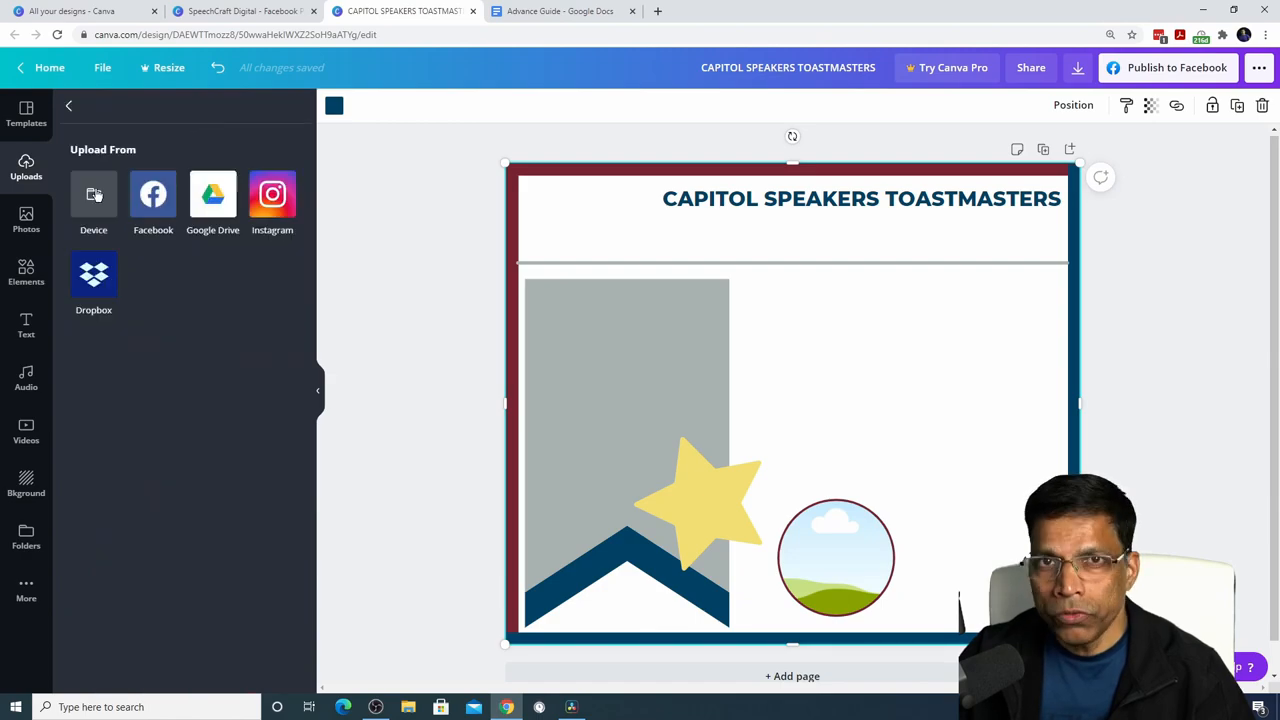
{"action": "left_click", "coordinate": [93, 194]}
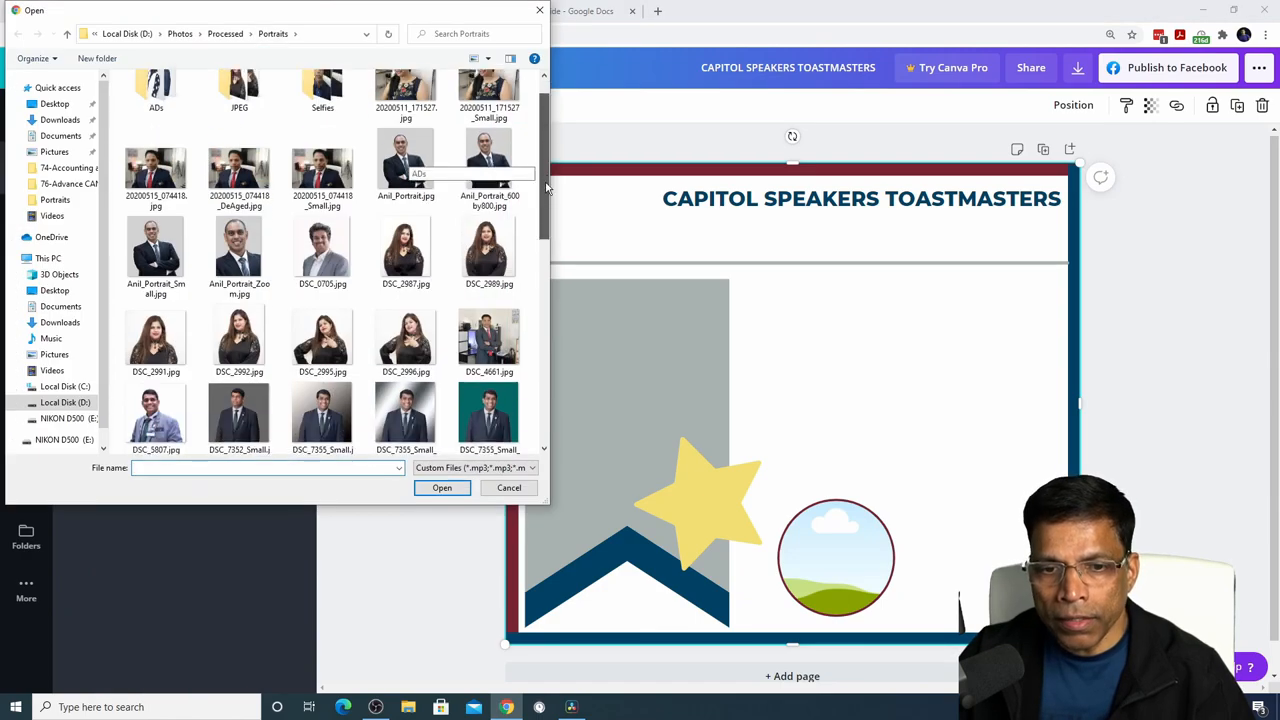
{"action": "scroll", "scroll_direction": "down", "scroll_amount": 3}
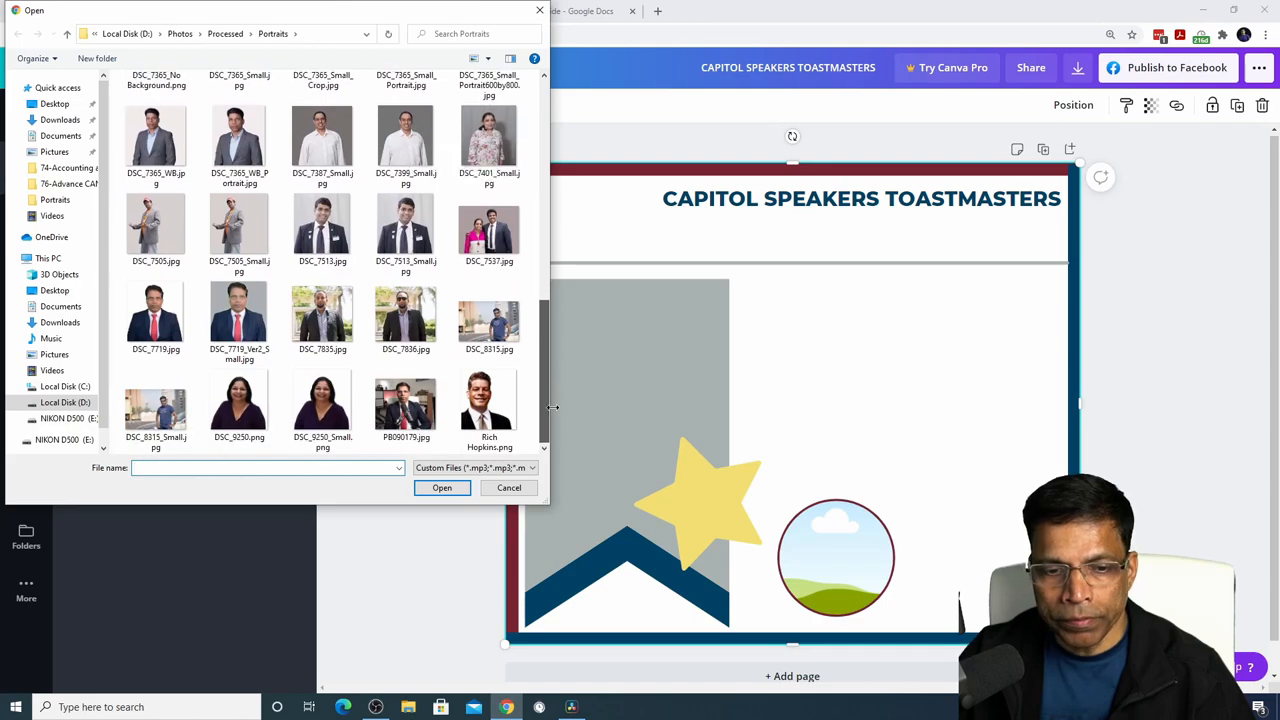
{"action": "mouse_move", "coordinate": [405, 400]}
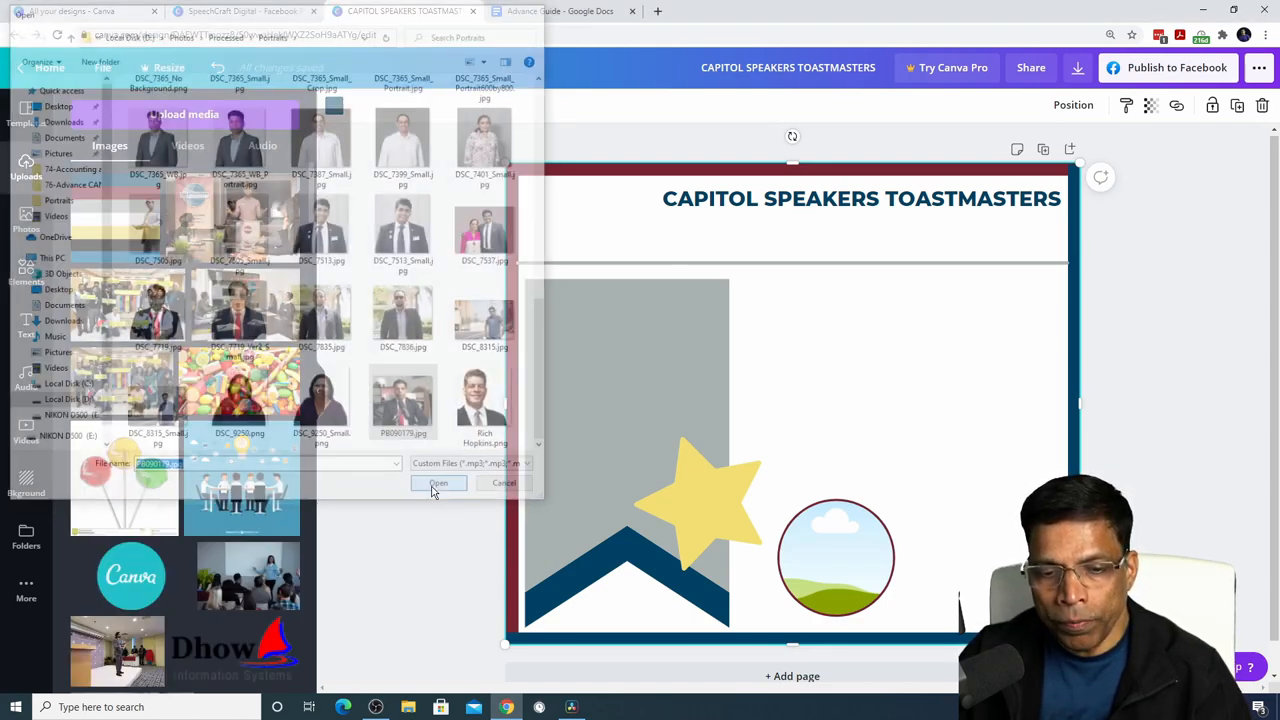
{"action": "left_click", "coordinate": [438, 483]}
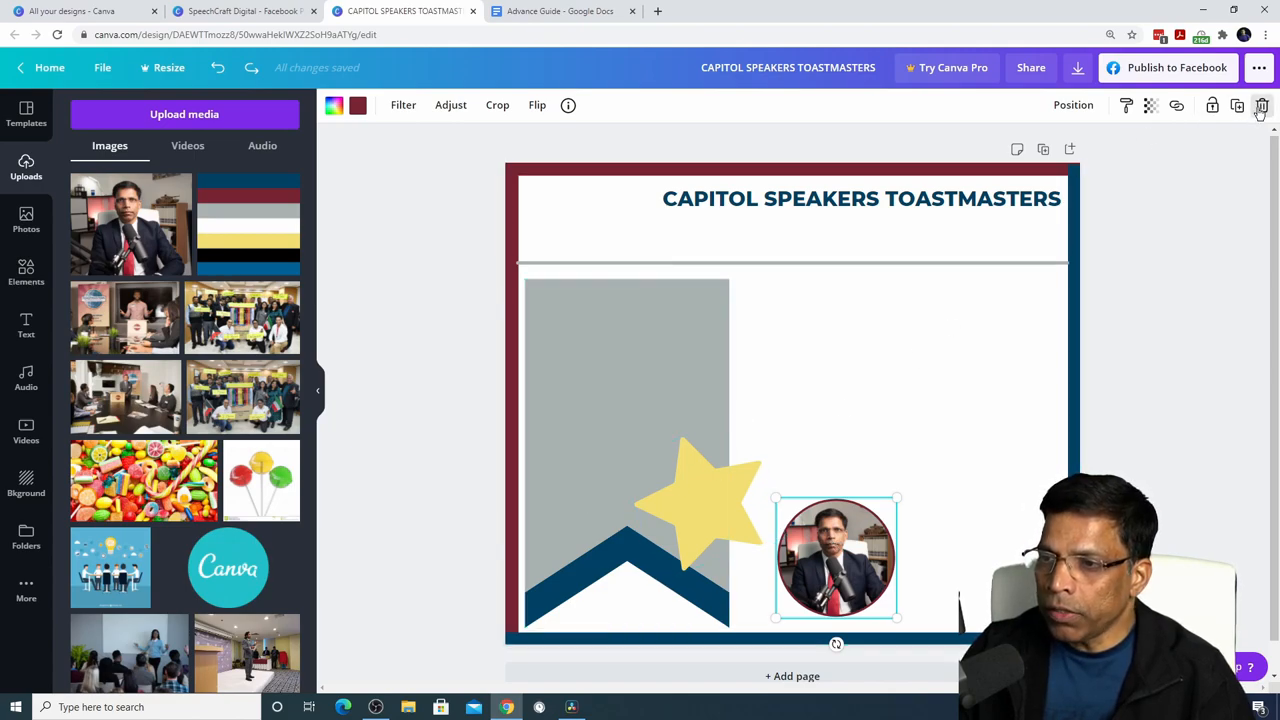
{"action": "left_click", "coordinate": [1261, 106]}
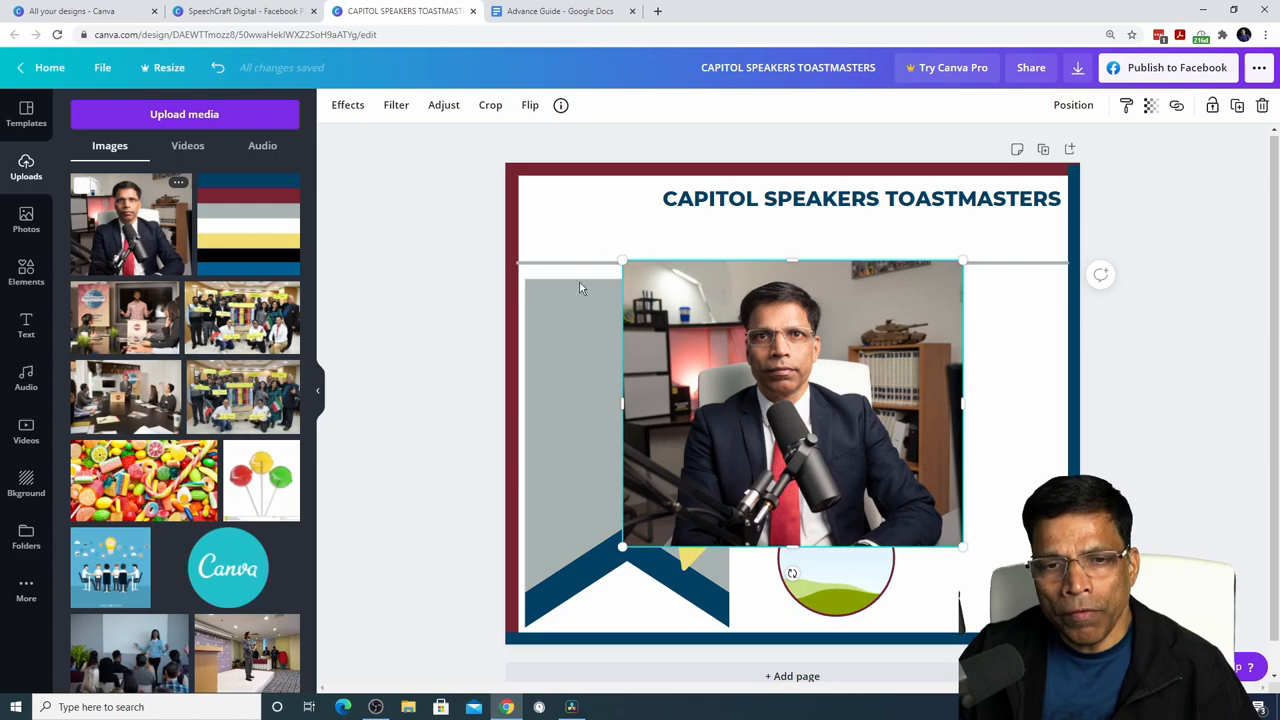
{"action": "left_click", "coordinate": [347, 105]}
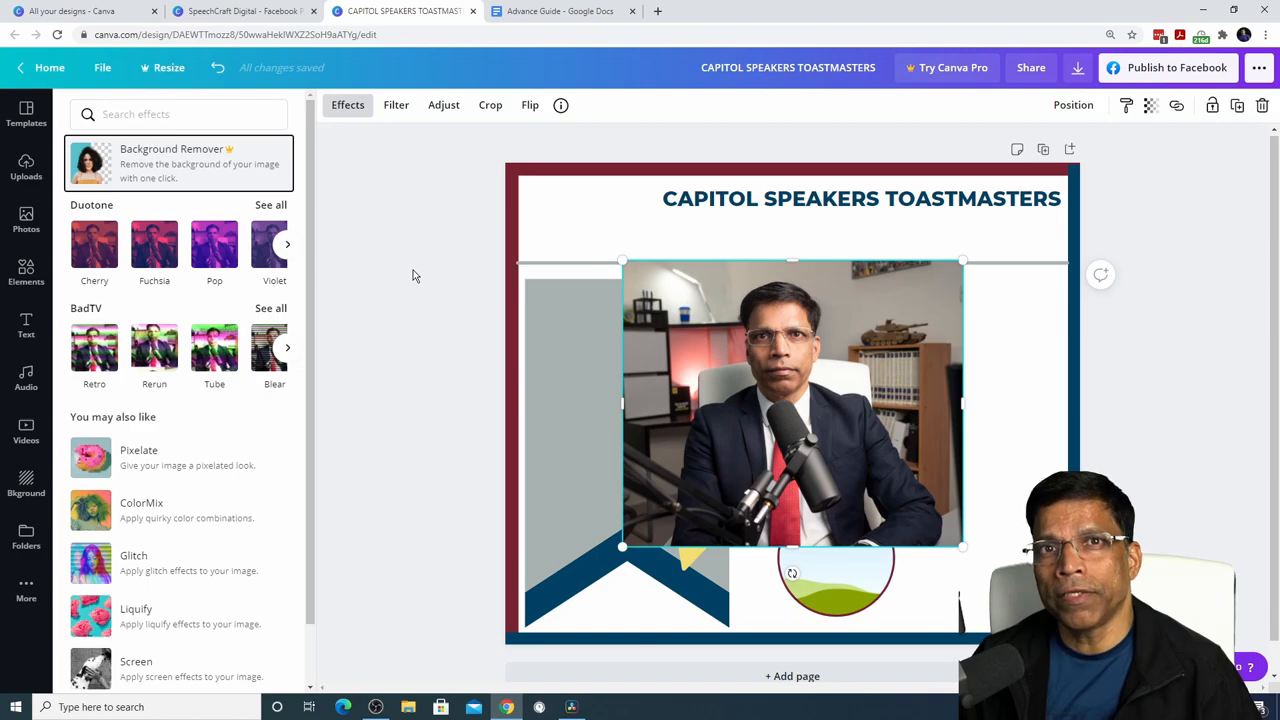
Remove the portrait's background on remove.bg and download the cut-out image
{"action": "left_click", "coordinate": [817, 11]}
{"action": "type", "text": "re"}
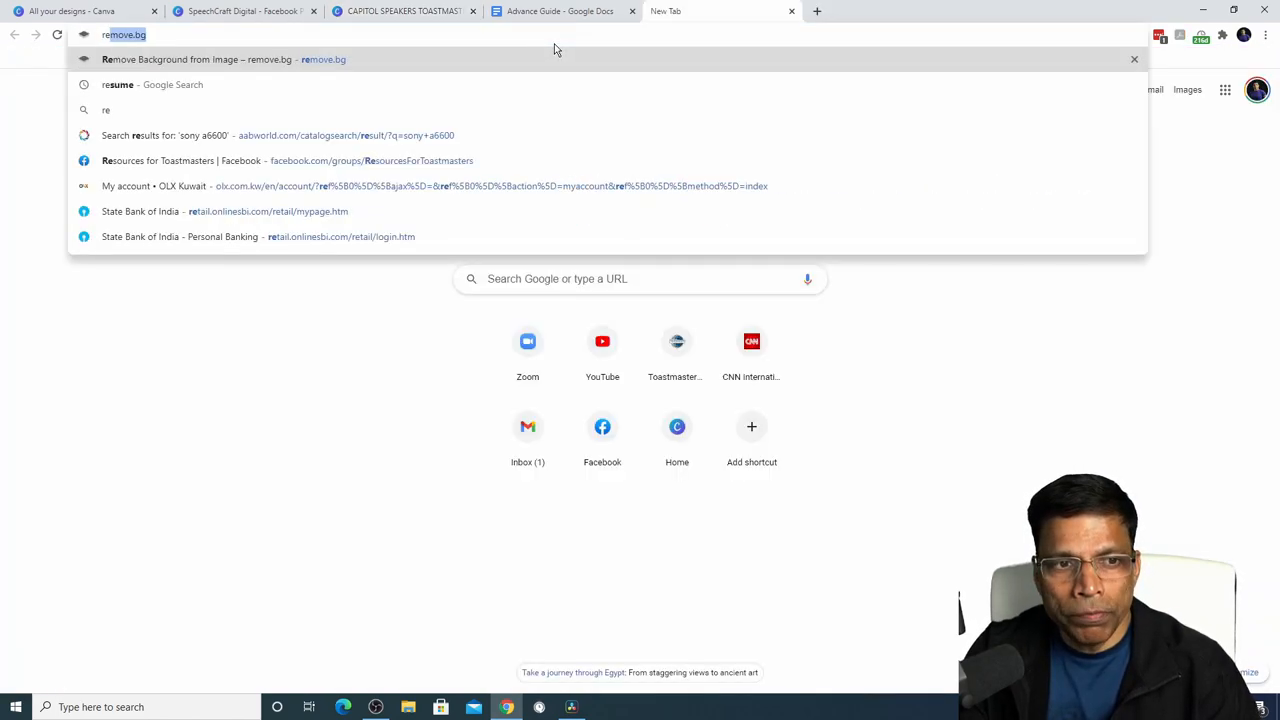
{"action": "left_click", "coordinate": [223, 59]}
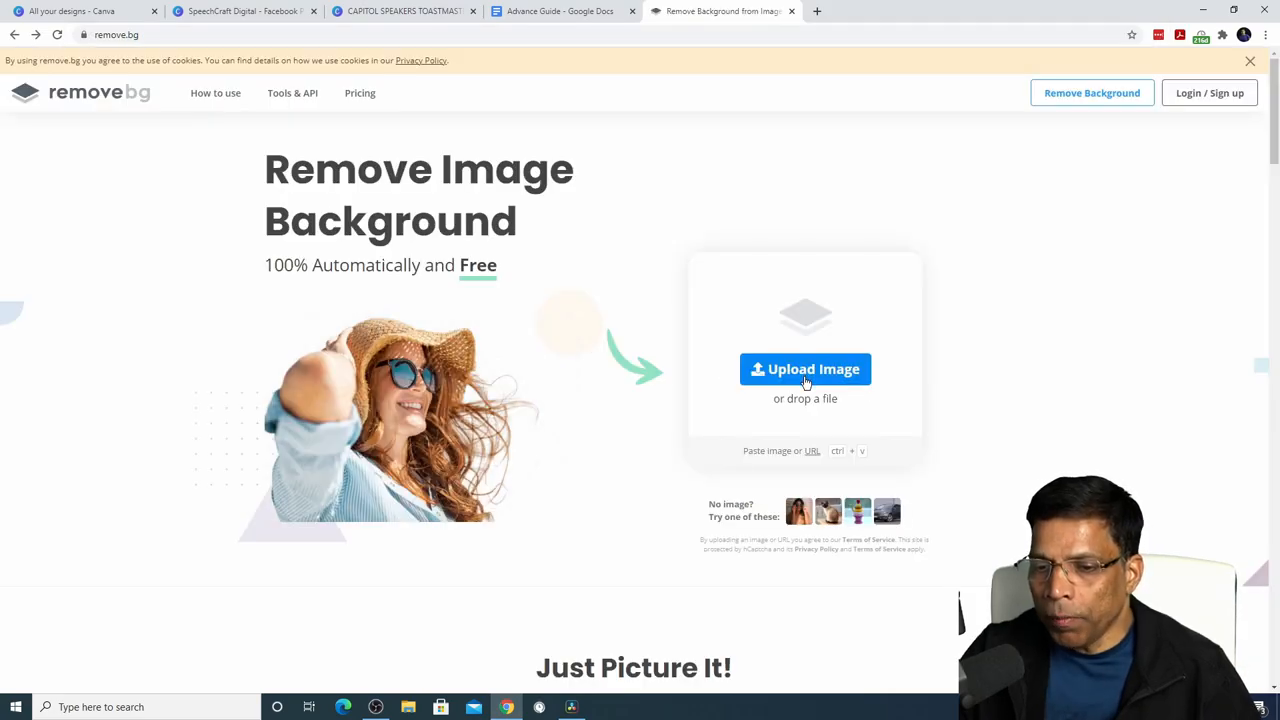
{"action": "left_click", "coordinate": [805, 369]}
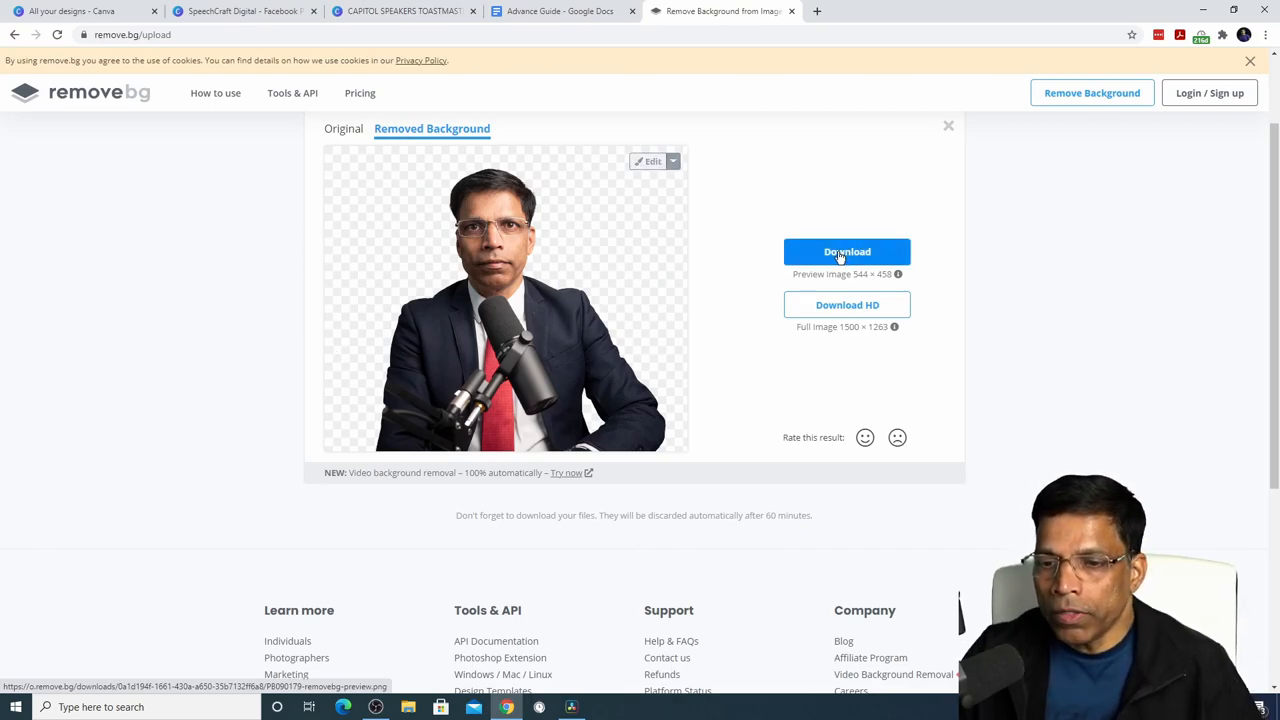
{"action": "left_click", "coordinate": [400, 11]}
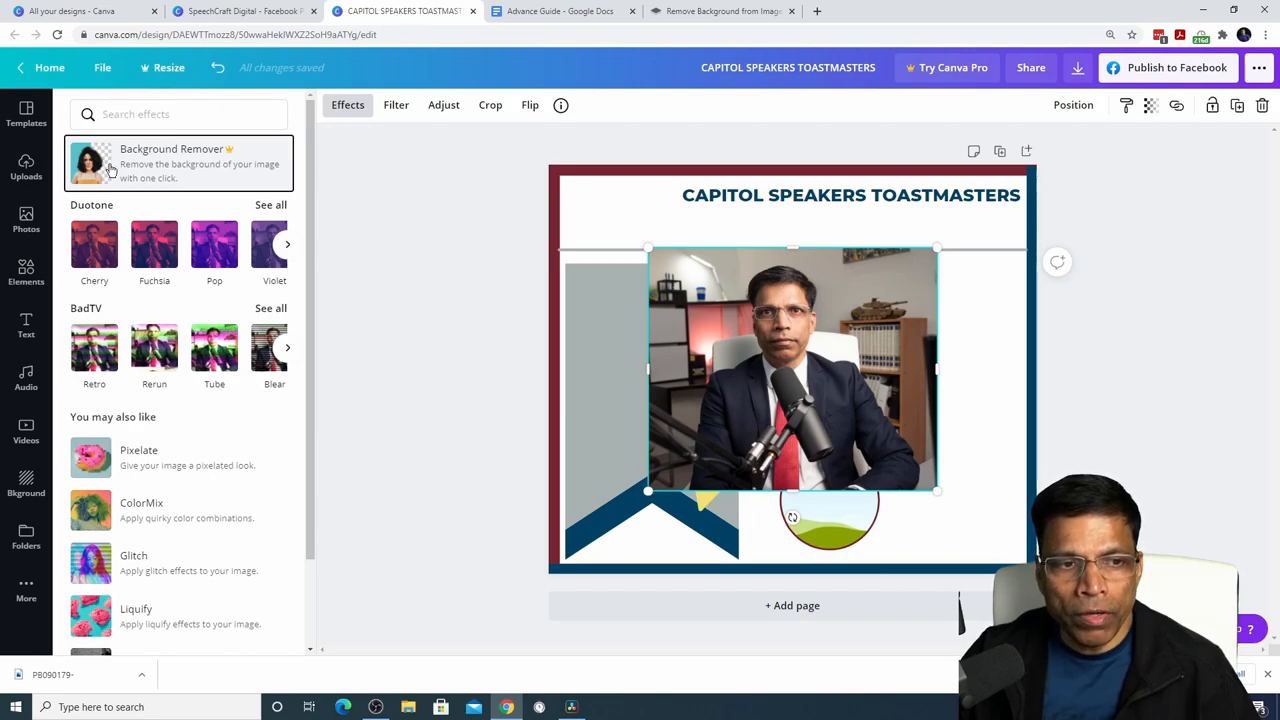
Replace the large photo with the background-free presenter cutout inside the maroon circle frame
{"action": "left_click", "coordinate": [26, 165]}
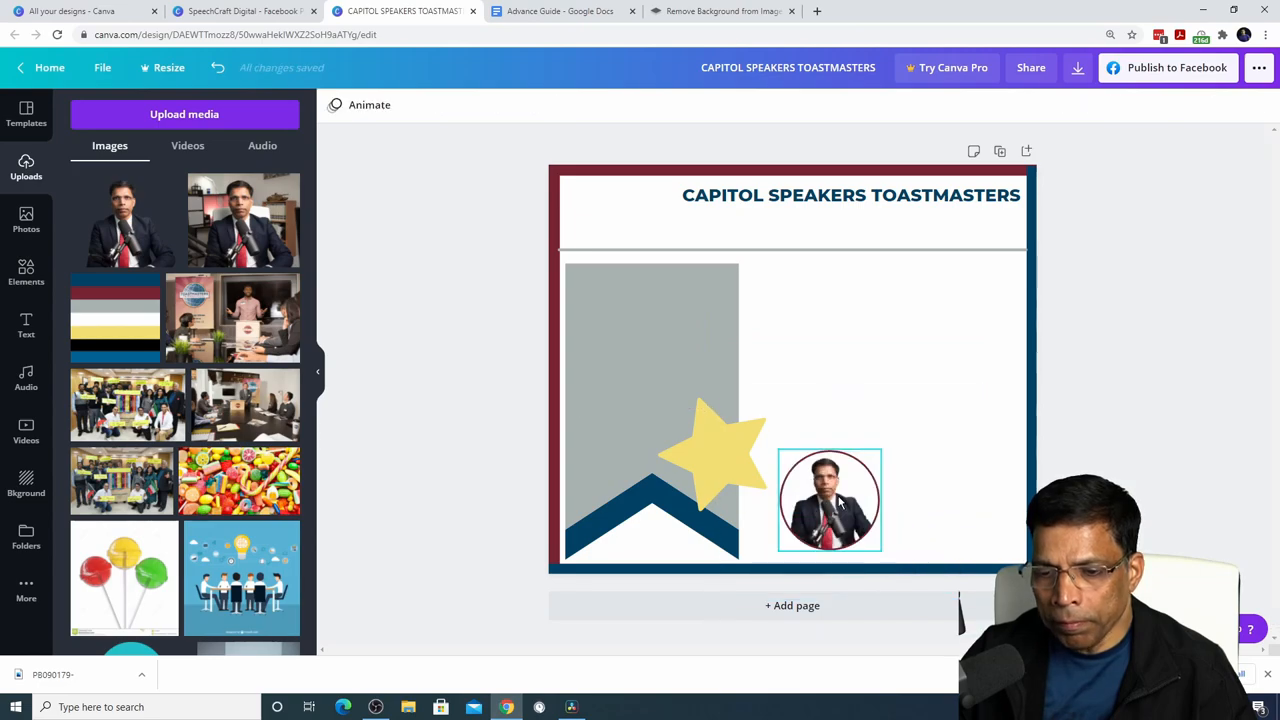
{"action": "left_click", "coordinate": [490, 199]}
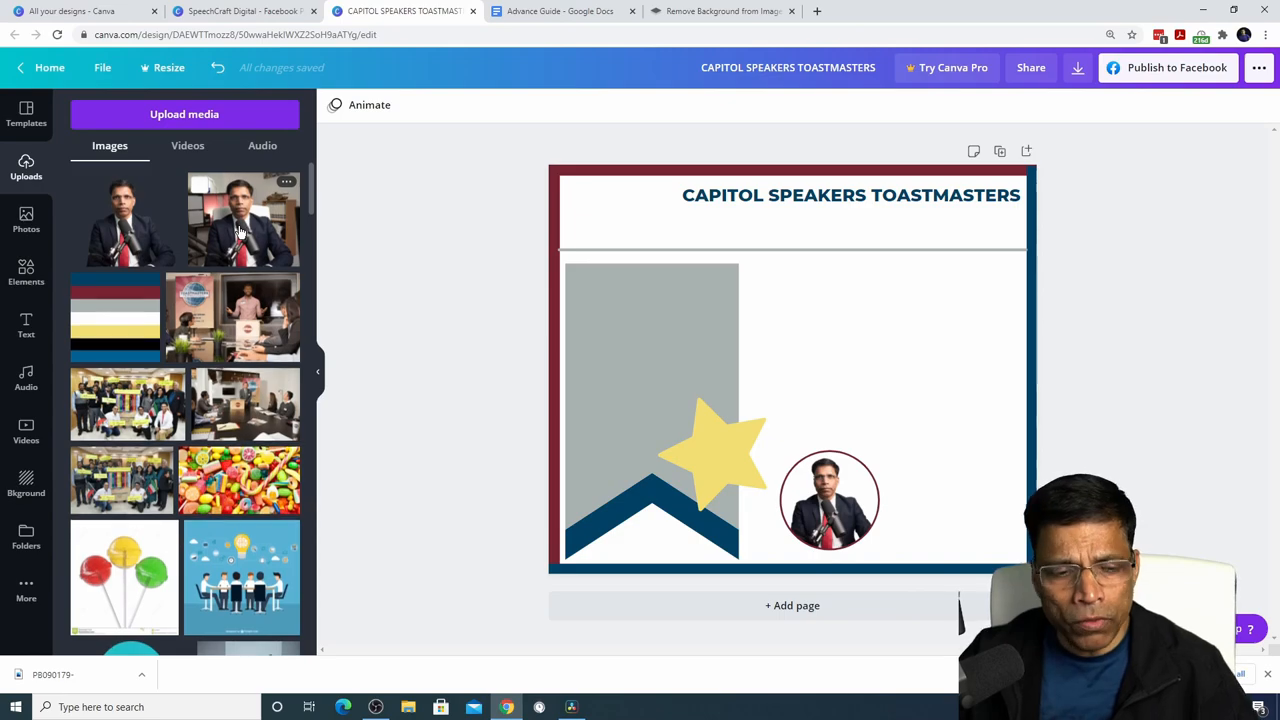
Enlarge and reposition the Toastmasters globe logo left of the header heading
{"action": "scroll", "scroll_direction": "down", "scroll_amount": 3}
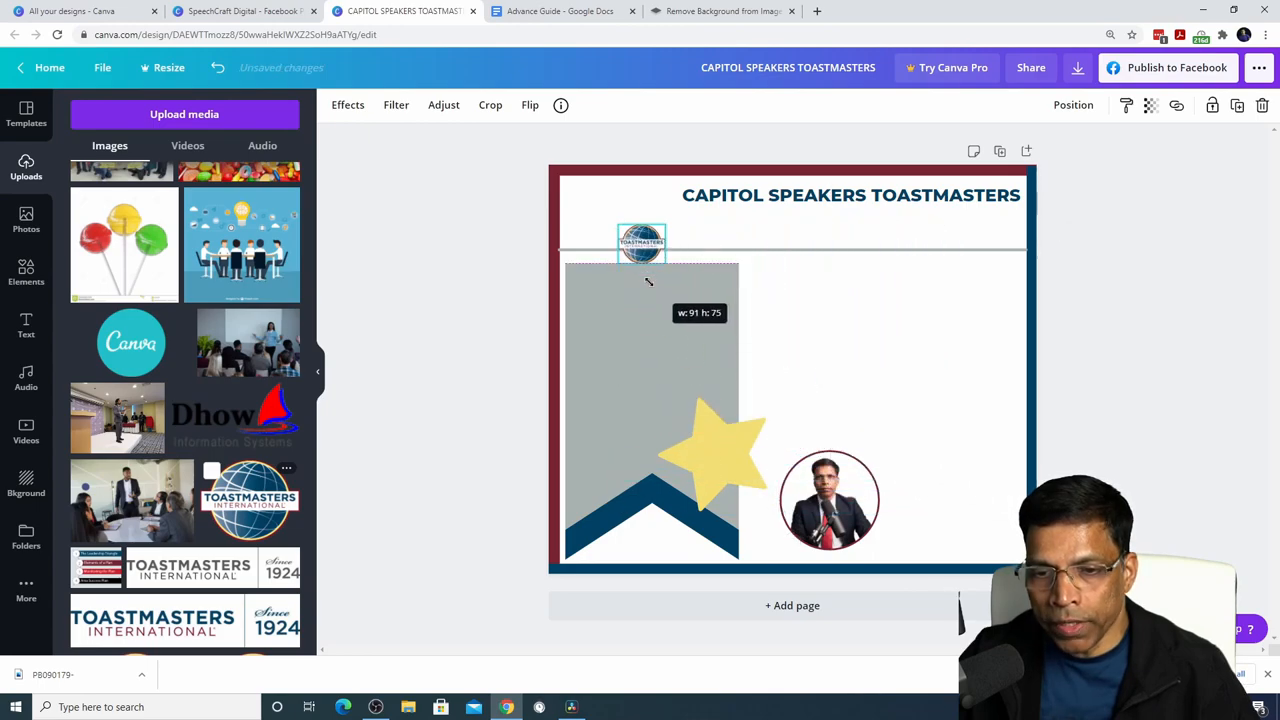
{"action": "left_click_drag", "start_coordinate": [641, 243], "coordinate": [599, 205]}
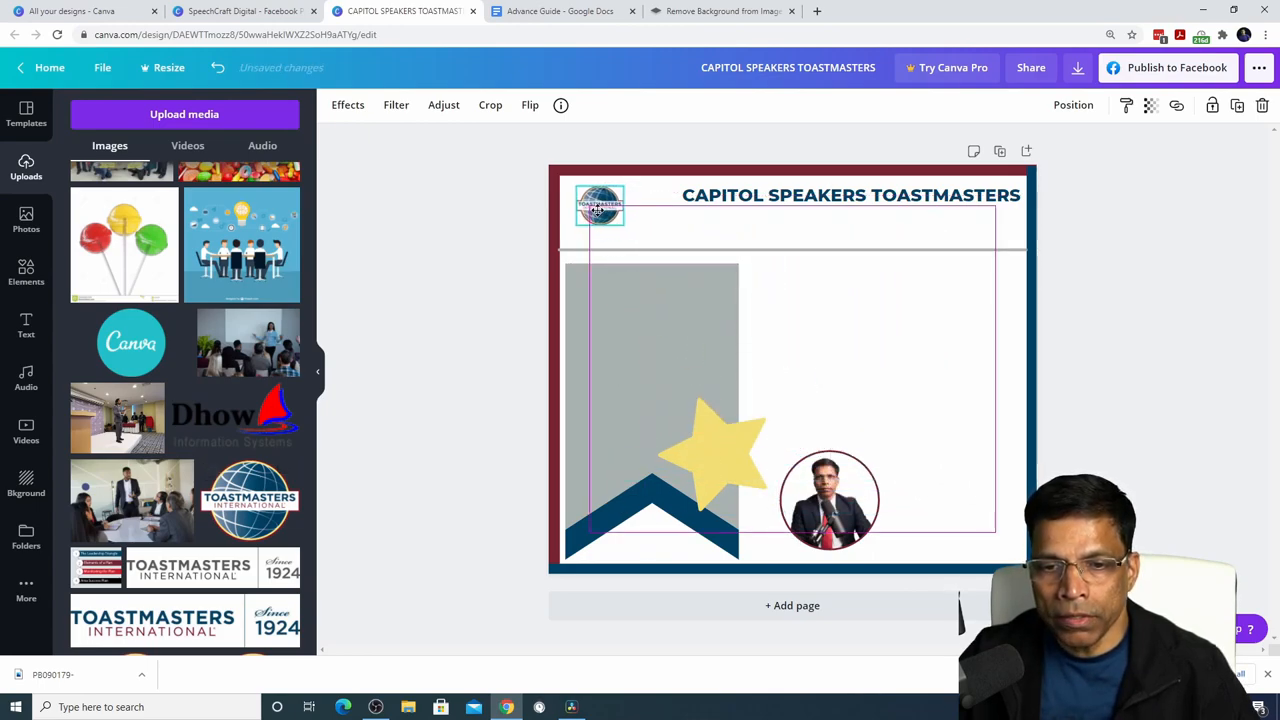
{"action": "left_click_drag", "start_coordinate": [617, 222], "coordinate": [635, 240]}
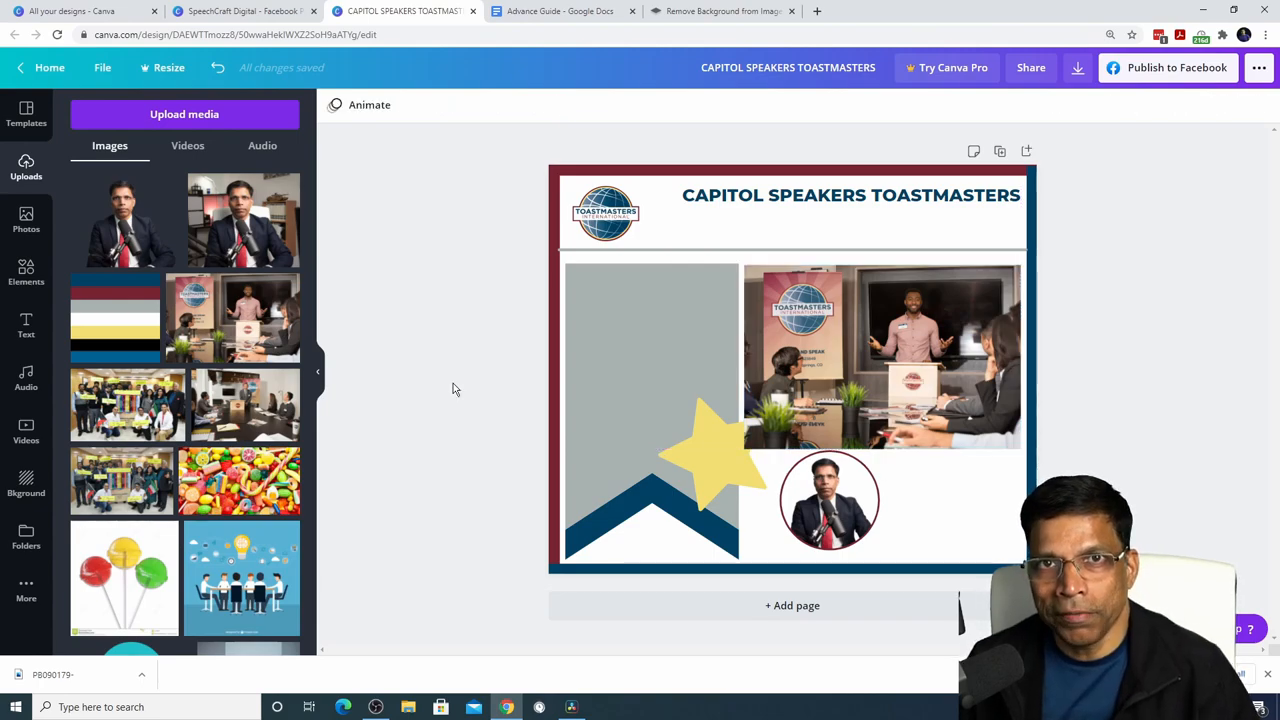
{"action": "left_click", "coordinate": [26, 325]}
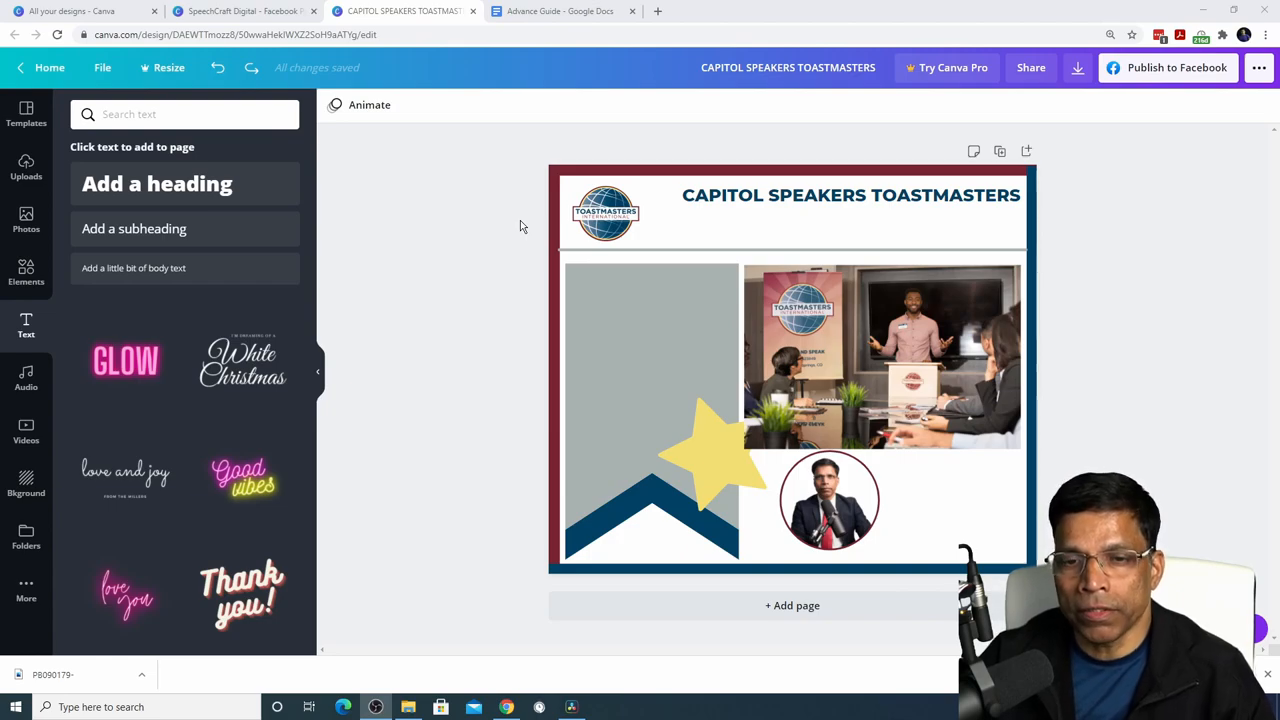
Check the SpeechCraft Digital reference design, then return to the post to add text elements
{"action": "left_click", "coordinate": [245, 11]}
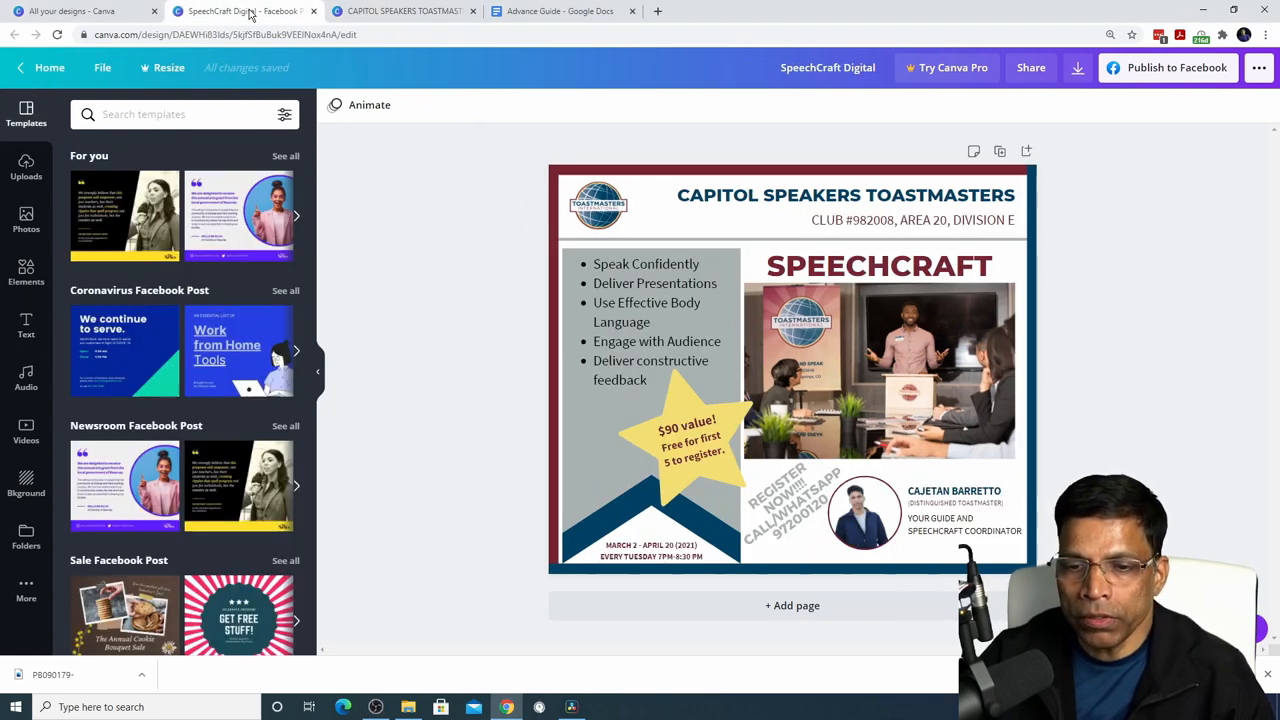
{"action": "left_click", "coordinate": [908, 220]}
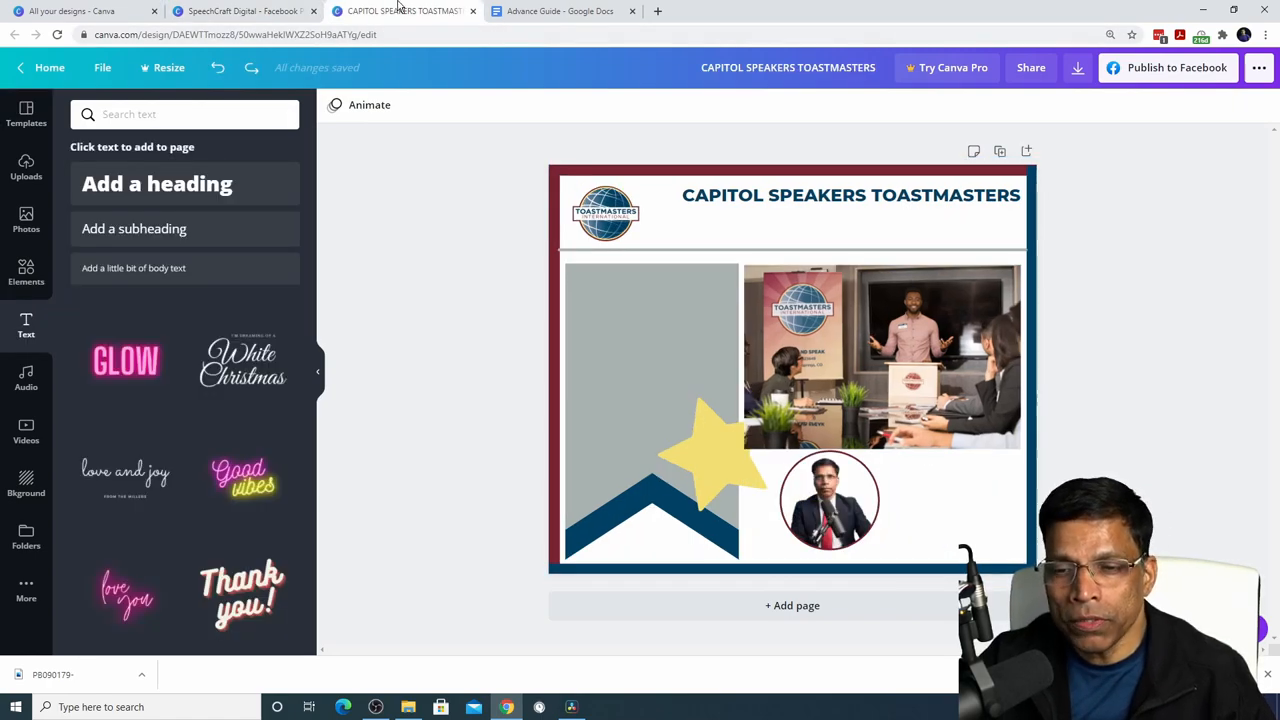
{"action": "left_click", "coordinate": [827, 238]}
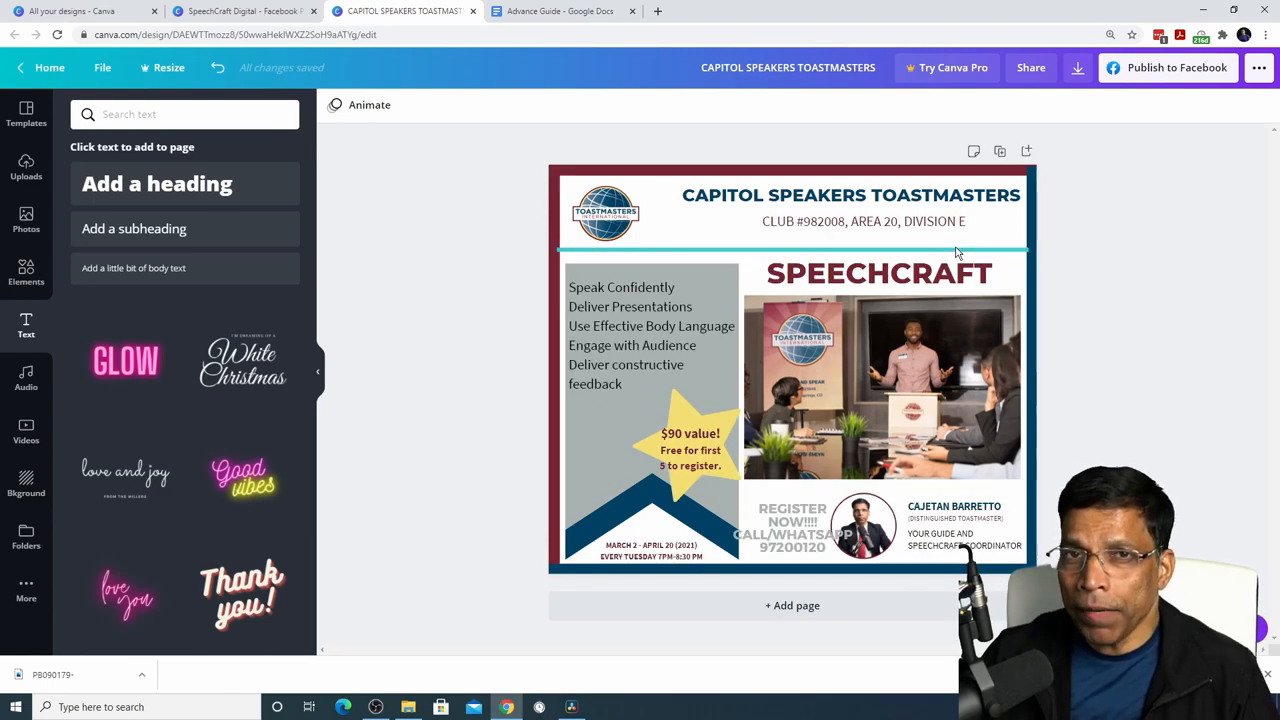
Move the SPEECHCRAFT heading to rest above the meeting photo, flush with its right edge
{"action": "left_click", "coordinate": [878, 272]}
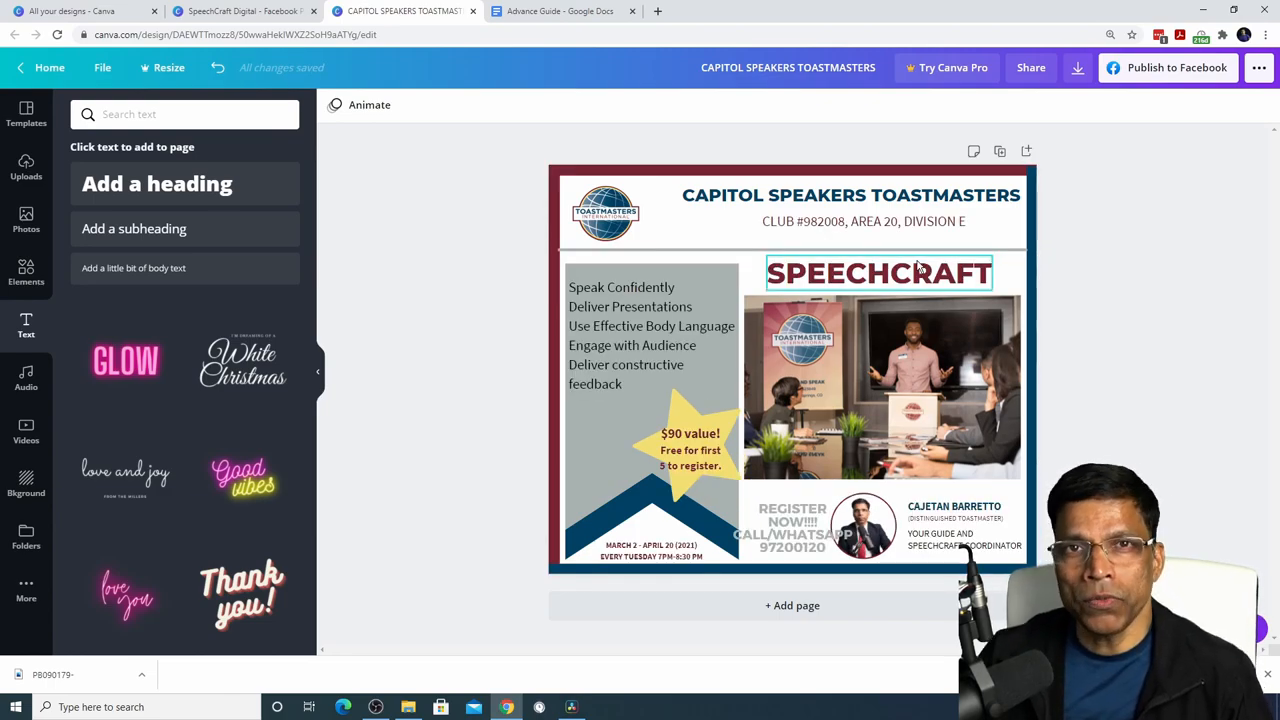
{"action": "left_click", "coordinate": [388, 343]}
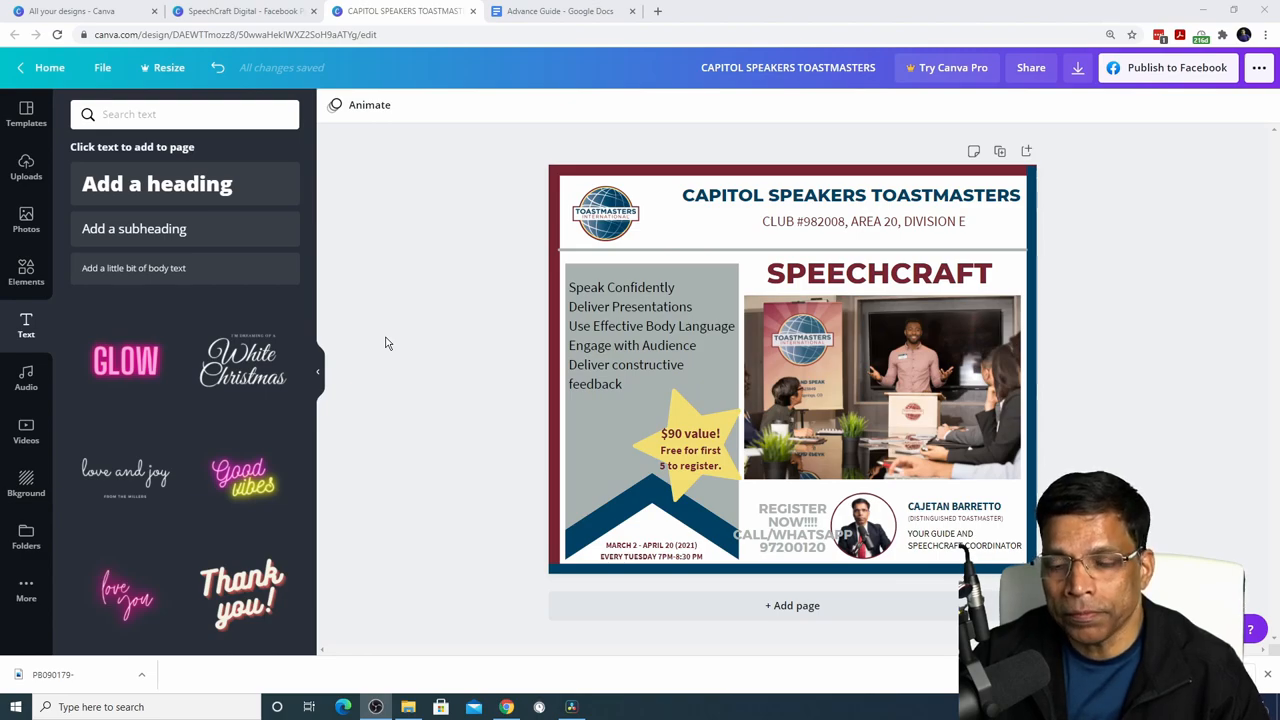
{"action": "left_click", "coordinate": [888, 273]}
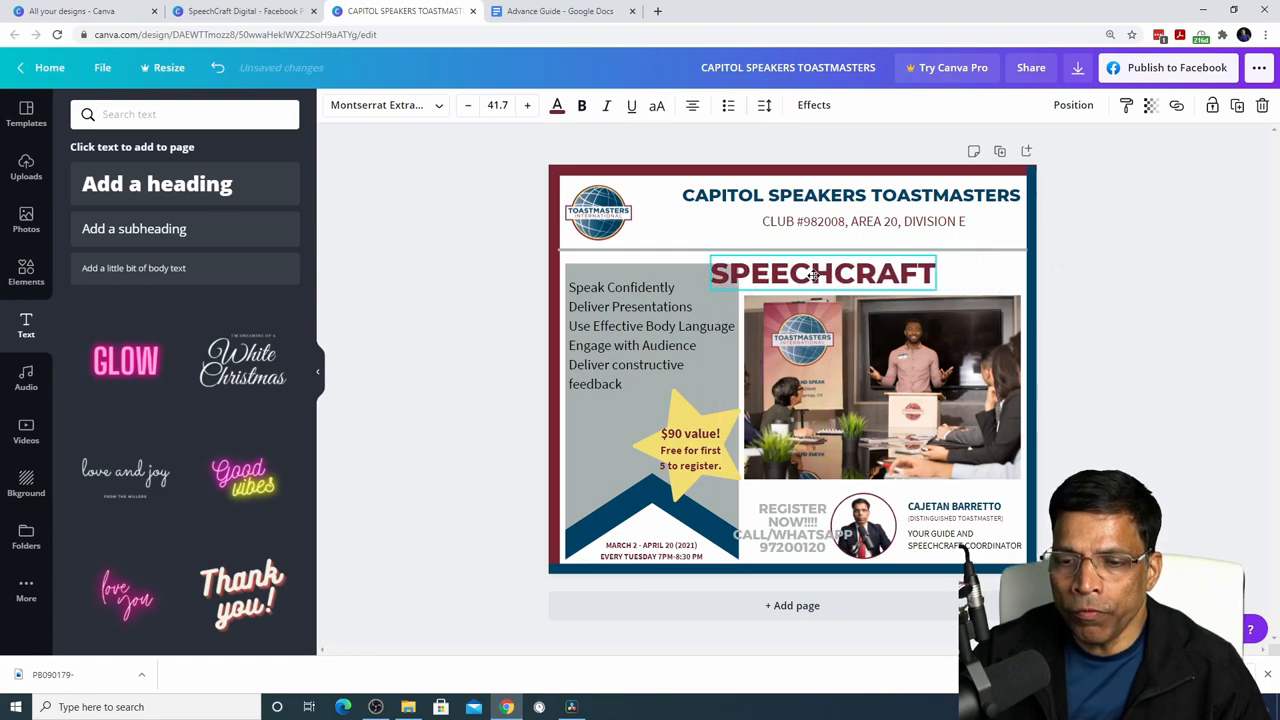
{"action": "left_click_drag", "start_coordinate": [822, 273], "coordinate": [745, 330]}
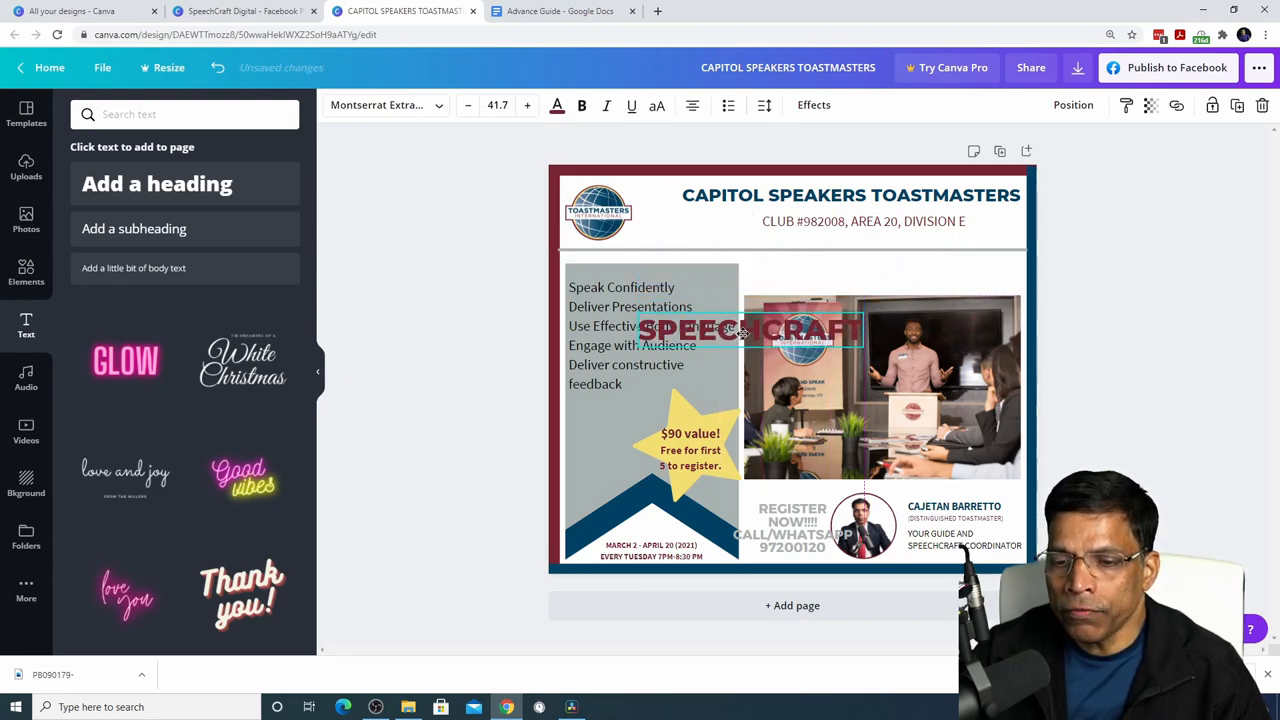
{"action": "left_click_drag", "start_coordinate": [745, 330], "coordinate": [755, 405]}
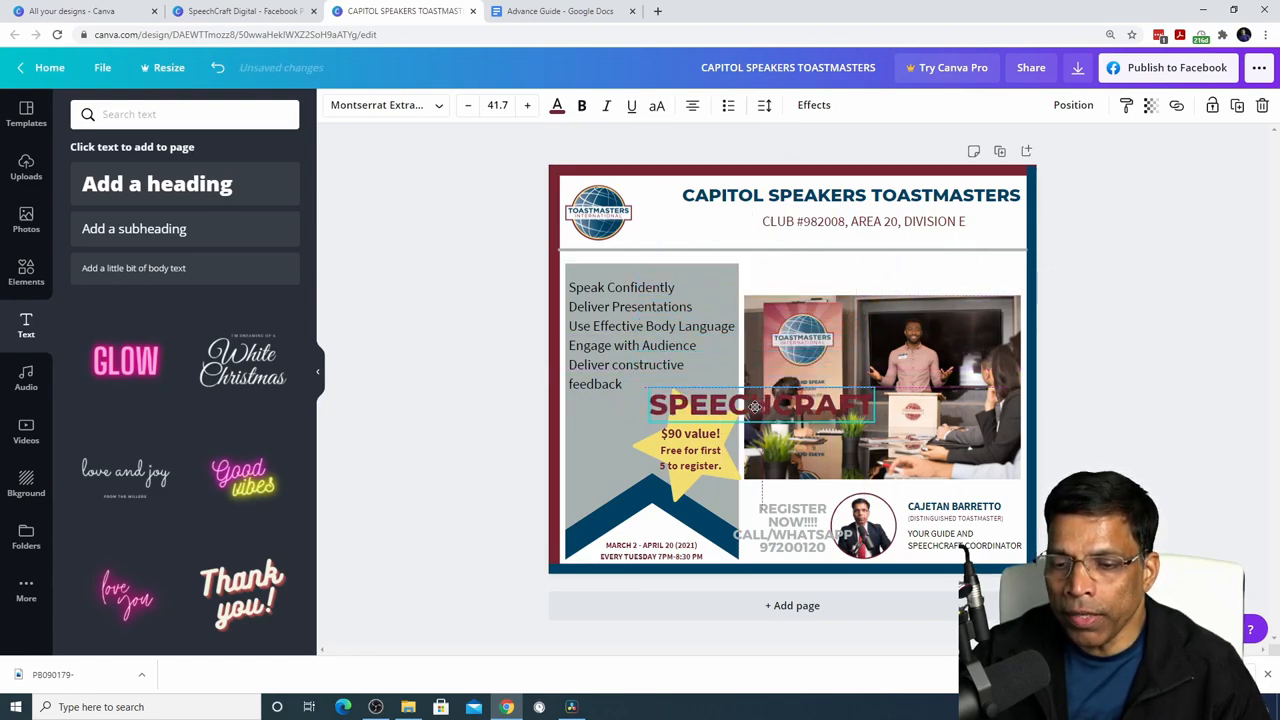
{"action": "left_click_drag", "start_coordinate": [755, 405], "coordinate": [793, 413]}
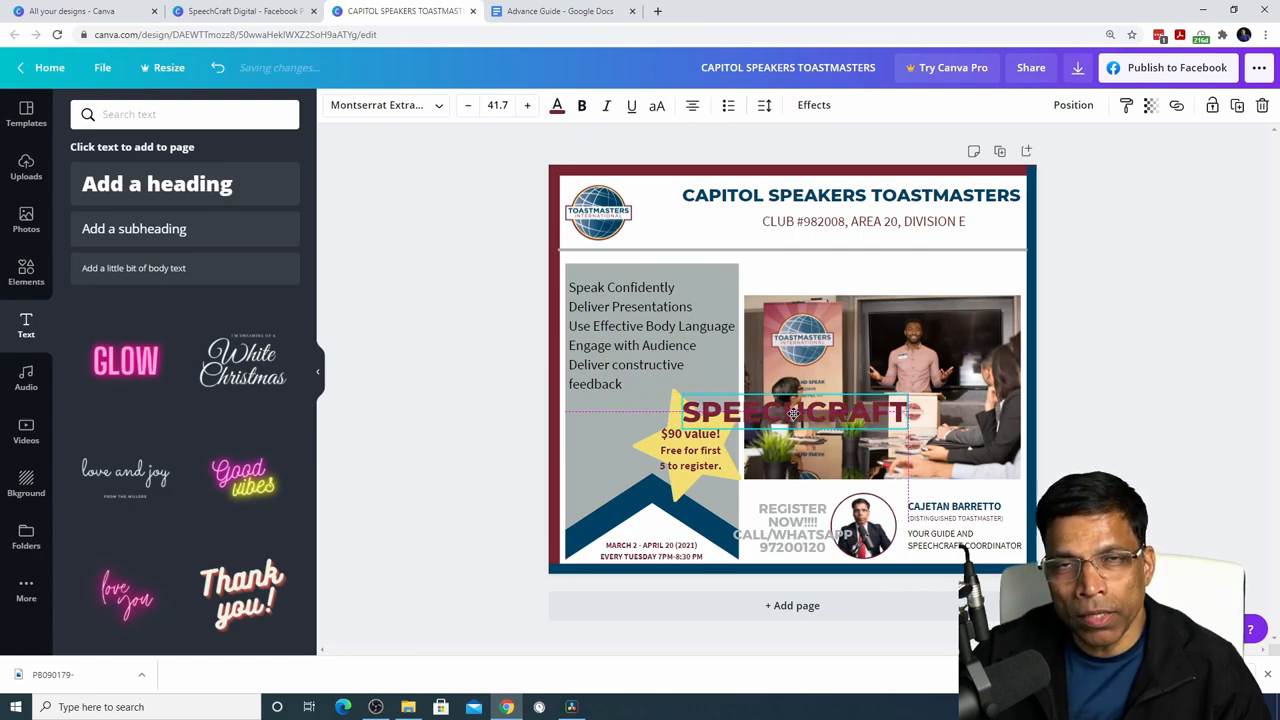
{"action": "left_click_drag", "start_coordinate": [793, 412], "coordinate": [863, 269]}
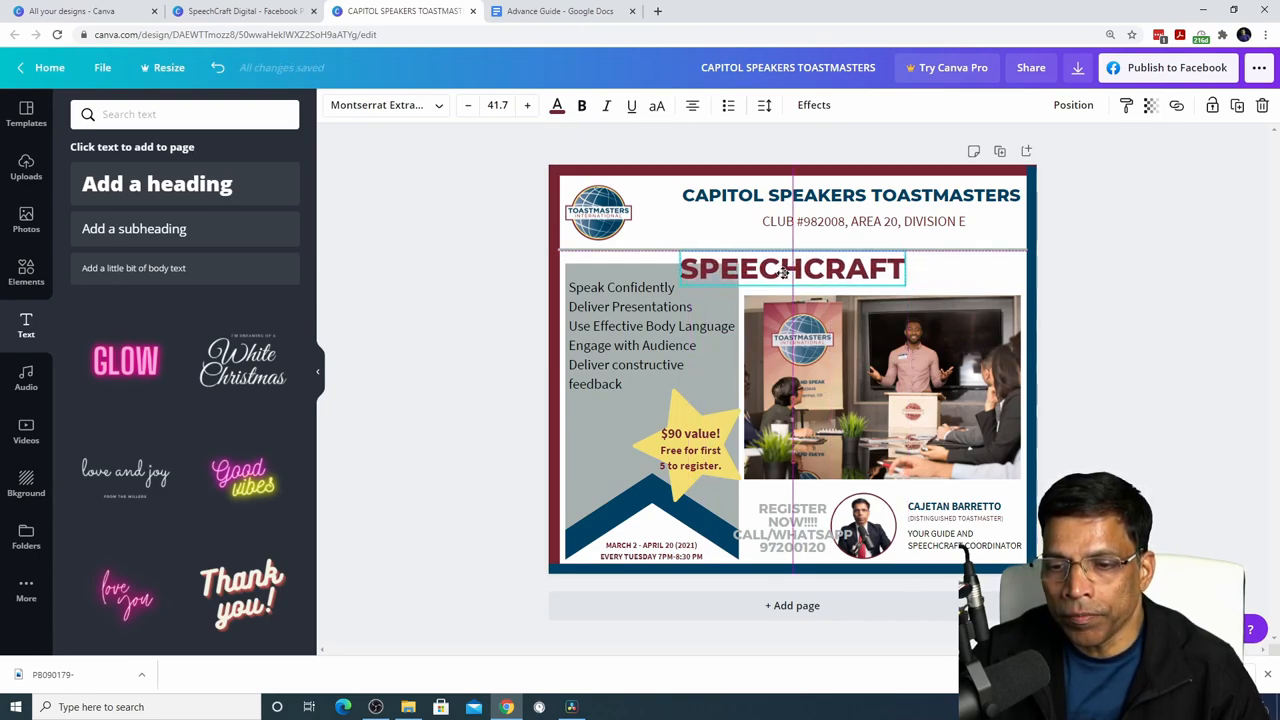
{"action": "left_click_drag", "start_coordinate": [792, 268], "coordinate": [792, 370]}
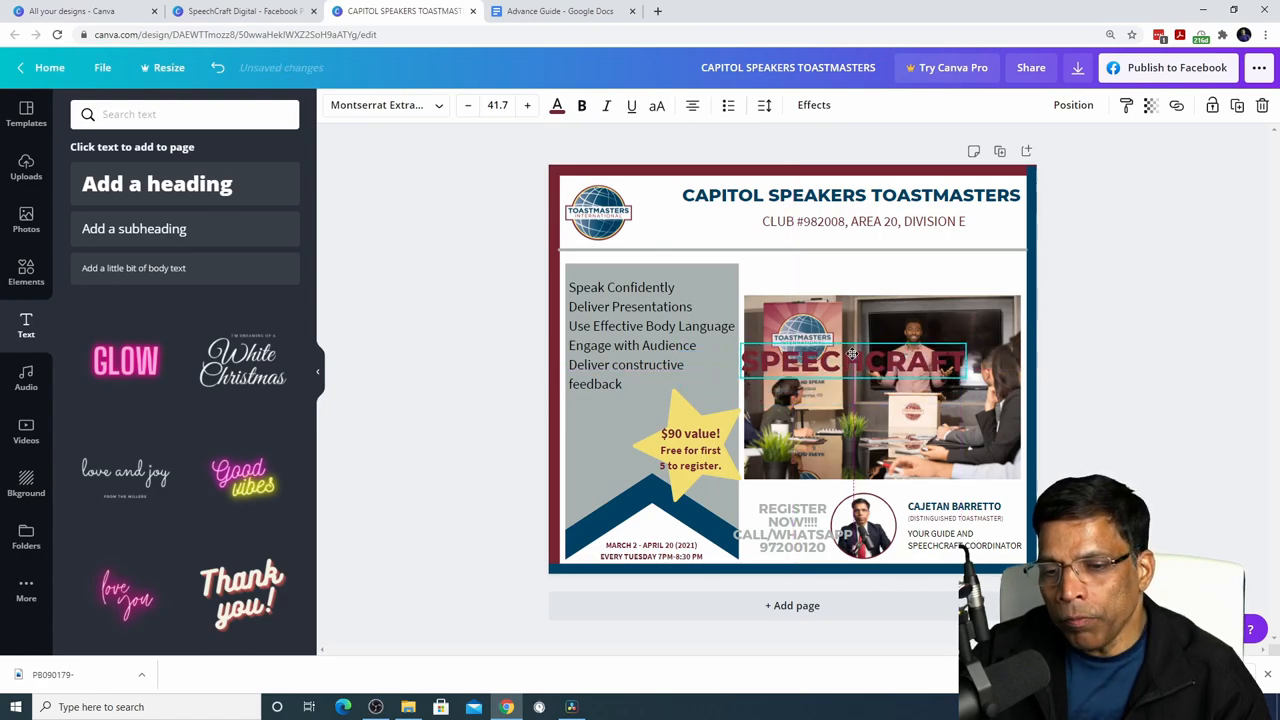
{"action": "left_click_drag", "start_coordinate": [852, 353], "coordinate": [875, 279]}
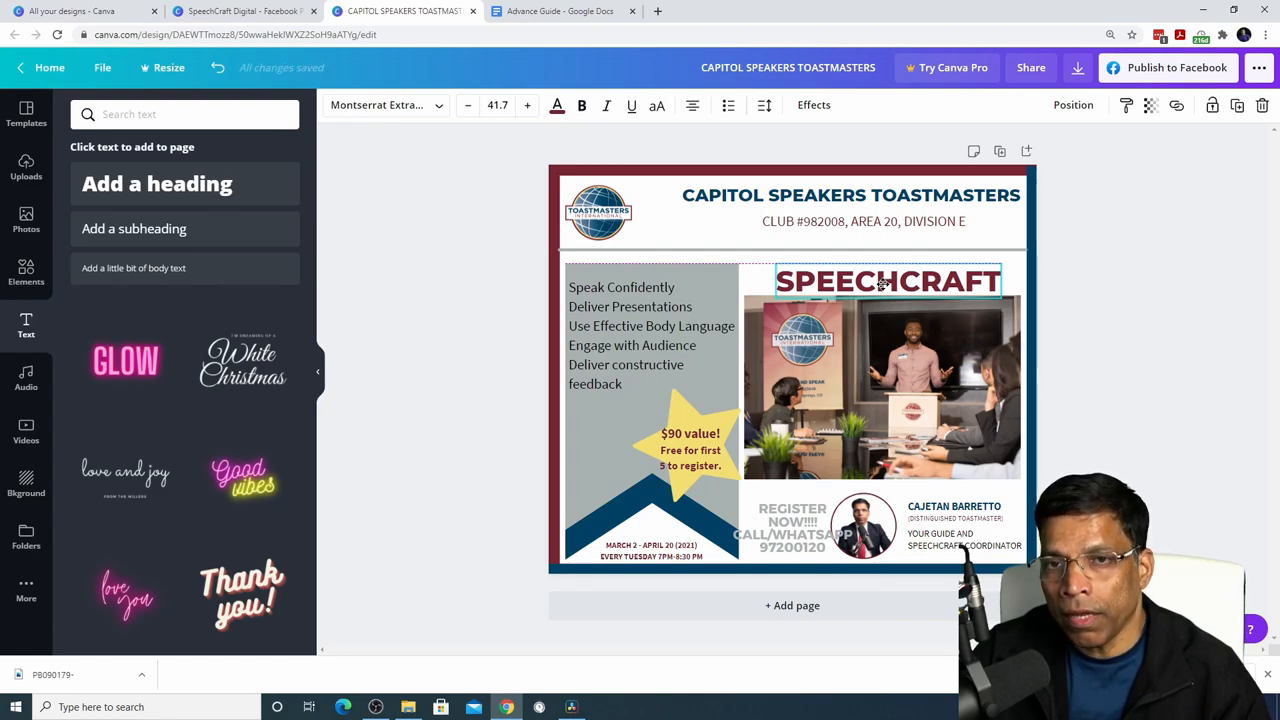
Right-align the club number line beneath the CAPITOL SPEAKERS TOASTMASTERS heading
{"action": "left_click", "coordinate": [850, 195]}
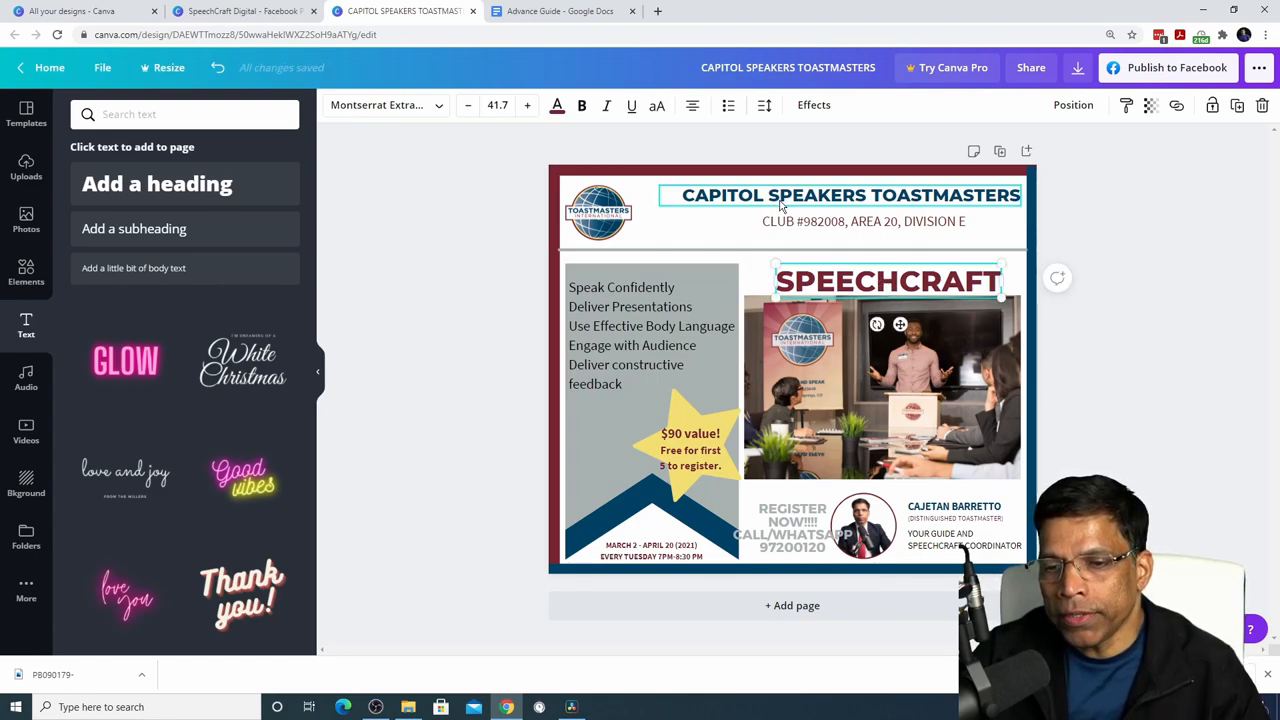
{"action": "left_click", "coordinate": [863, 221]}
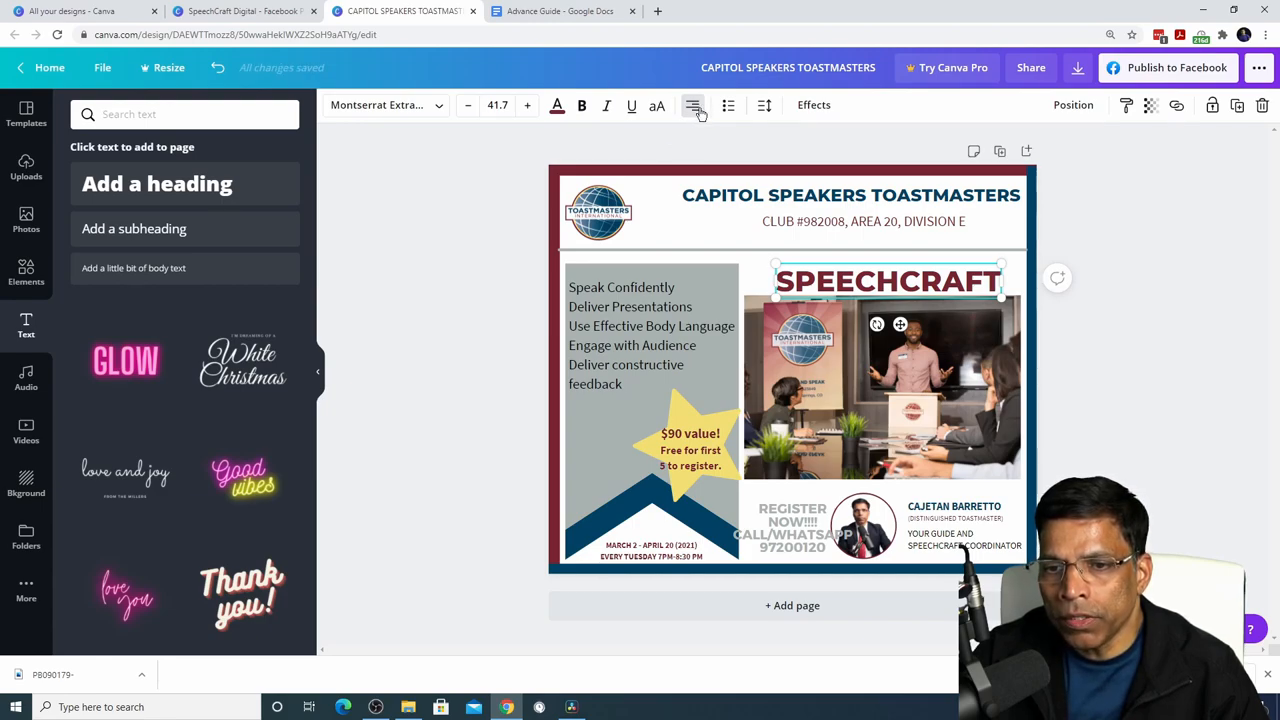
{"action": "left_click", "coordinate": [862, 221]}
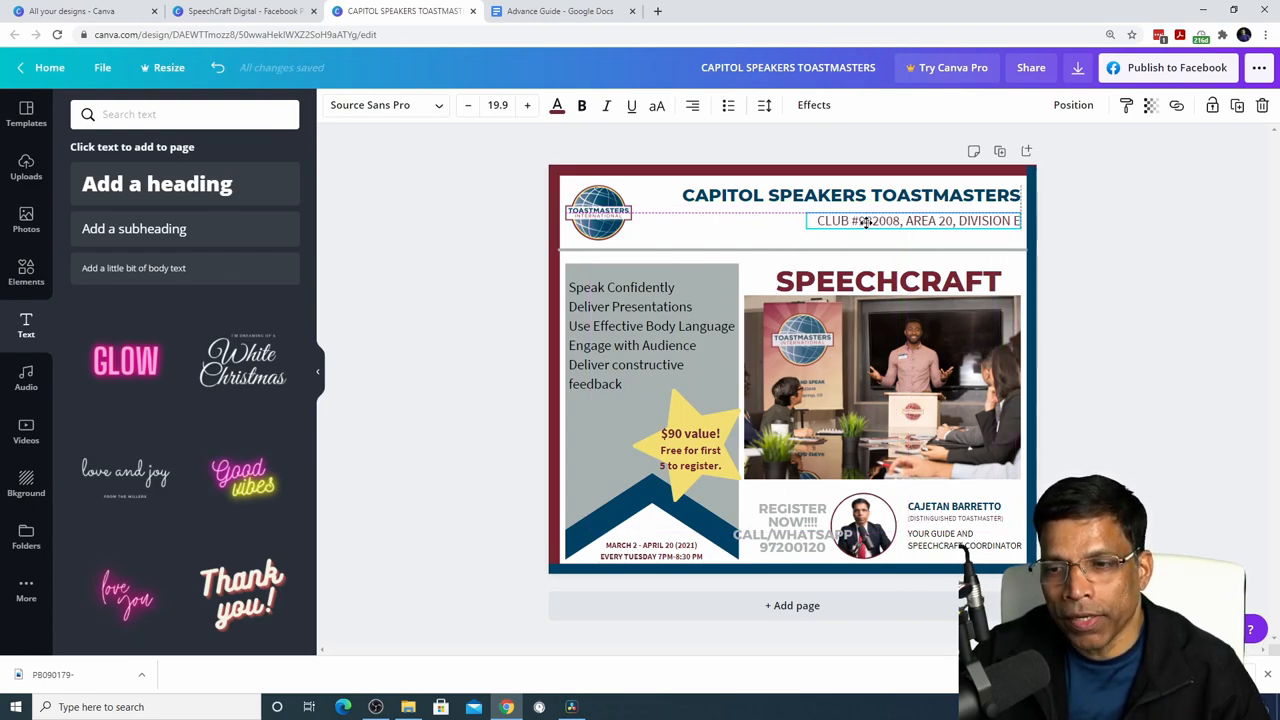
{"action": "left_click", "coordinate": [505, 347]}
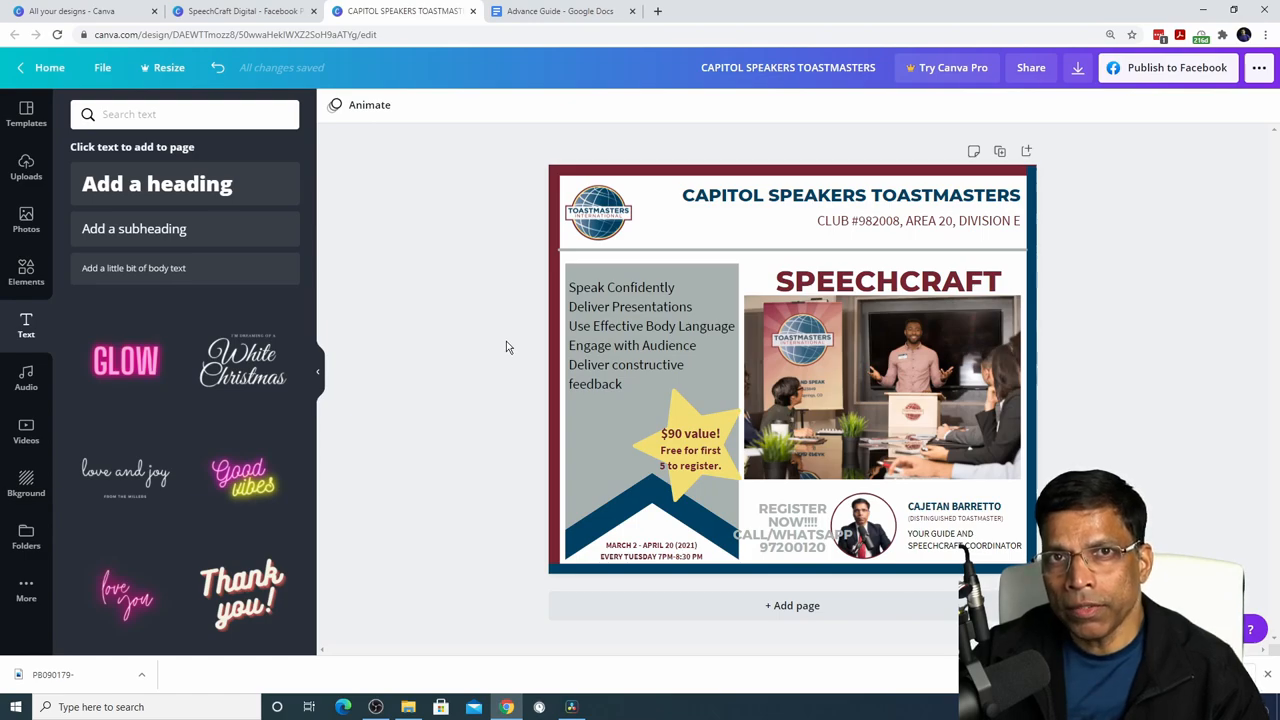
{"action": "left_click", "coordinate": [650, 335]}
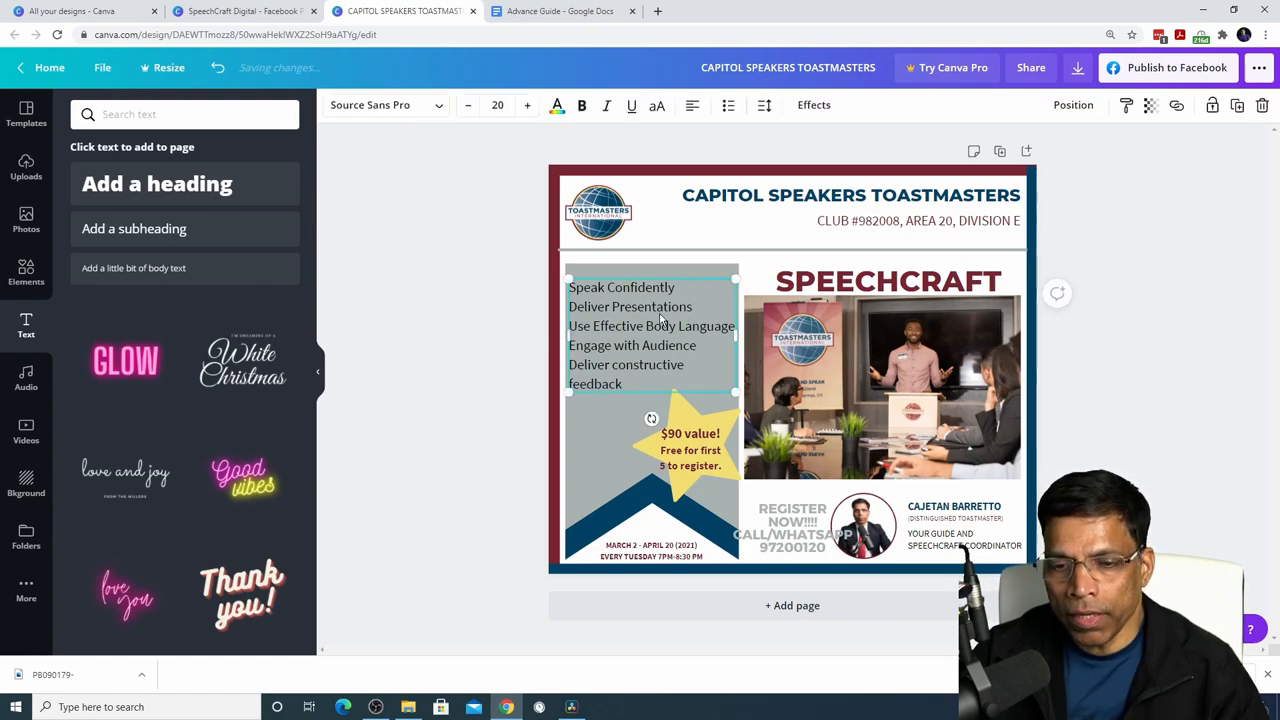
{"action": "mouse_move", "coordinate": [728, 105]}
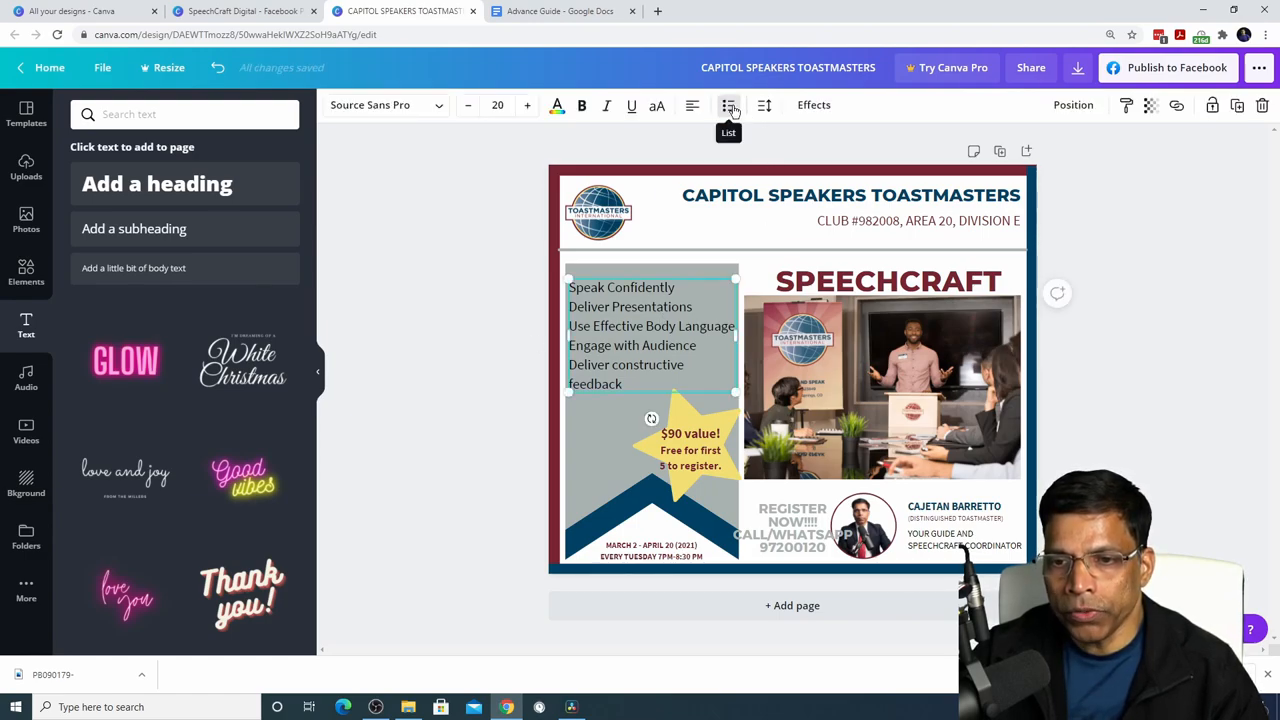
Format the benefits lines as bullet points, toggling the list off and back on
{"action": "left_click", "coordinate": [729, 105]}
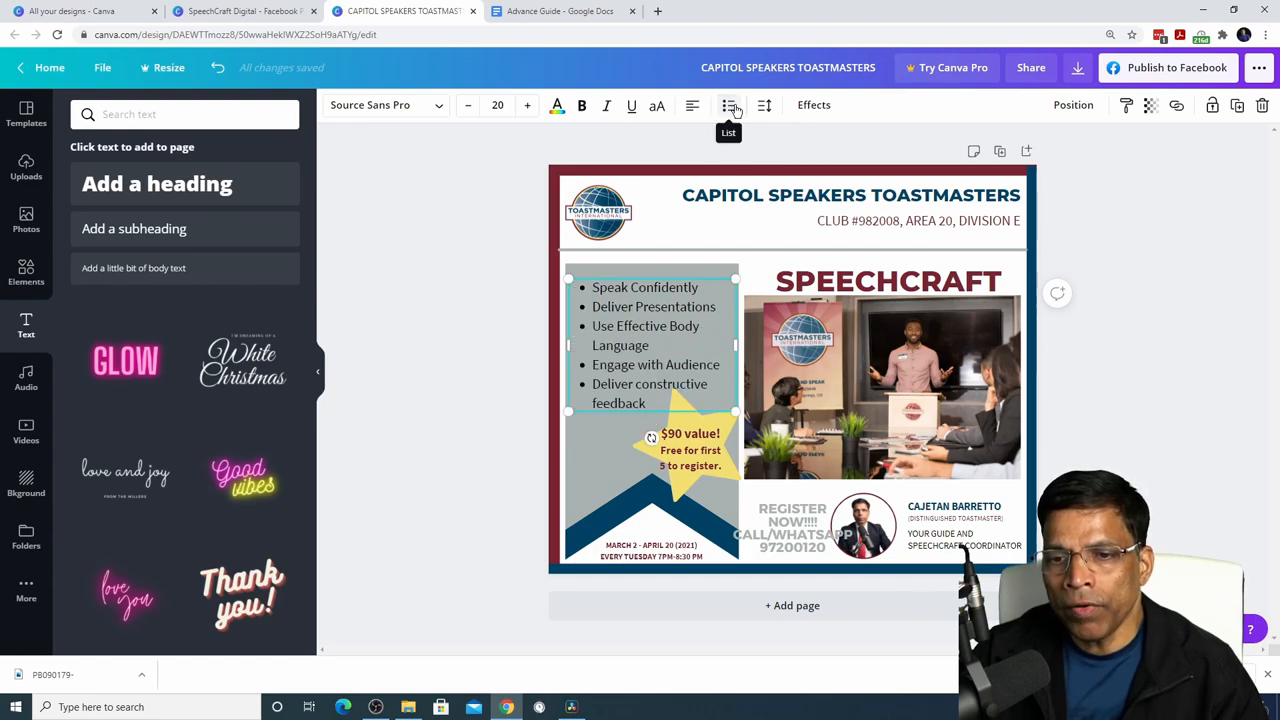
{"action": "left_click", "coordinate": [764, 105]}
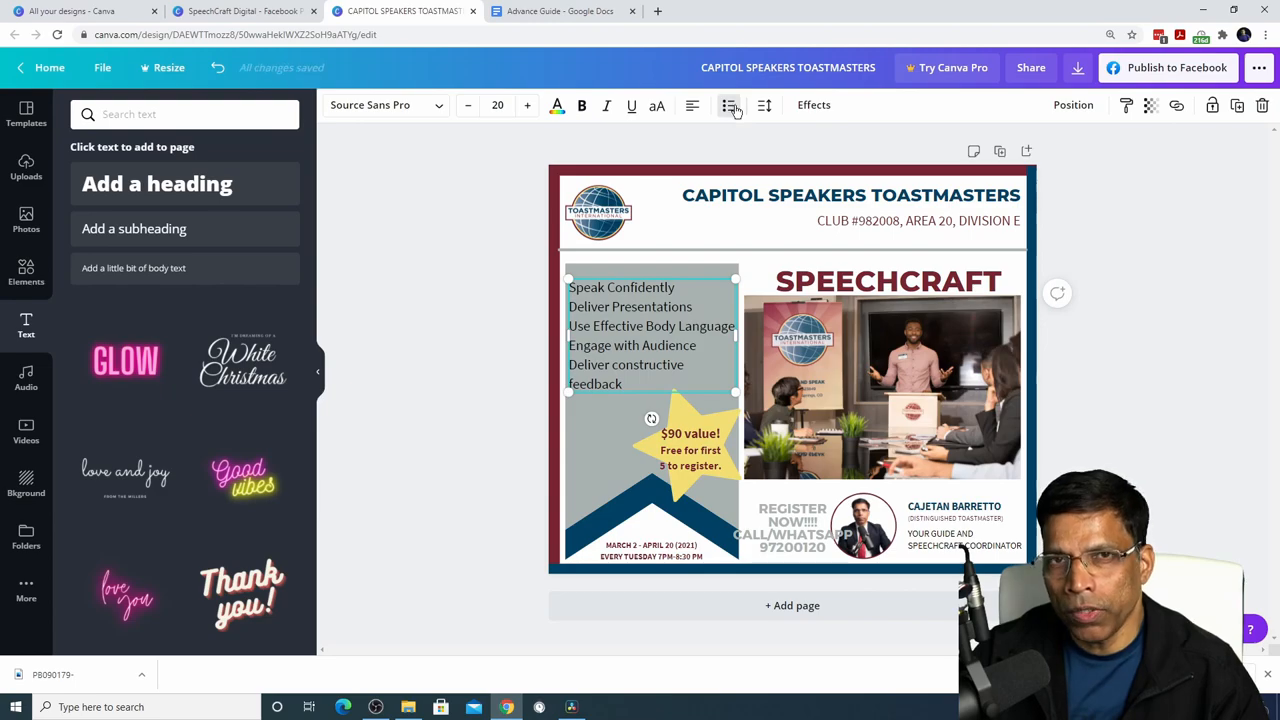
{"action": "left_click", "coordinate": [729, 105]}
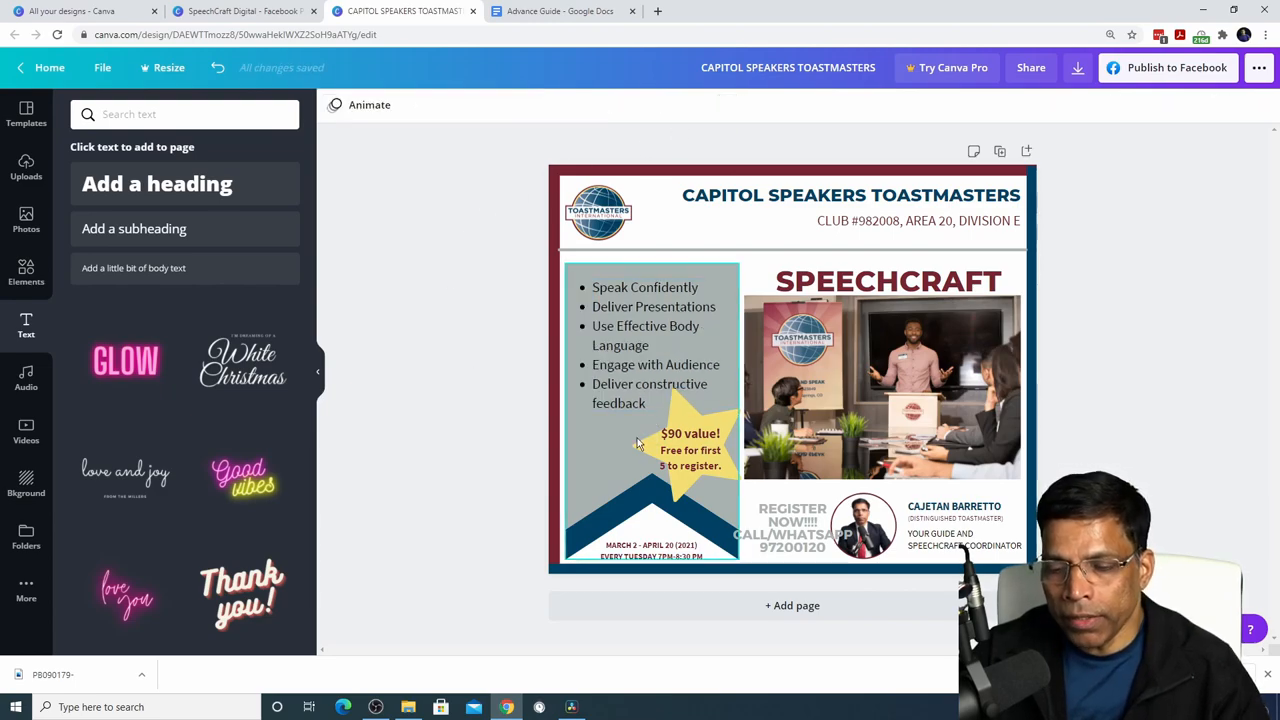
Tilt the star with its offer text and send it one layer backward
{"action": "left_click", "coordinate": [790, 525]}
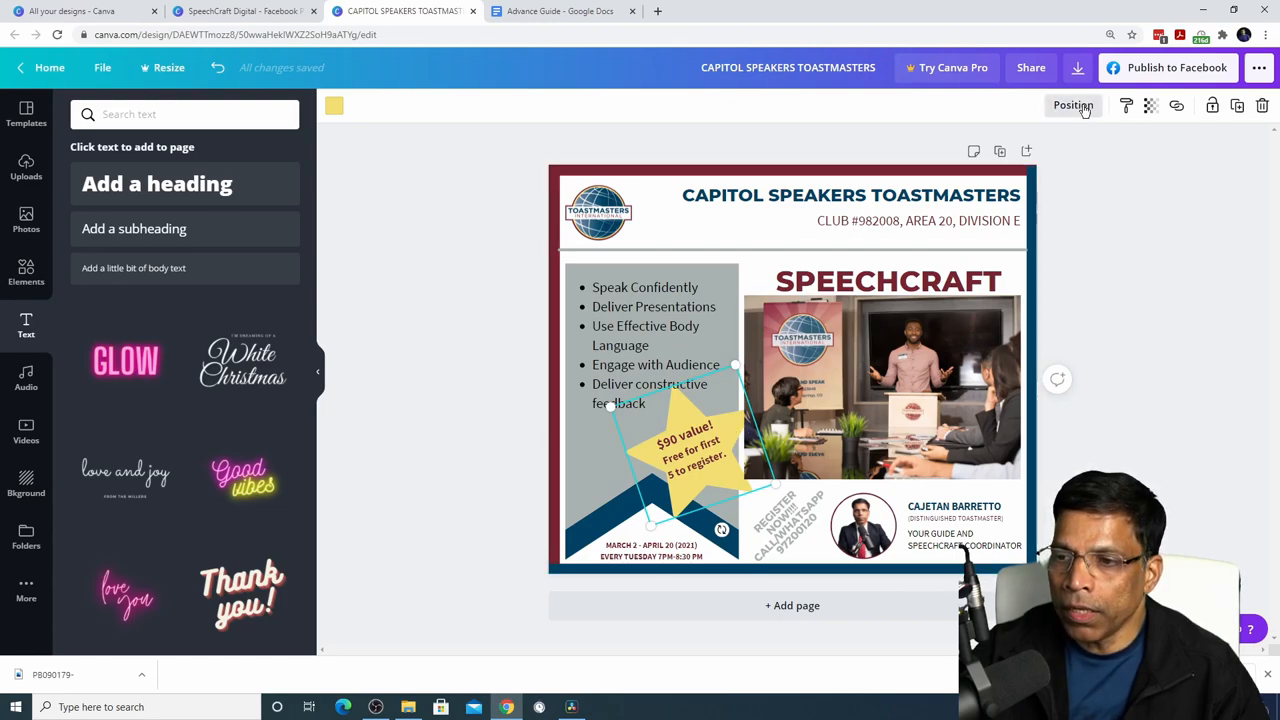
{"action": "left_click", "coordinate": [1073, 104]}
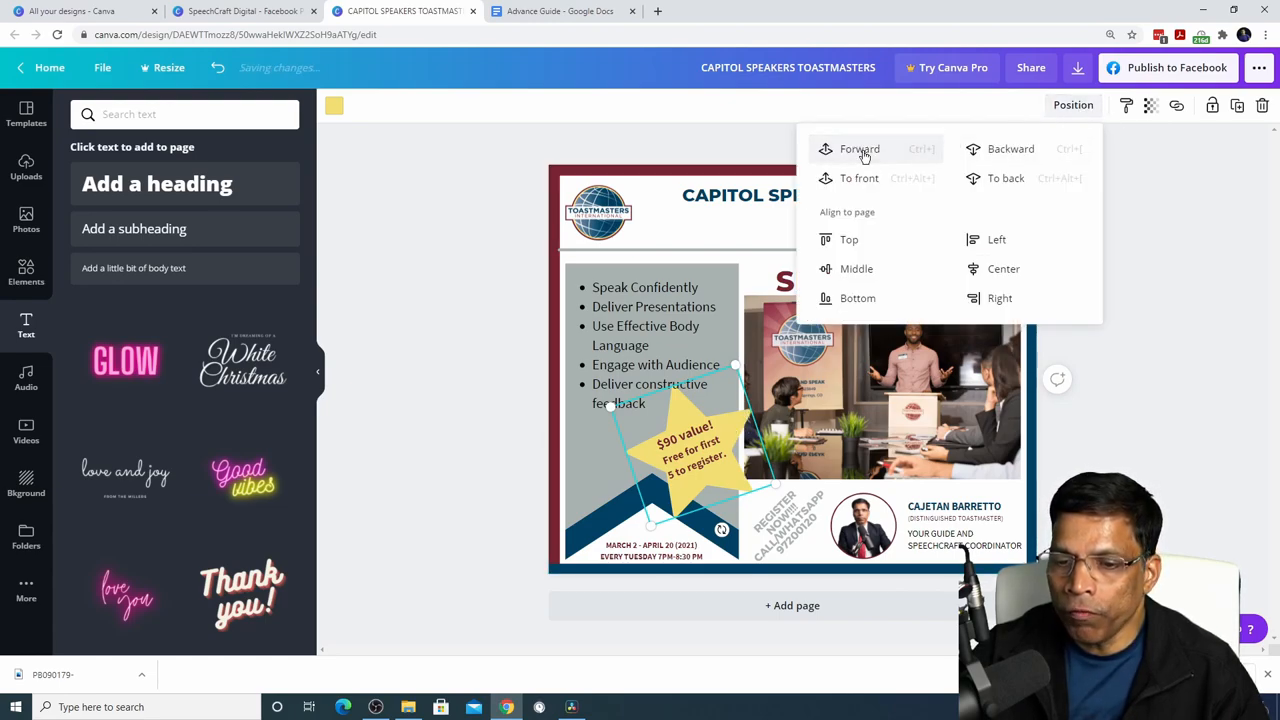
{"action": "mouse_move", "coordinate": [1010, 148]}
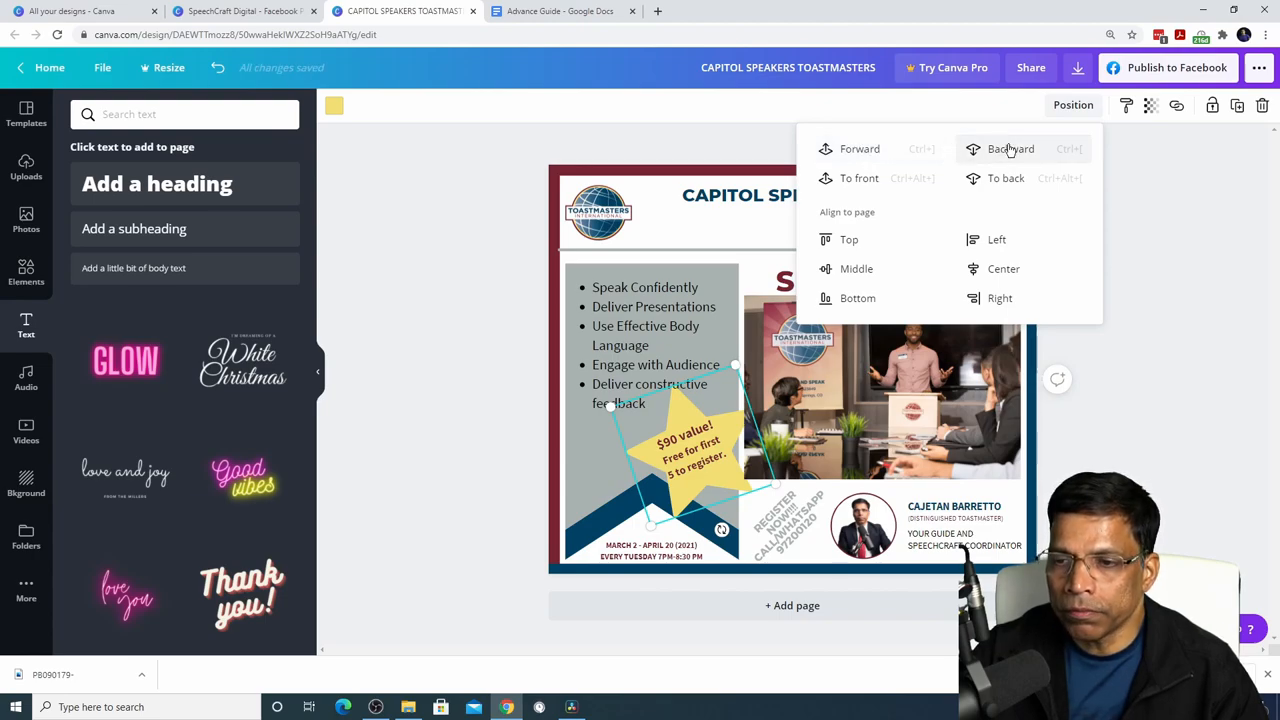
{"action": "left_click", "coordinate": [1010, 148]}
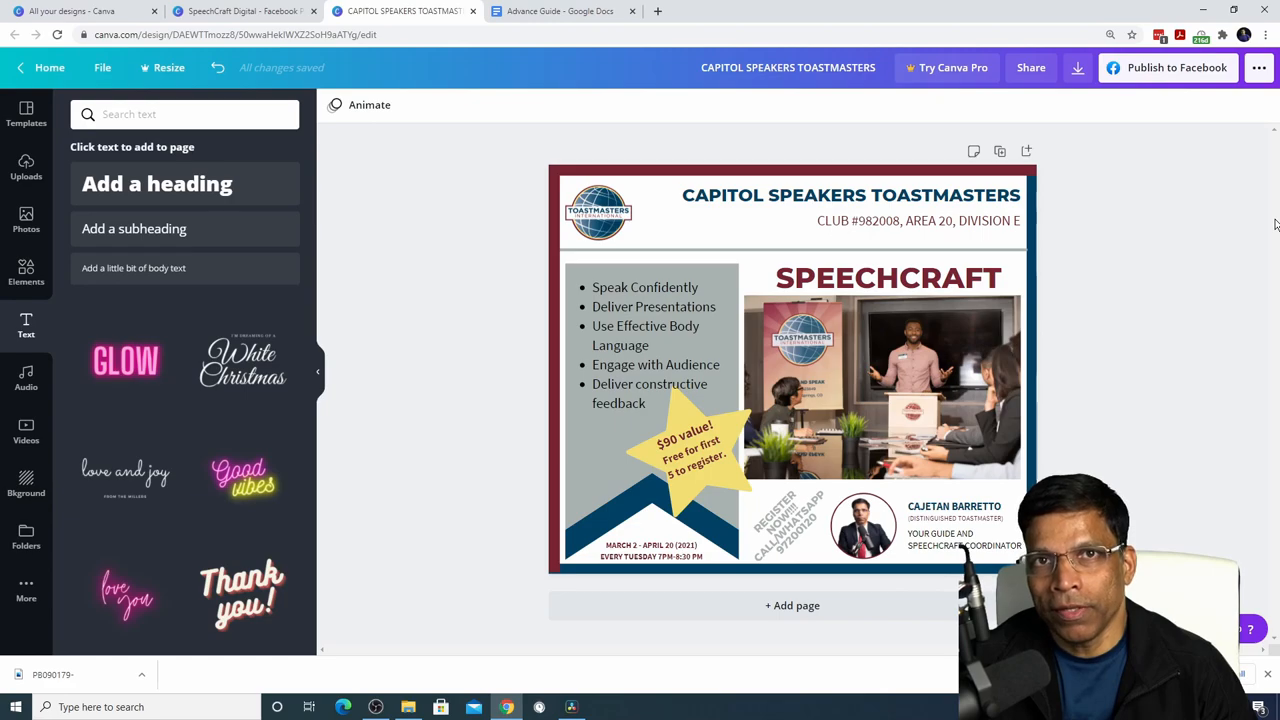